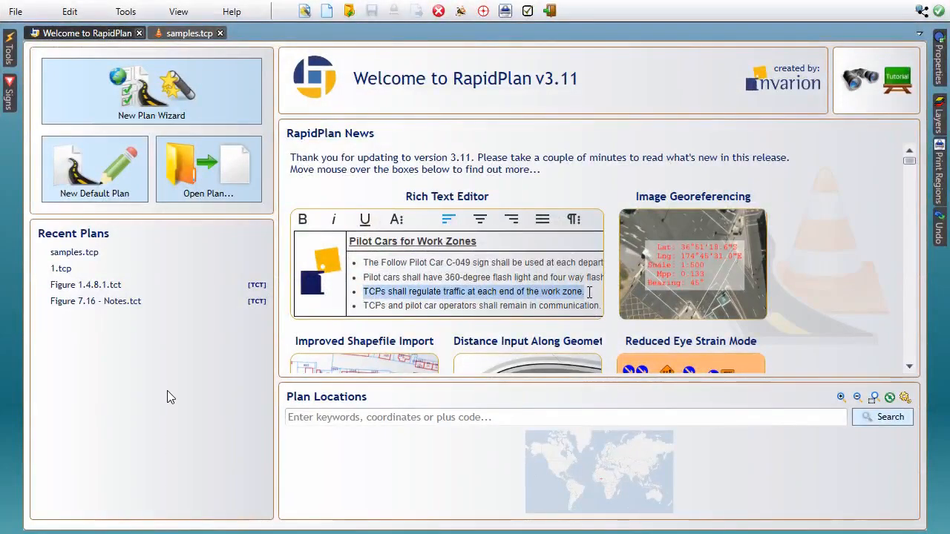
pyautogui.moveTo(261, 317)
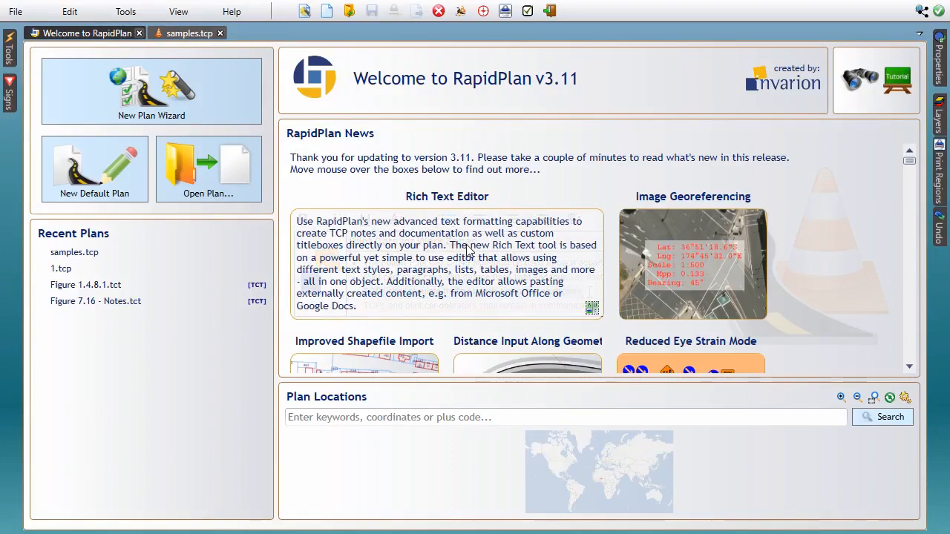
pyautogui.moveTo(646, 278)
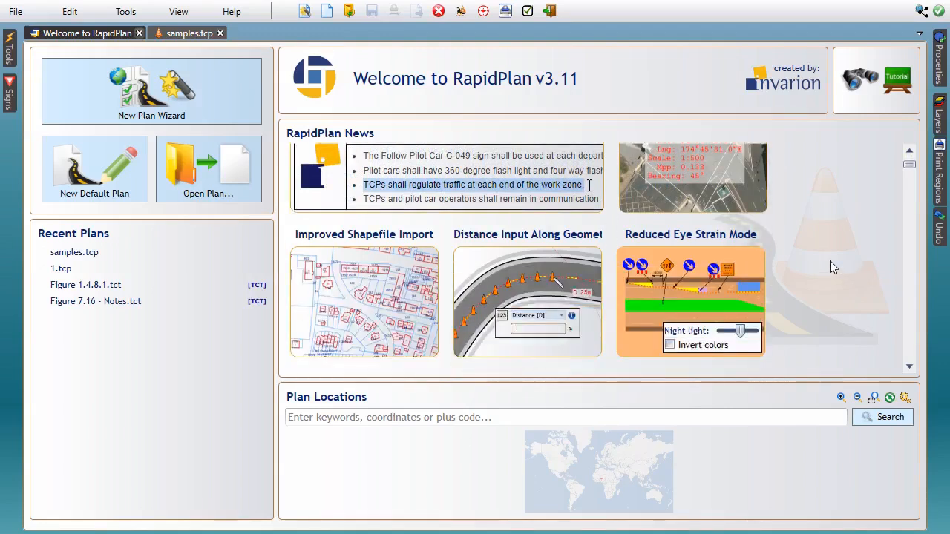
# Switch to the samples.tcp plan and look over the File menu without choosing anything.
pyautogui.scroll(-3)
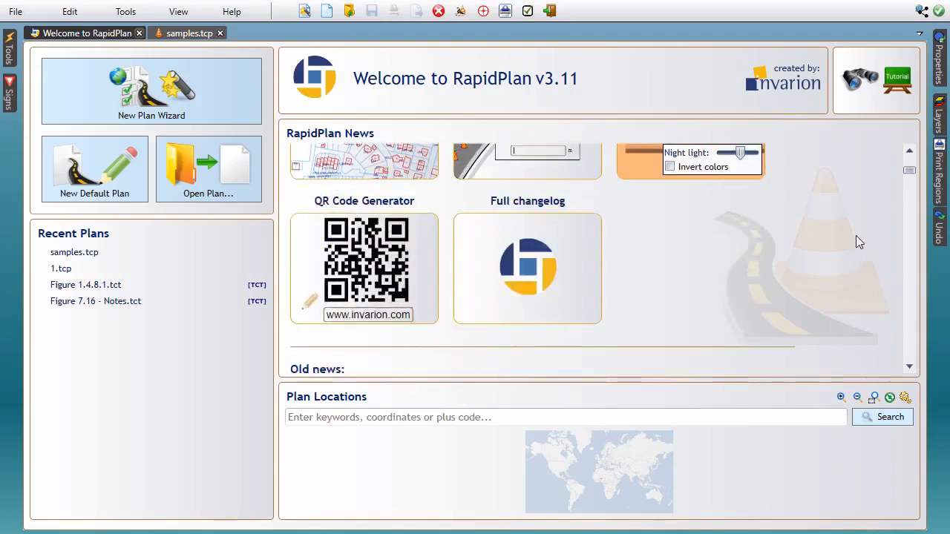
pyautogui.moveTo(546, 281)
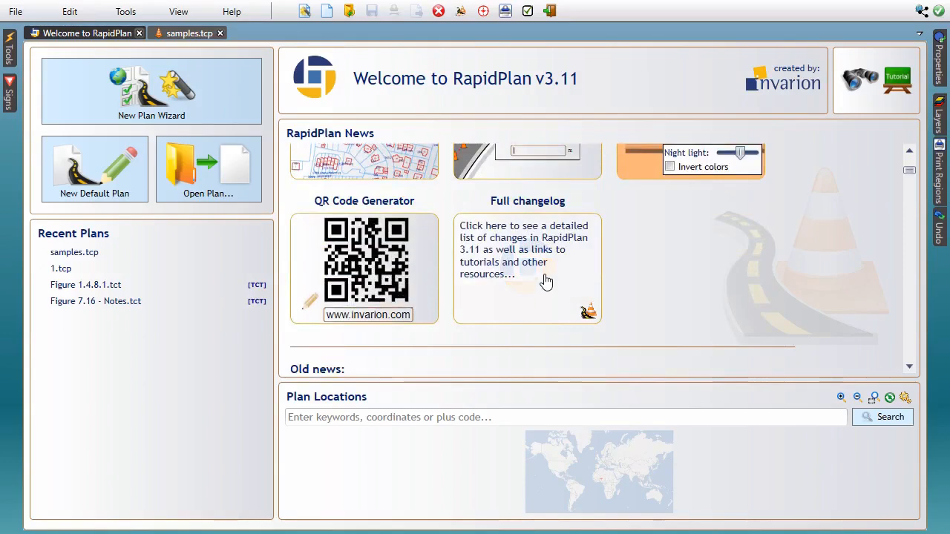
pyautogui.moveTo(549, 289)
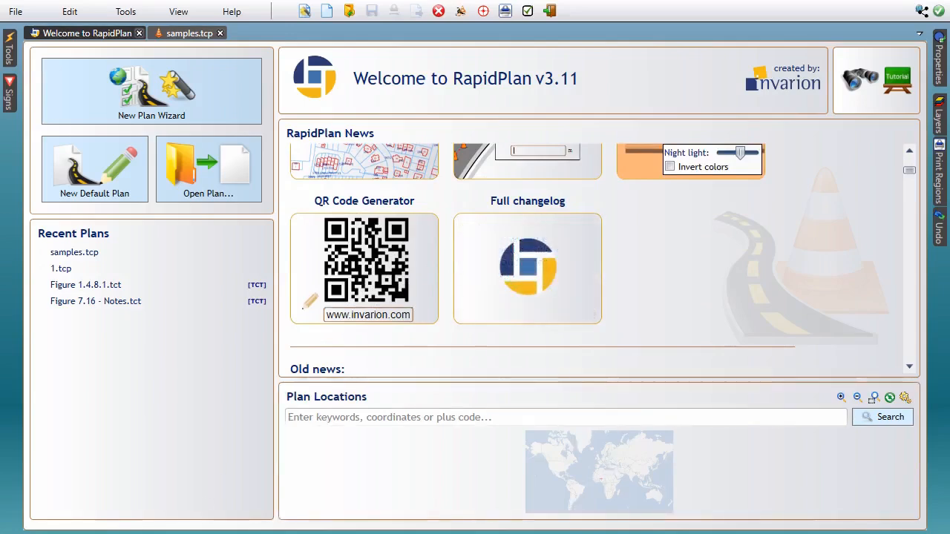
pyautogui.moveTo(184, 362)
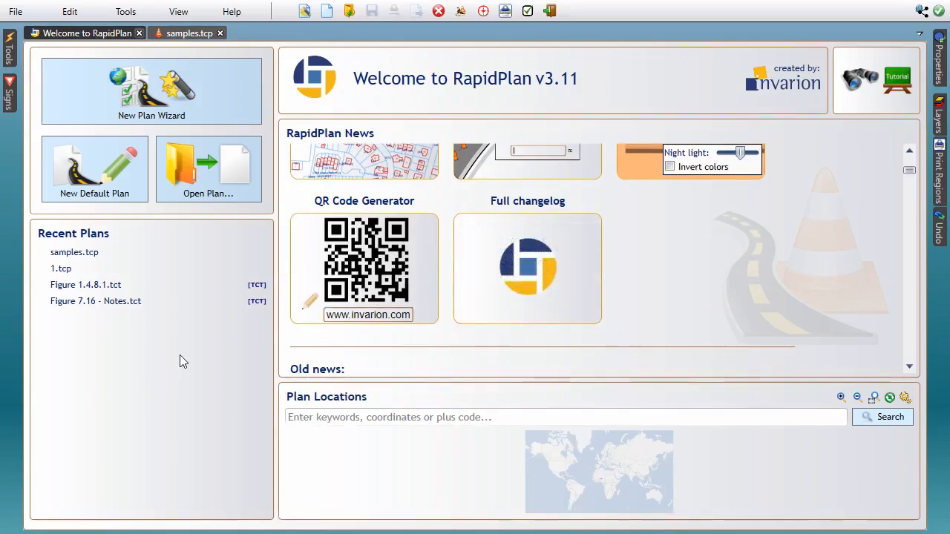
pyautogui.moveTo(197, 359)
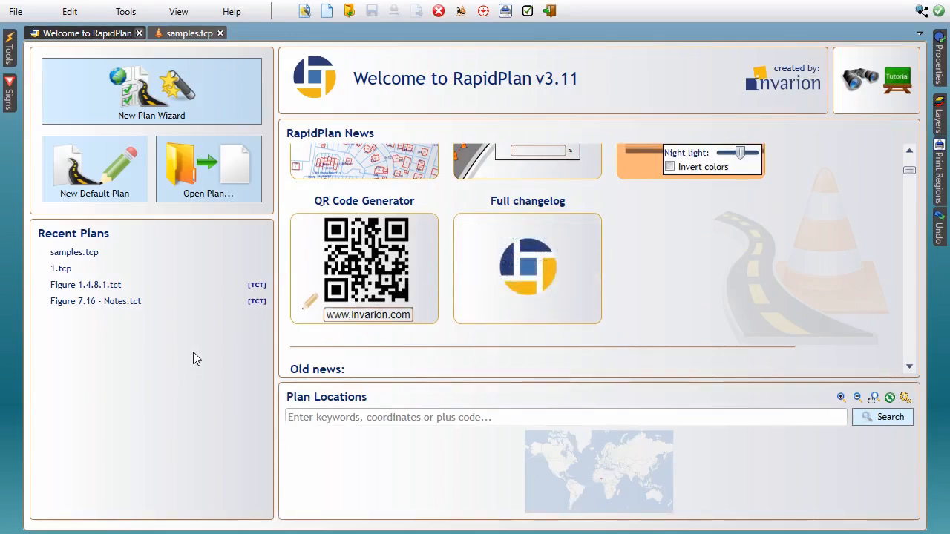
pyautogui.click(187, 33)
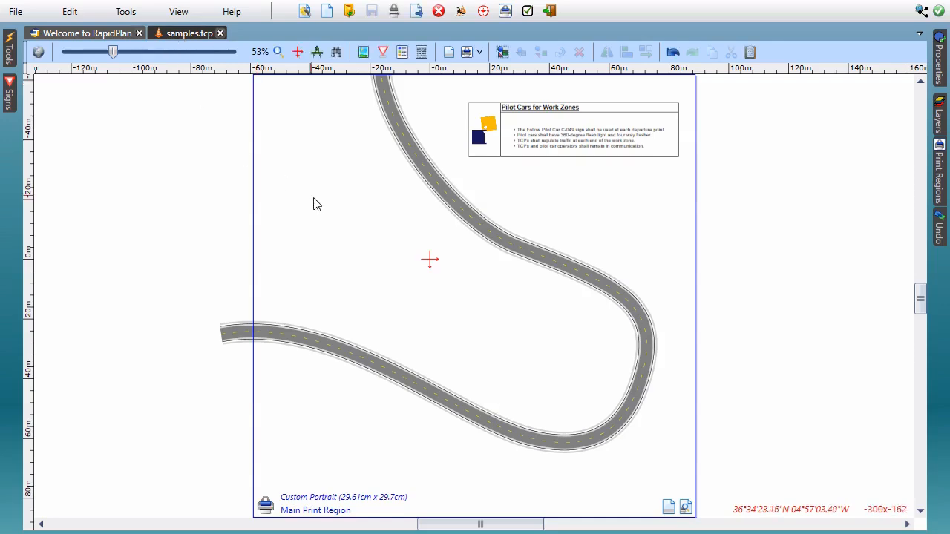
pyautogui.moveTo(317, 208)
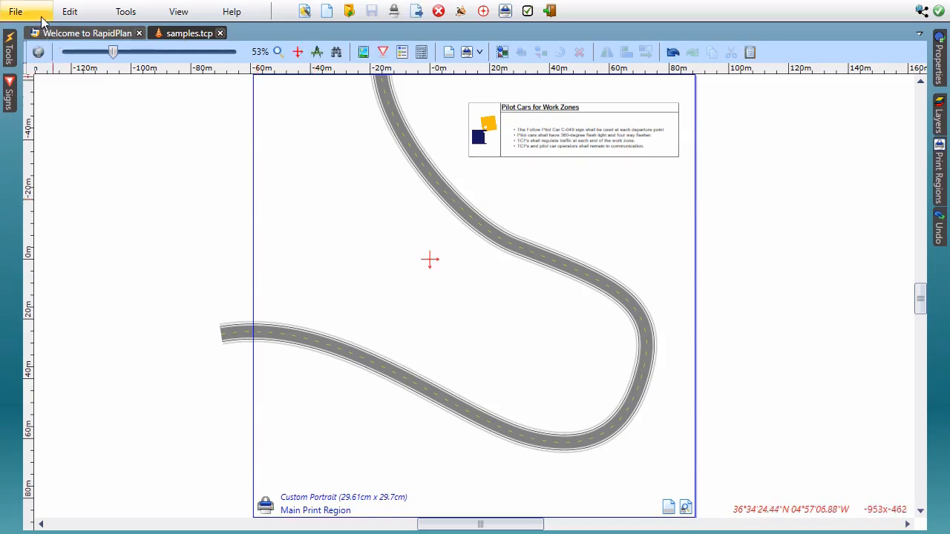
pyautogui.click(15, 11)
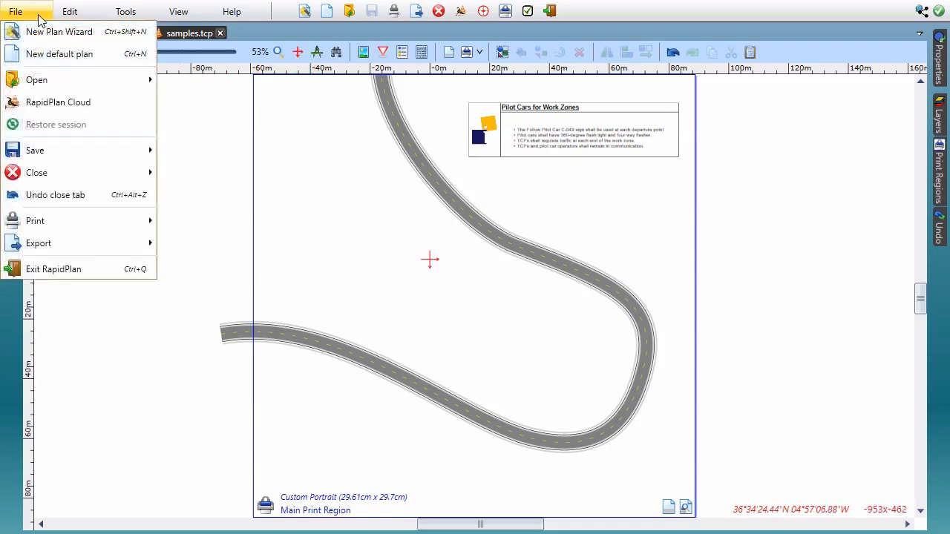
pyautogui.moveTo(59, 31)
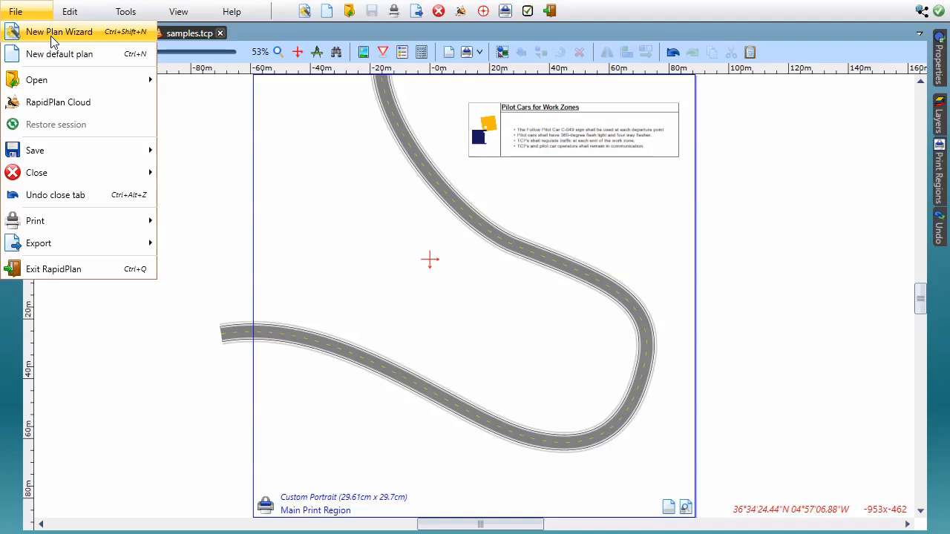
pyautogui.moveTo(86, 59)
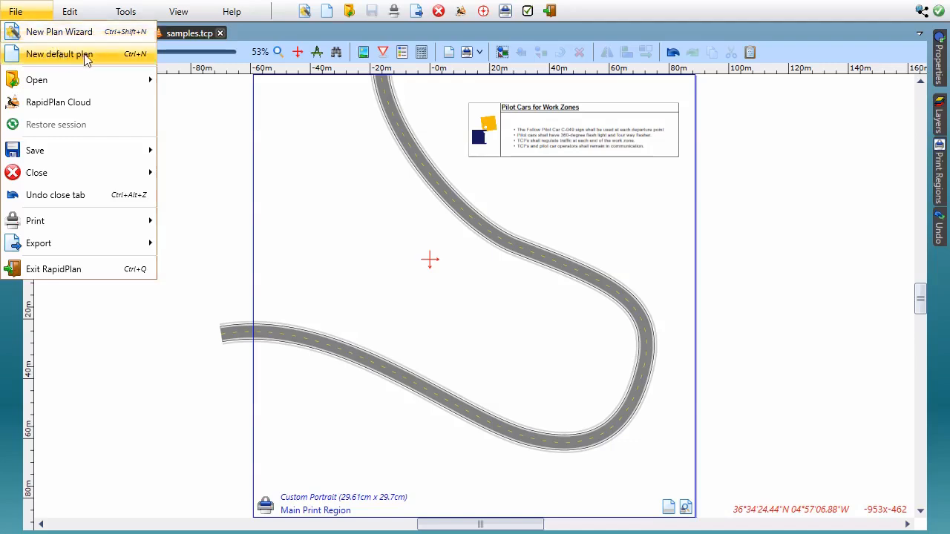
pyautogui.moveTo(133, 80)
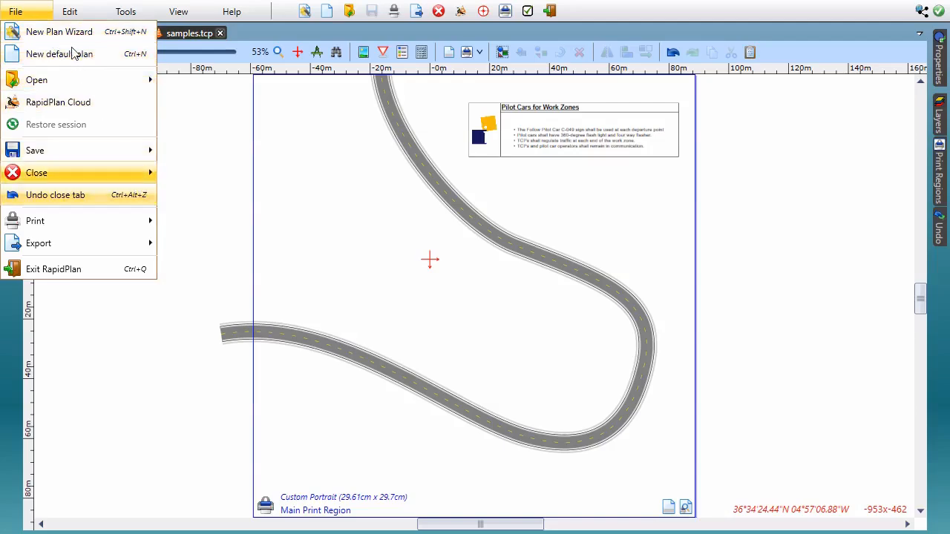
pyautogui.click(69, 11)
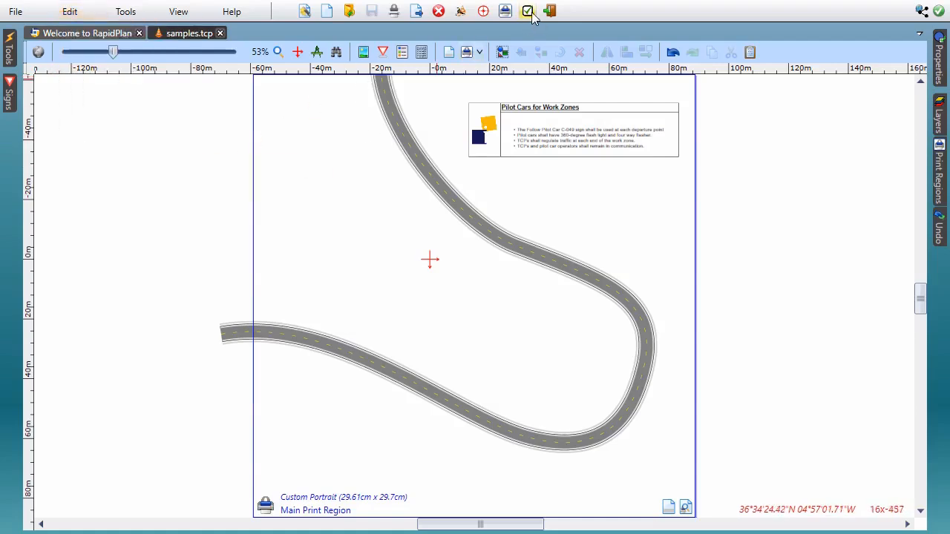
# Show the Keyboard Shortcuts preferences, scrolling the commands list down to the import entries.
pyautogui.click(527, 11)
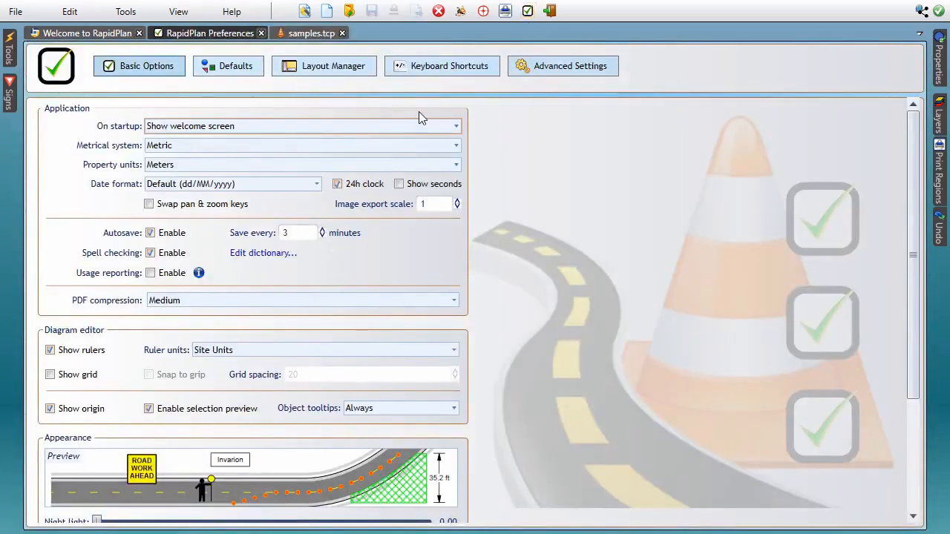
pyautogui.click(442, 65)
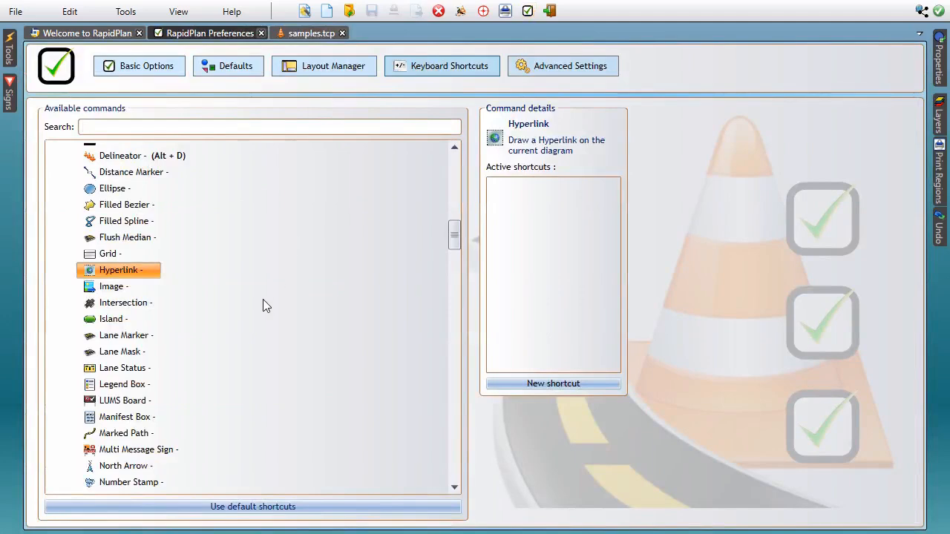
pyautogui.scroll(-3)
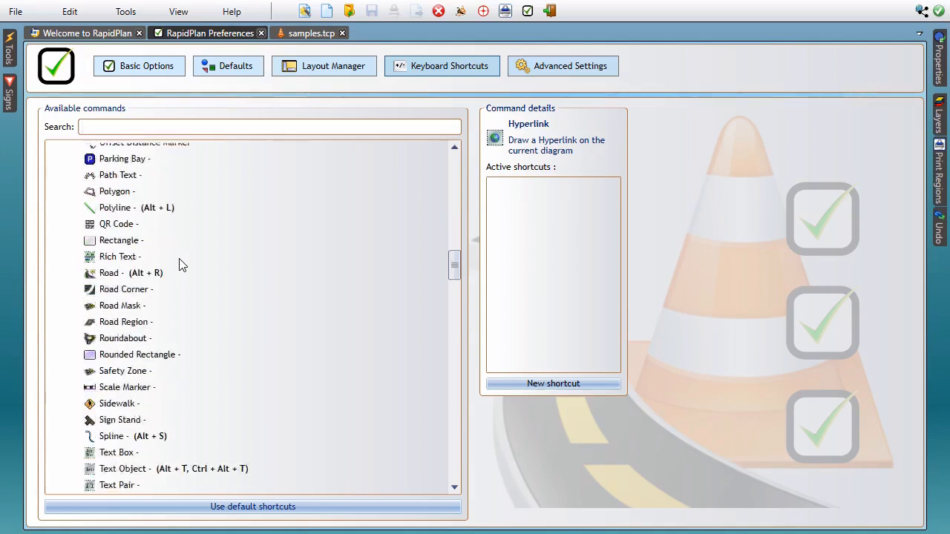
pyautogui.scroll(-3)
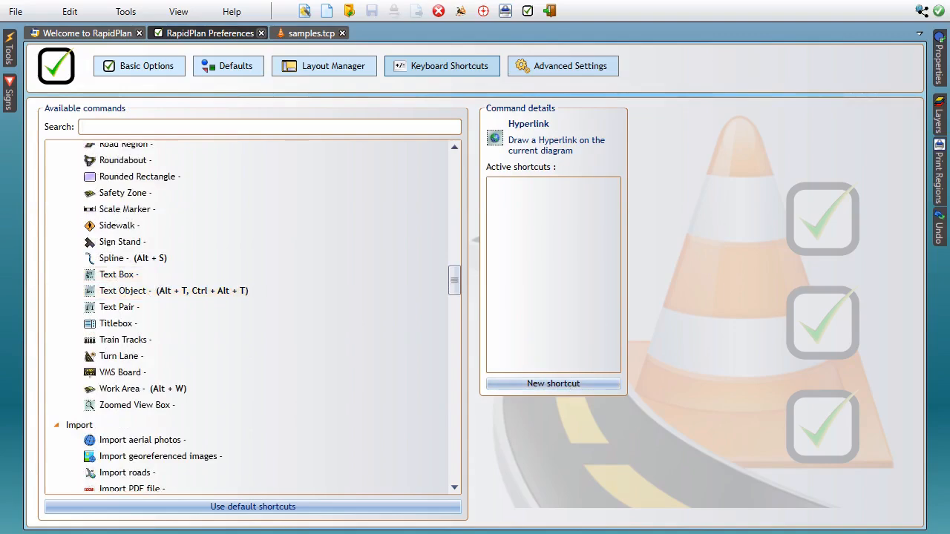
pyautogui.moveTo(312, 303)
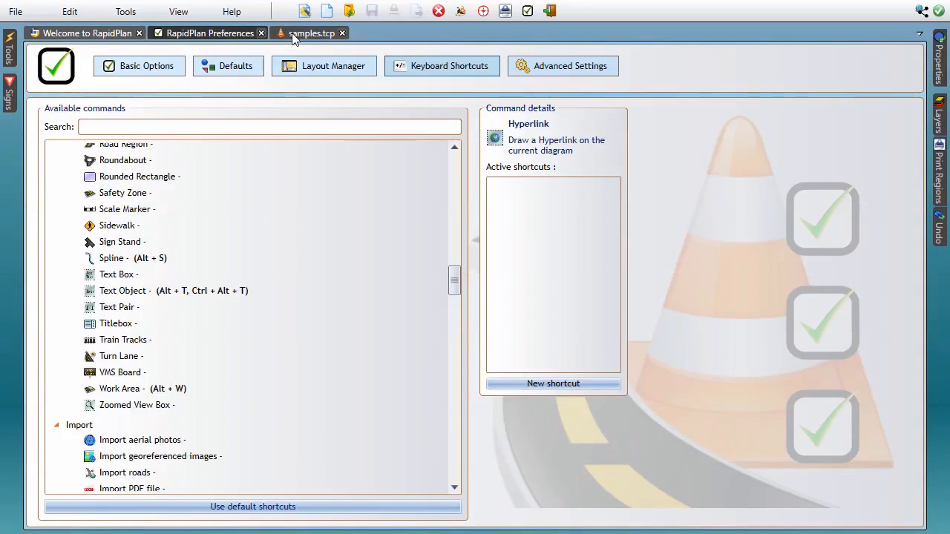
# Return to the samples.tcp plan with the curving road and pilot cars note.
pyautogui.click(310, 32)
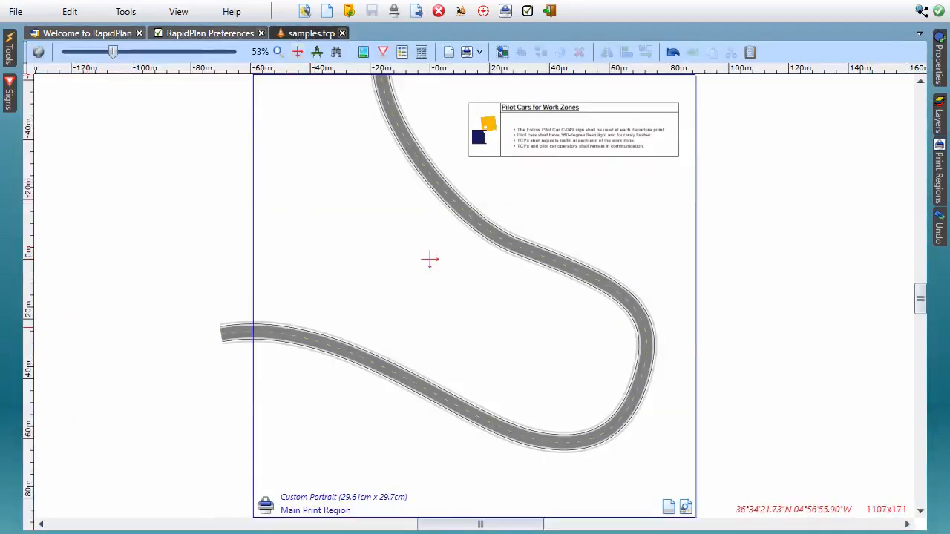
pyautogui.moveTo(800, 358)
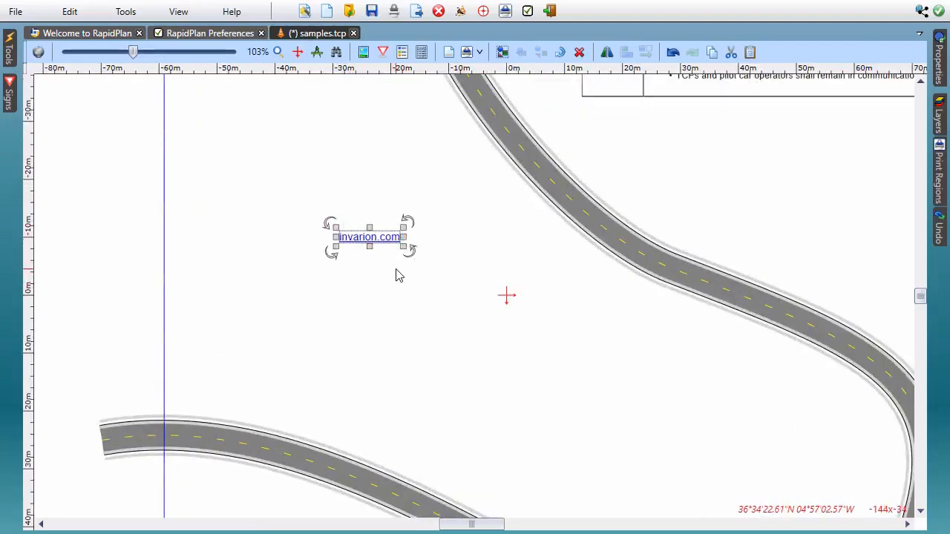
pyautogui.moveTo(395, 246)
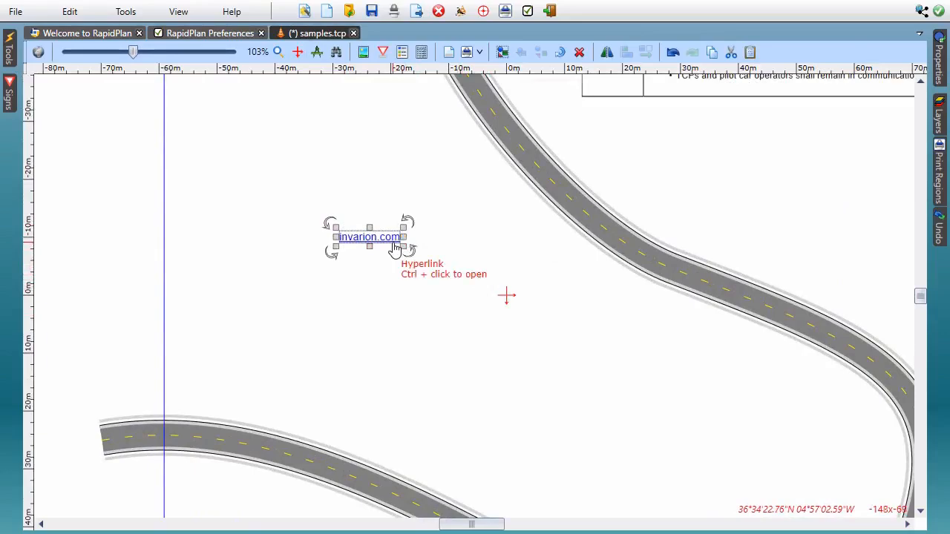
pyautogui.moveTo(191, 92)
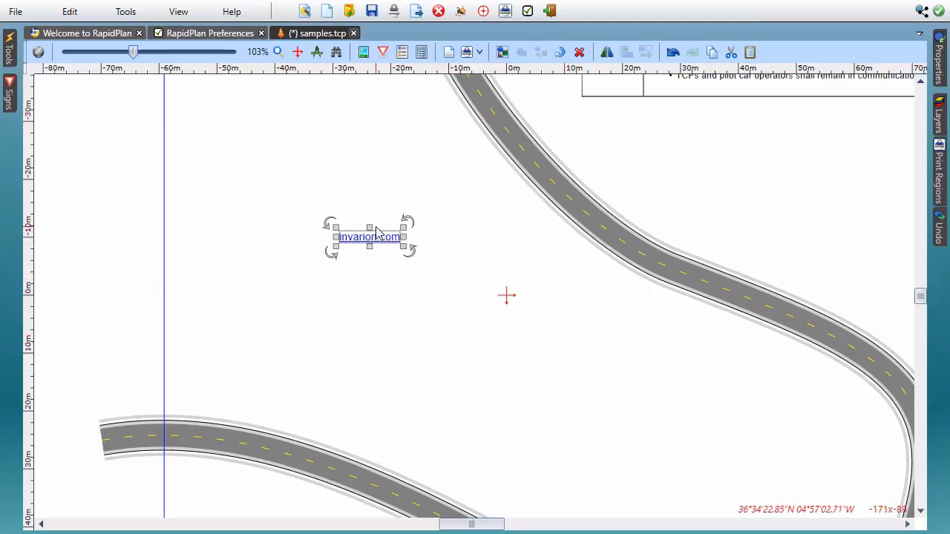
pyautogui.moveTo(372, 238)
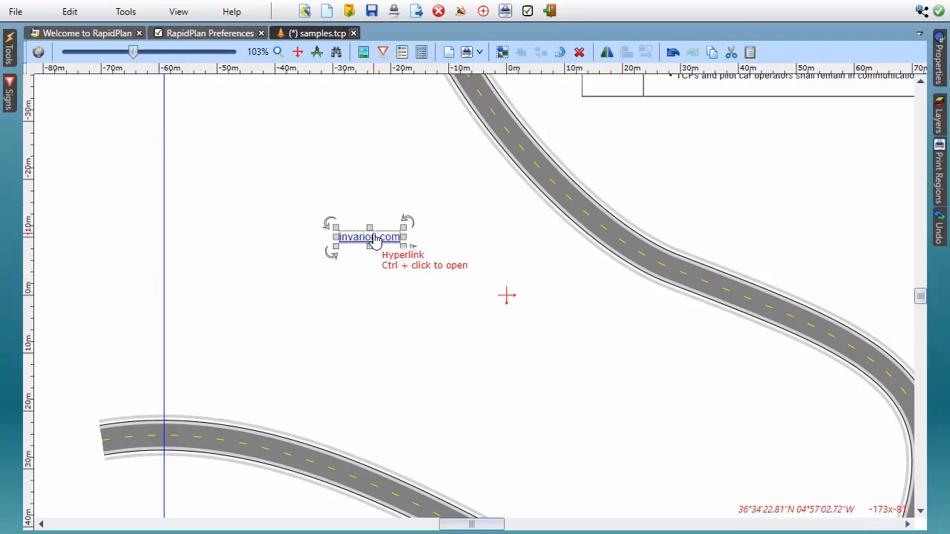
pyautogui.moveTo(192, 101)
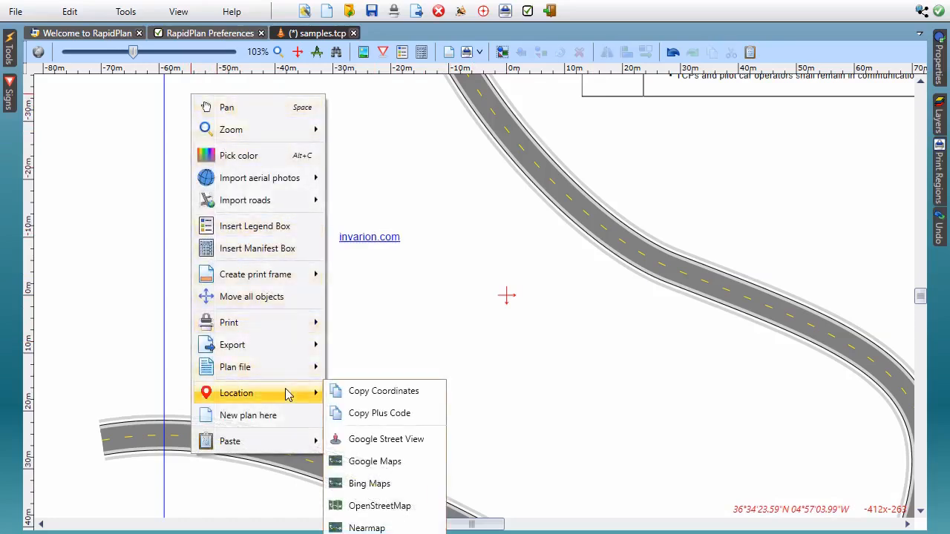
pyautogui.moveTo(384, 391)
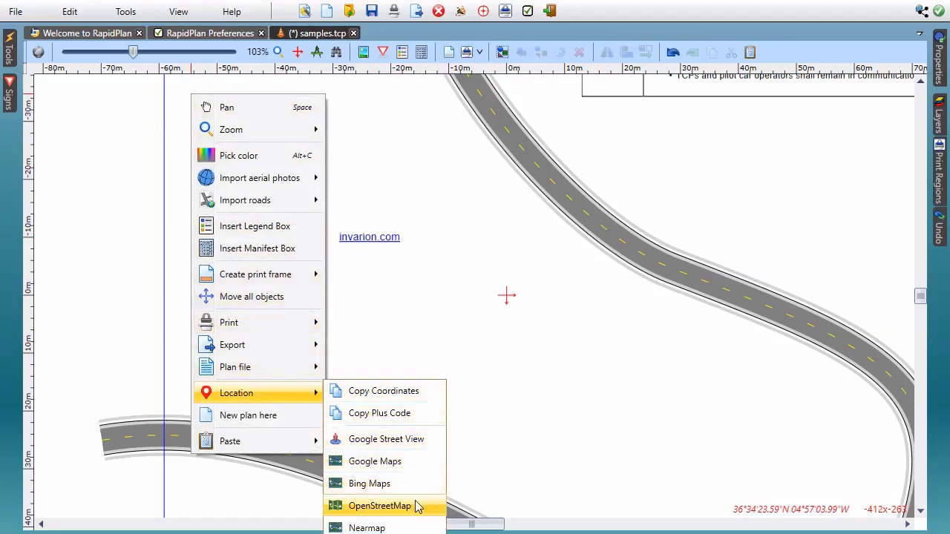
pyautogui.moveTo(380, 505)
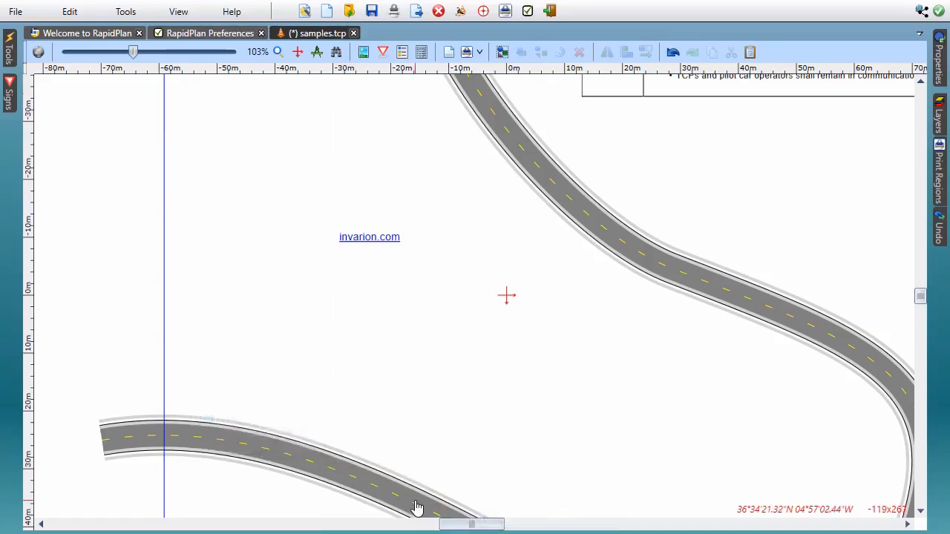
pyautogui.moveTo(247, 323)
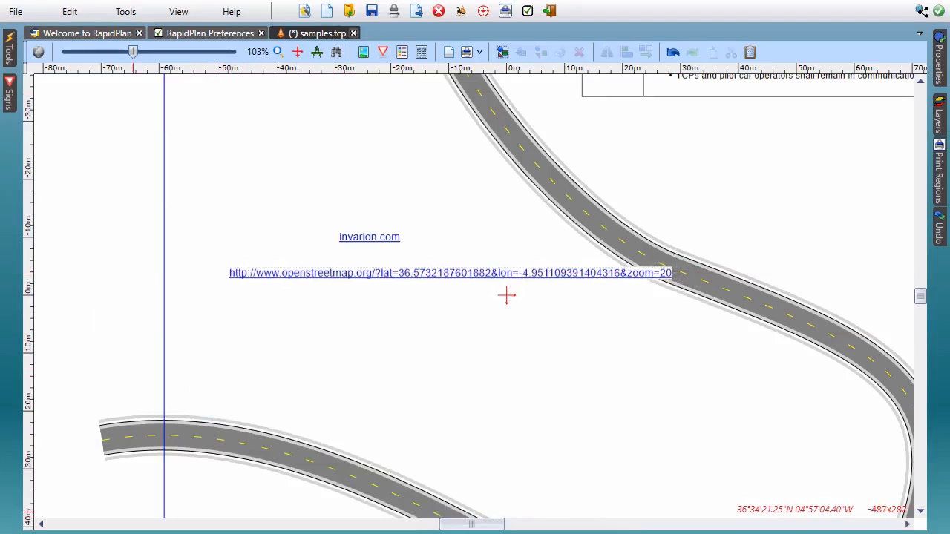
pyautogui.moveTo(244, 296)
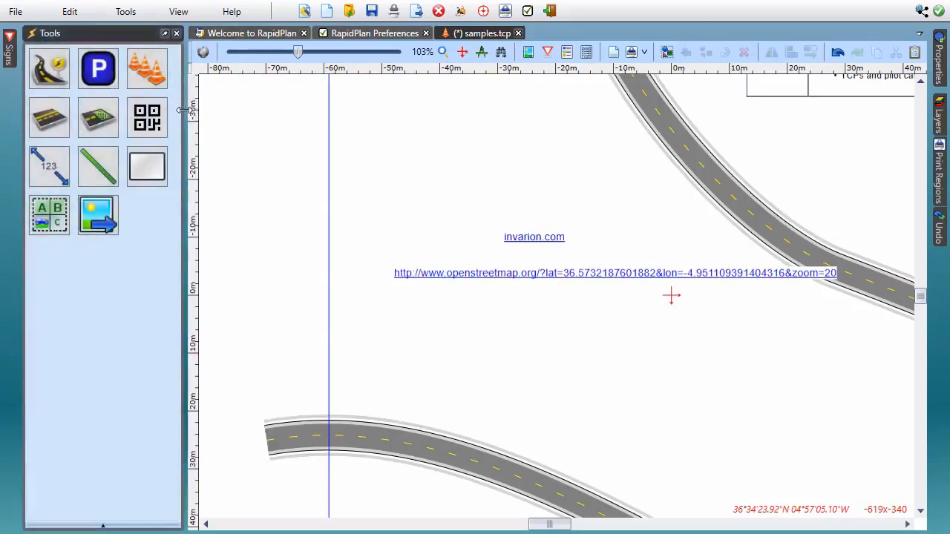
# Place a QR code on the plan and review its coded value in Properties.
pyautogui.click(147, 118)
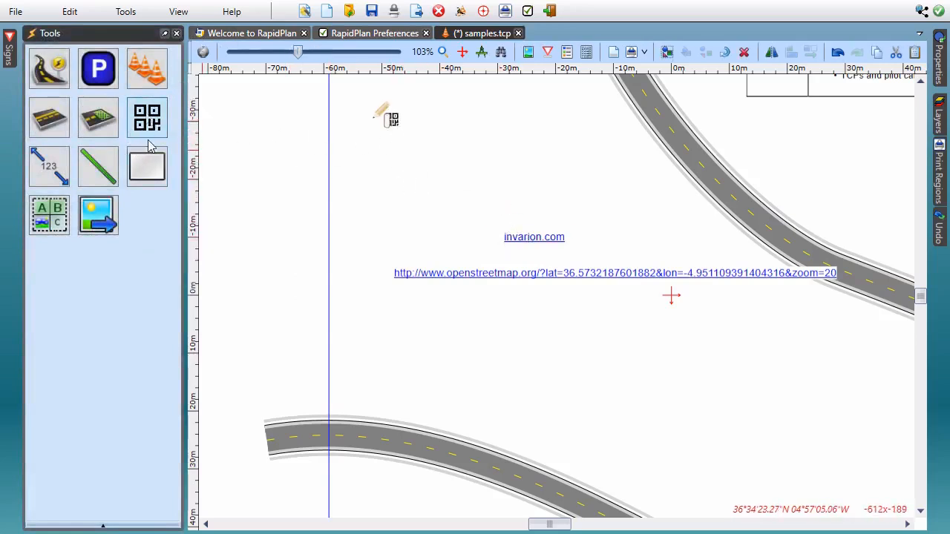
pyautogui.click(147, 117)
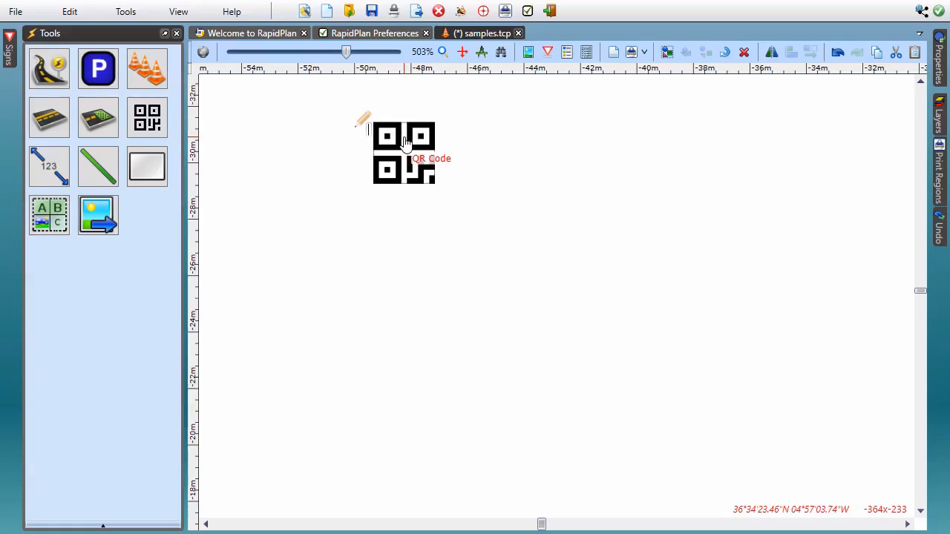
pyautogui.moveTo(372, 133)
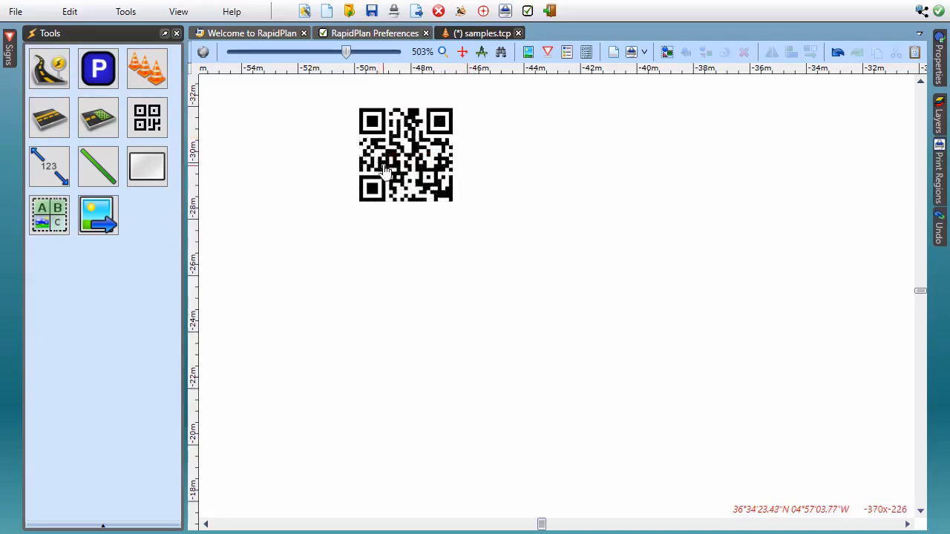
pyautogui.moveTo(417, 174)
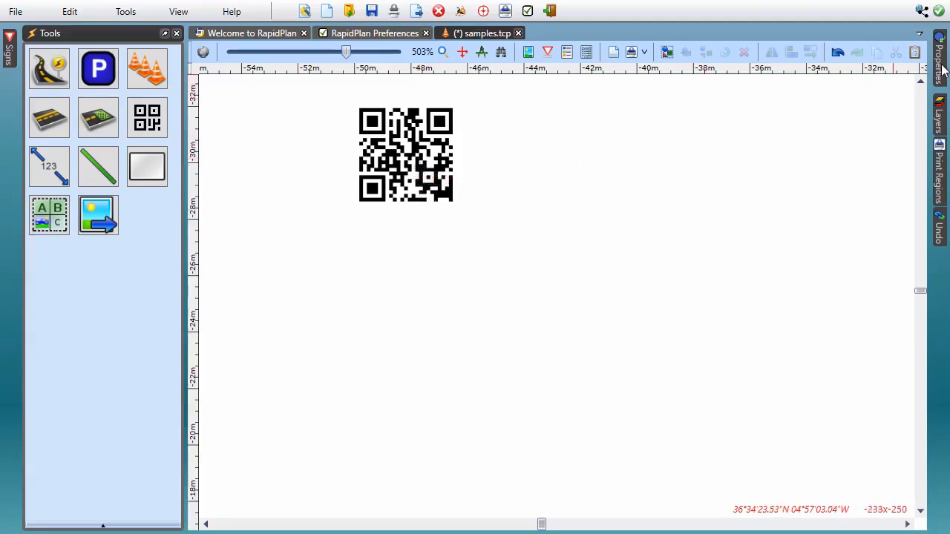
pyautogui.click(405, 155)
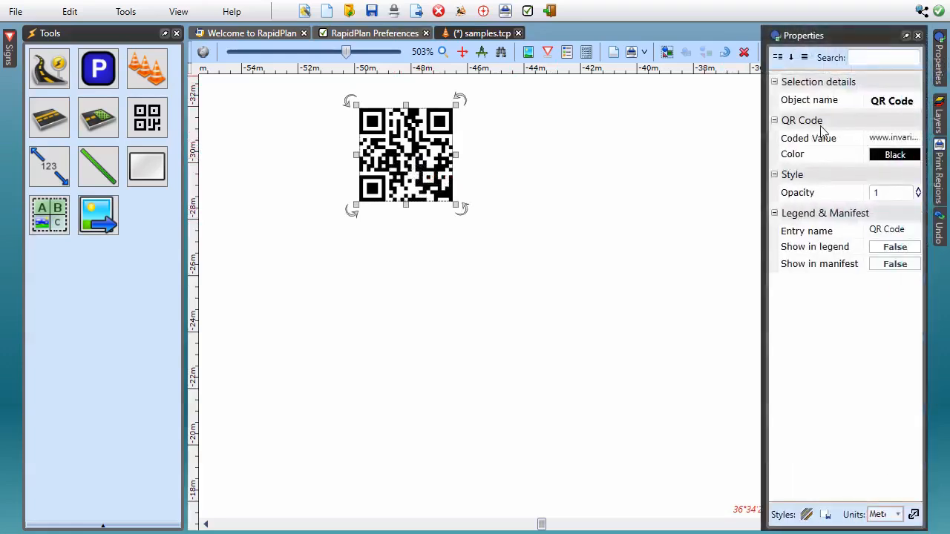
pyautogui.click(894, 137)
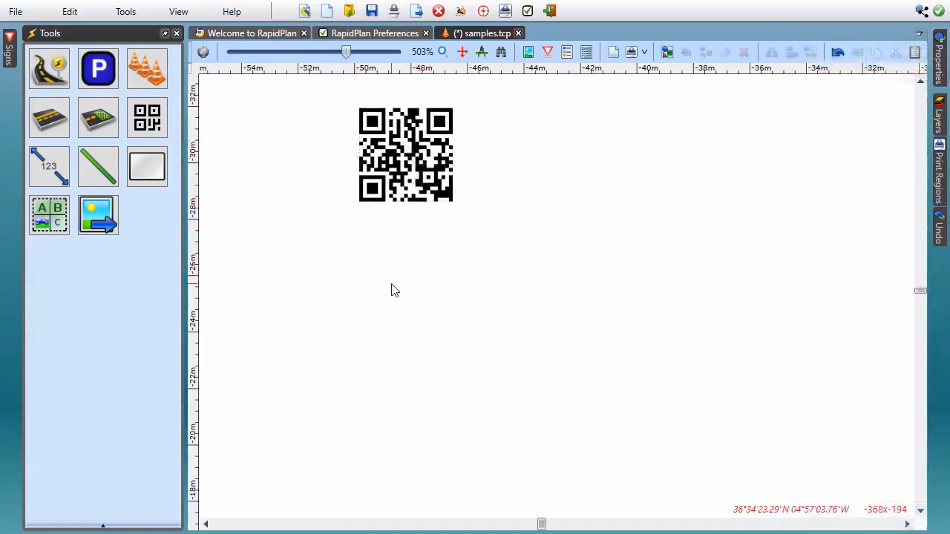
pyautogui.moveTo(390, 280)
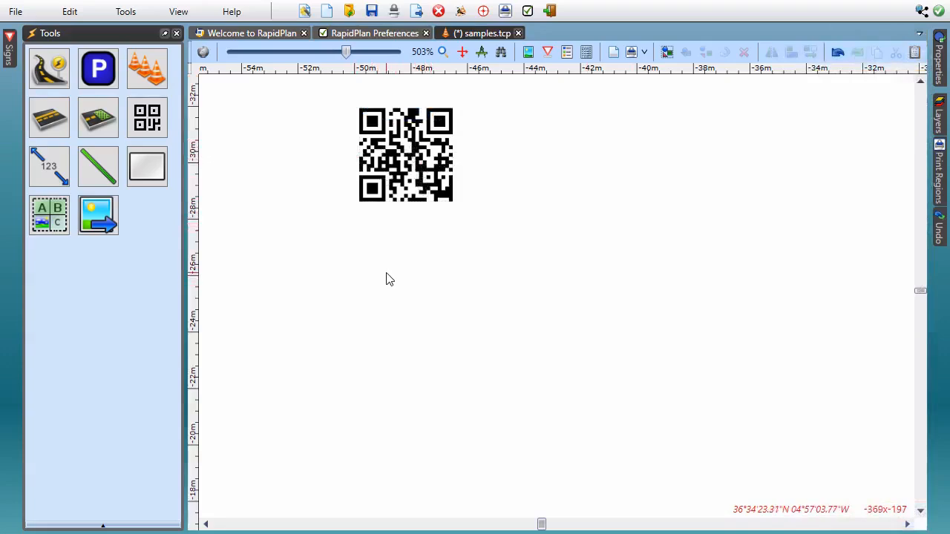
pyautogui.moveTo(308, 116)
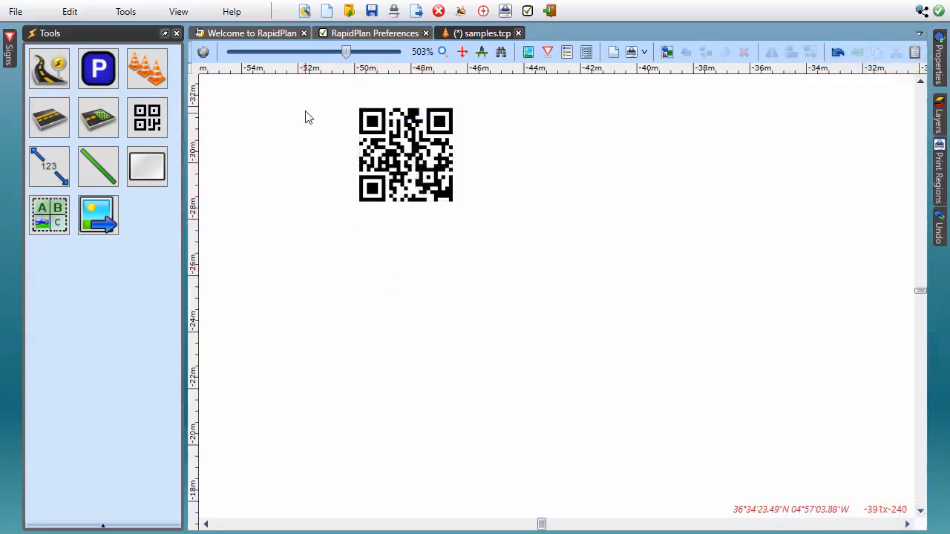
# Bring up the plan-wide command list from an empty canvas spot beside the QR code.
pyautogui.rightClick(309, 115)
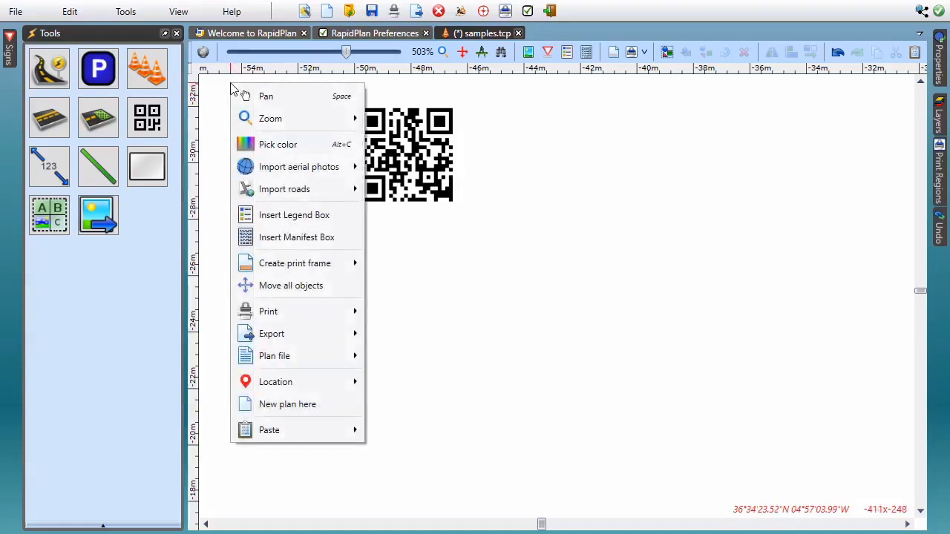
pyautogui.moveTo(276, 381)
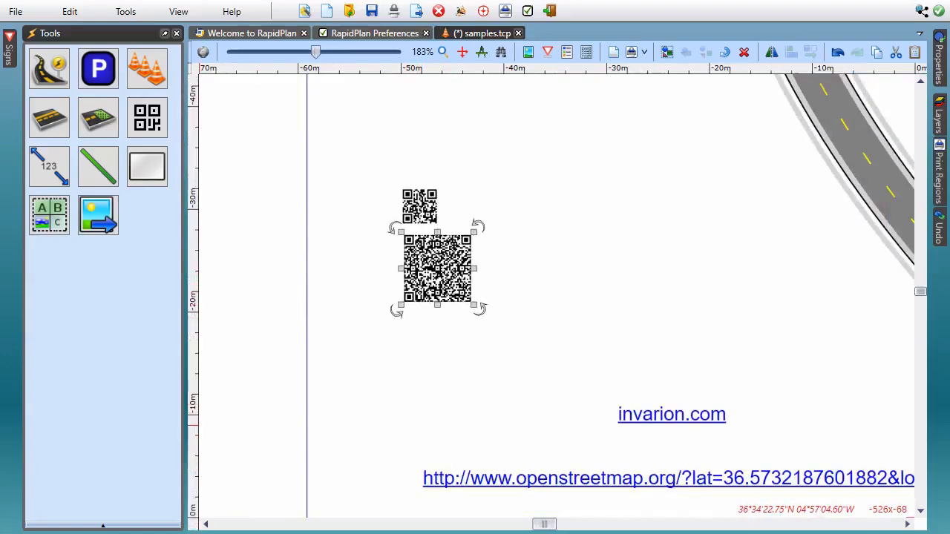
pyautogui.moveTo(586, 339)
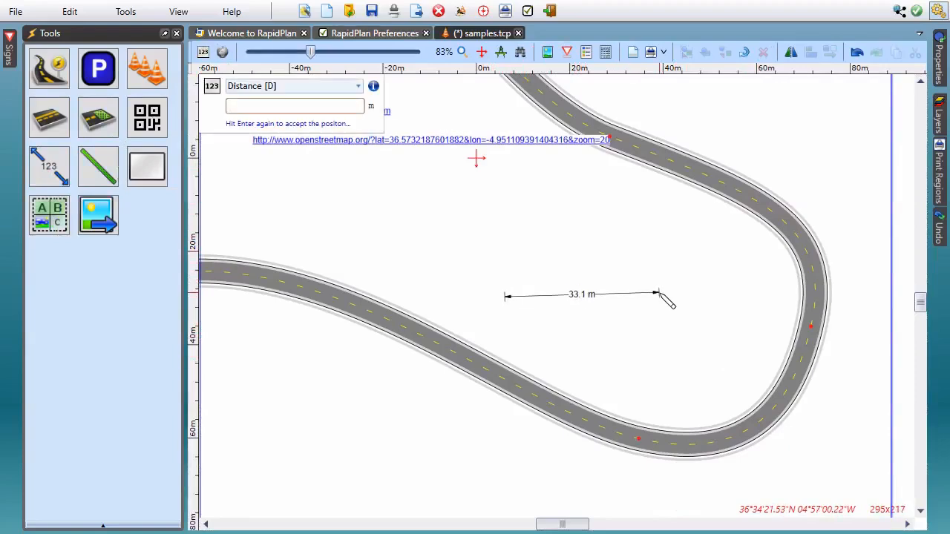
# Measure 30 m across the road bend, then 70 m along the road.
pyautogui.write('30')
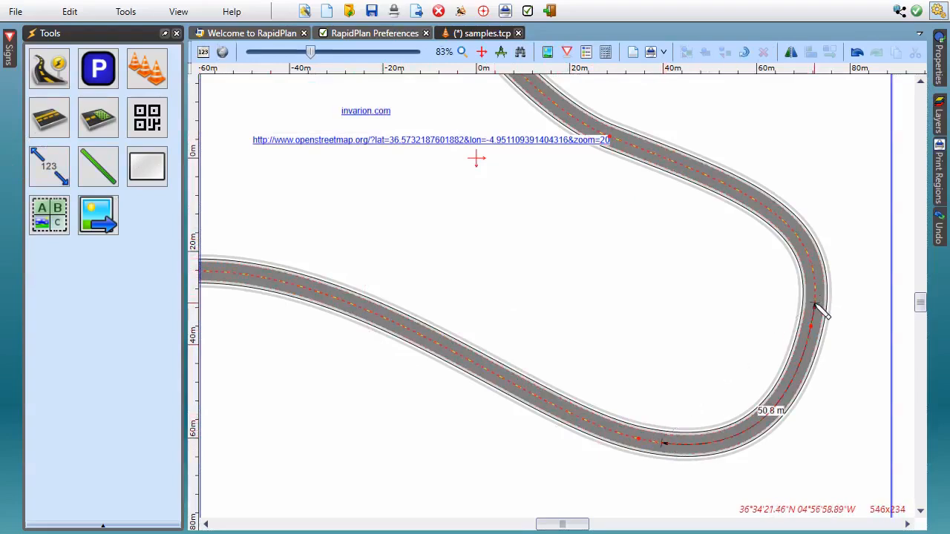
pyautogui.moveTo(665, 445); pyautogui.dragTo(739, 360)
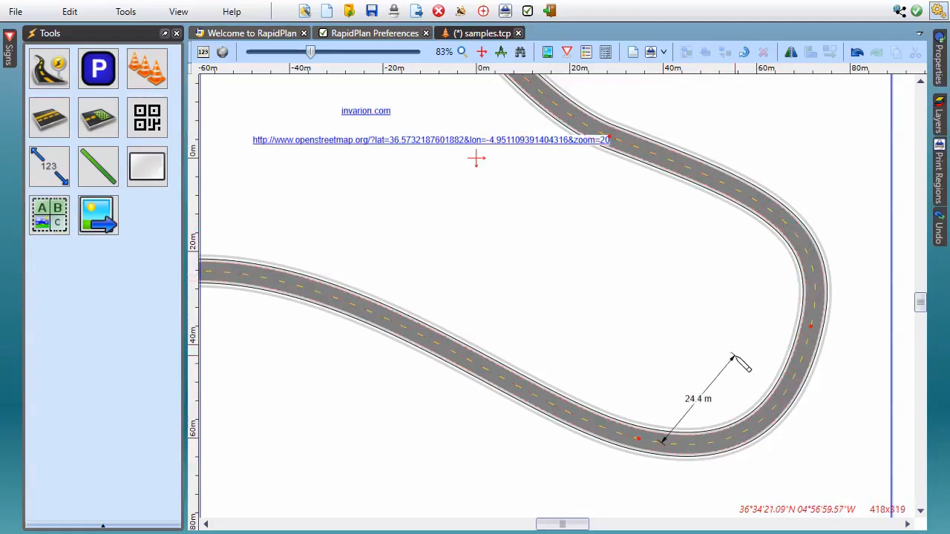
pyautogui.moveTo(739, 363); pyautogui.dragTo(772, 274)
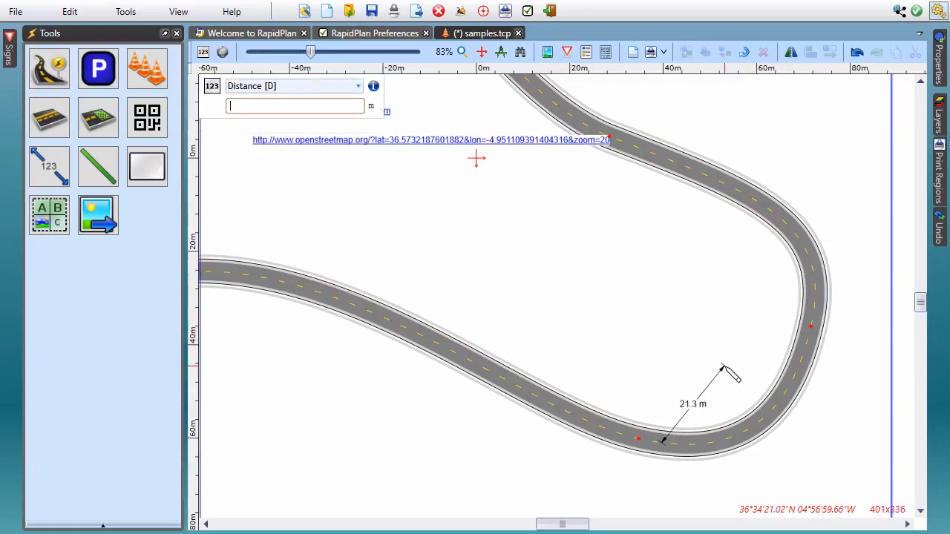
pyautogui.write('70m')
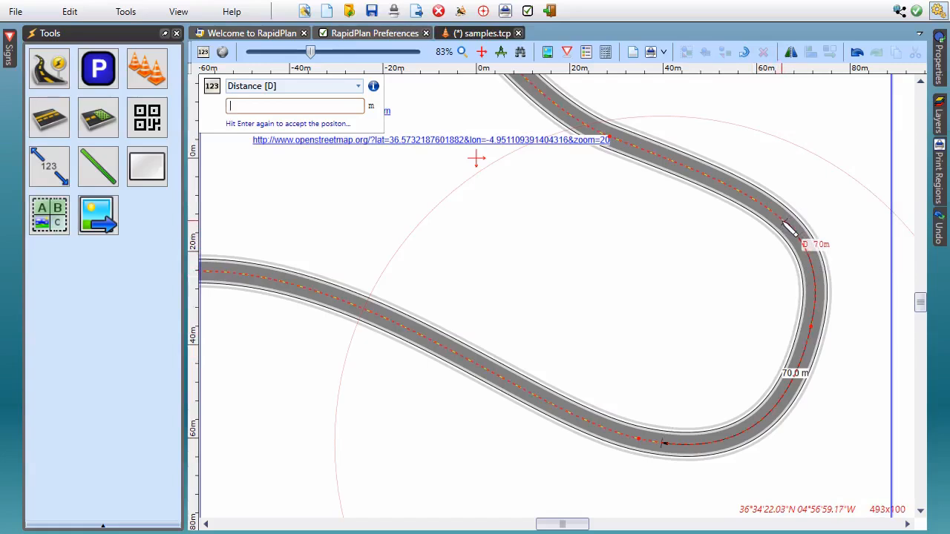
pyautogui.moveTo(791, 231)
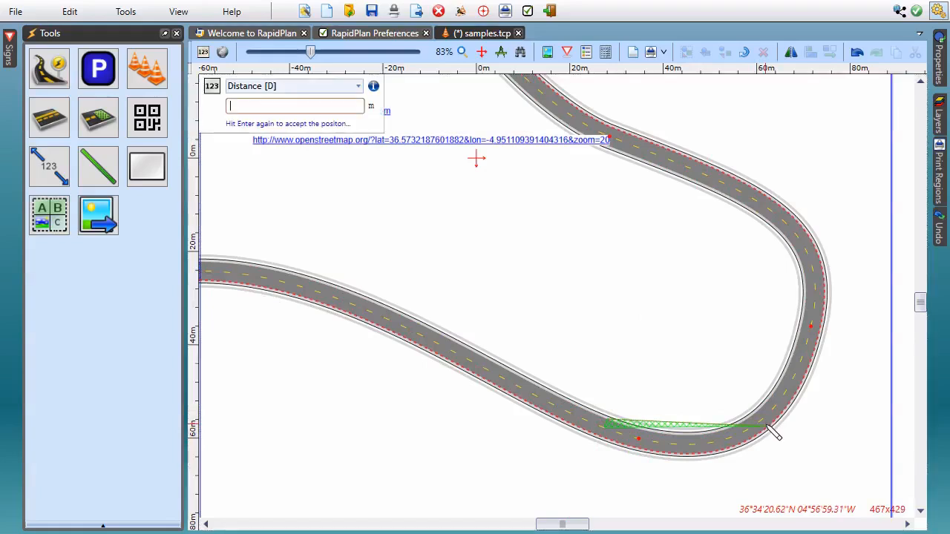
# Enter a distance of 80 to finish placing the hatched strip along the road edge.
pyautogui.write('80')
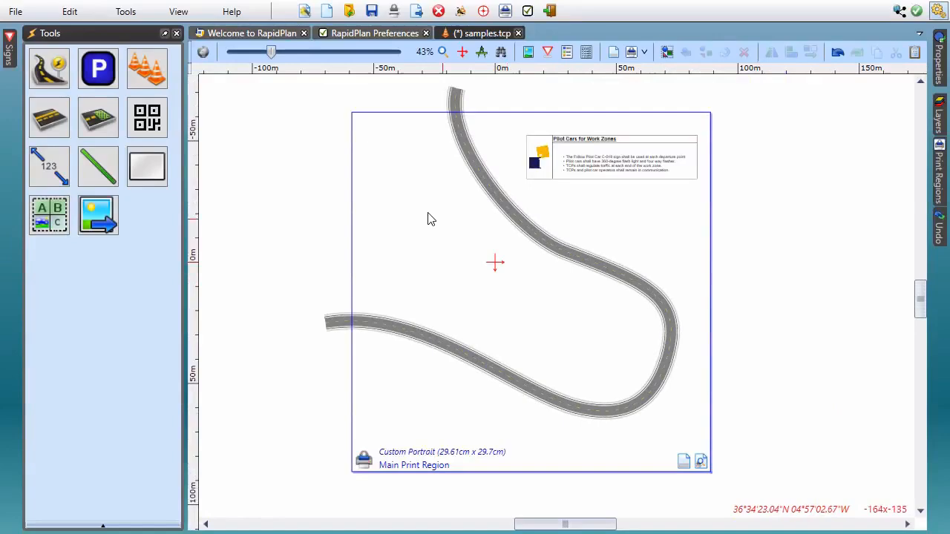
# Export the plan to a georeferenced image, overwriting samples.zip, and close the archive.
pyautogui.click(14, 11)
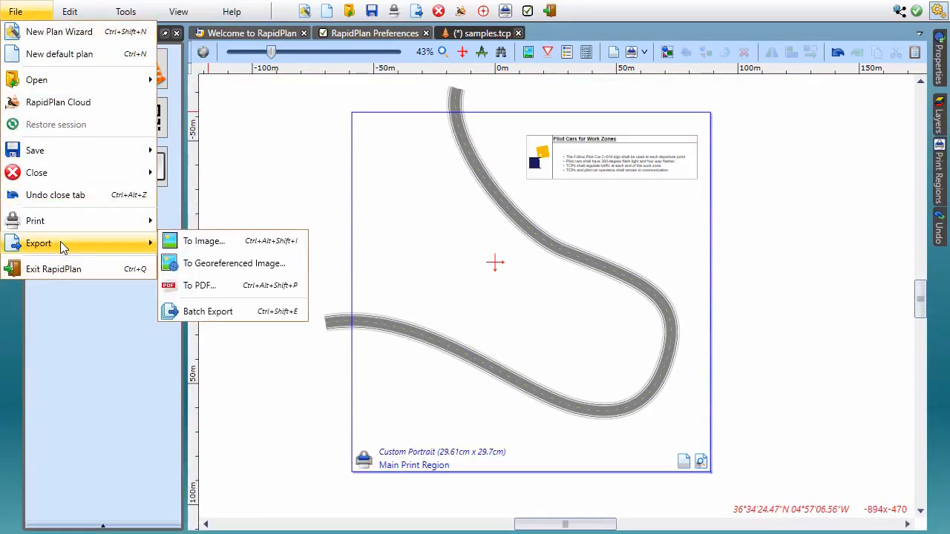
pyautogui.moveTo(234, 264)
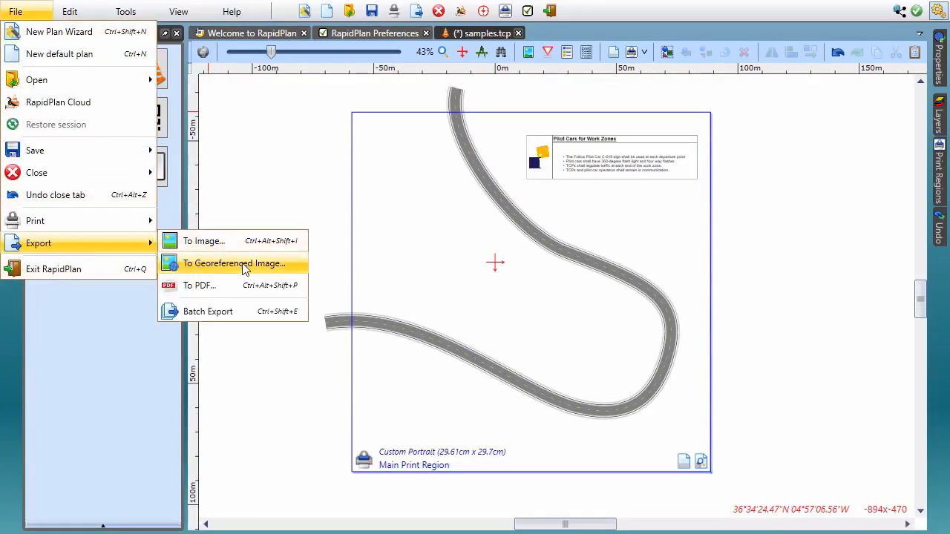
pyautogui.click(233, 263)
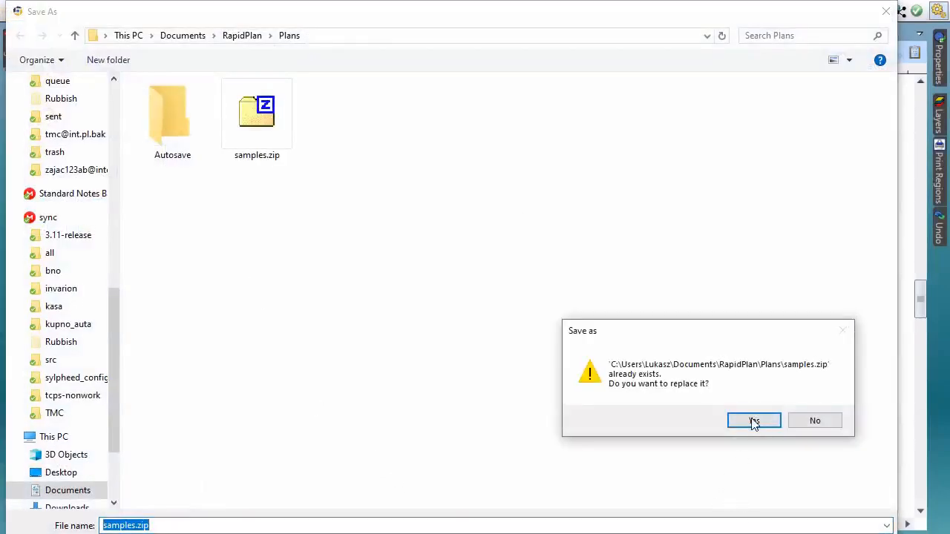
pyautogui.click(754, 421)
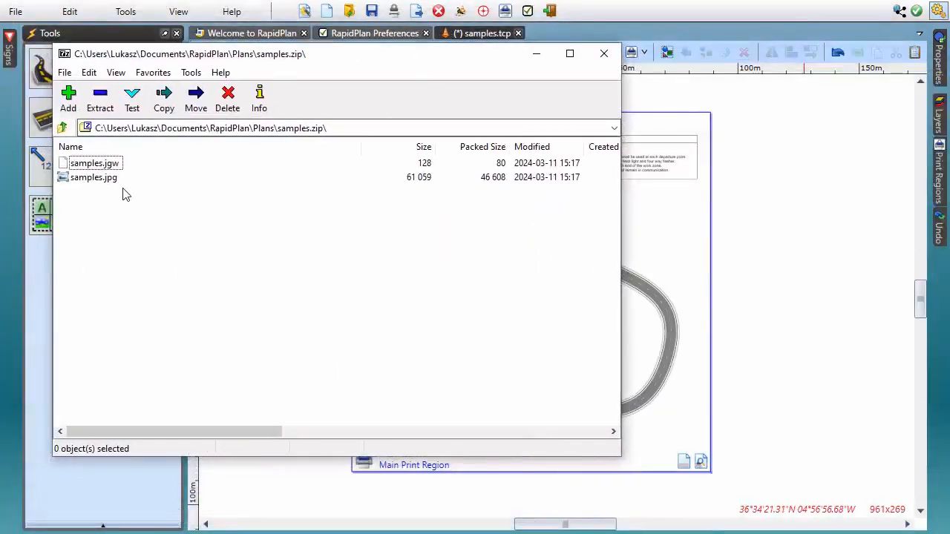
pyautogui.moveTo(166, 196)
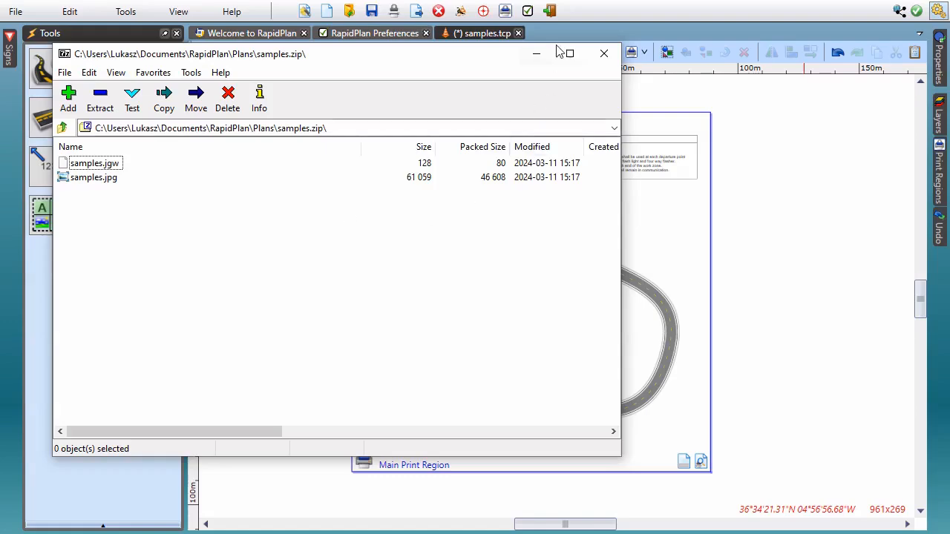
pyautogui.click(604, 53)
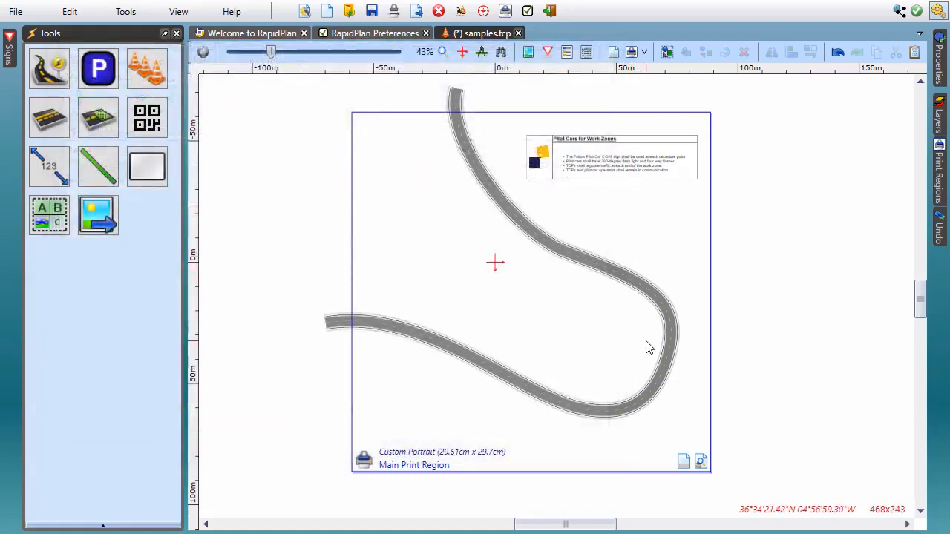
pyautogui.moveTo(594, 328)
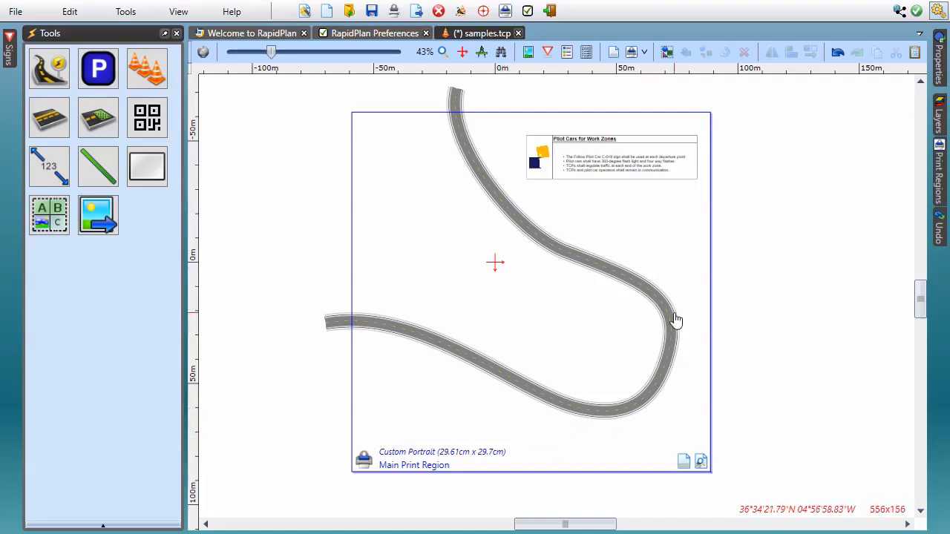
pyautogui.moveTo(784, 324)
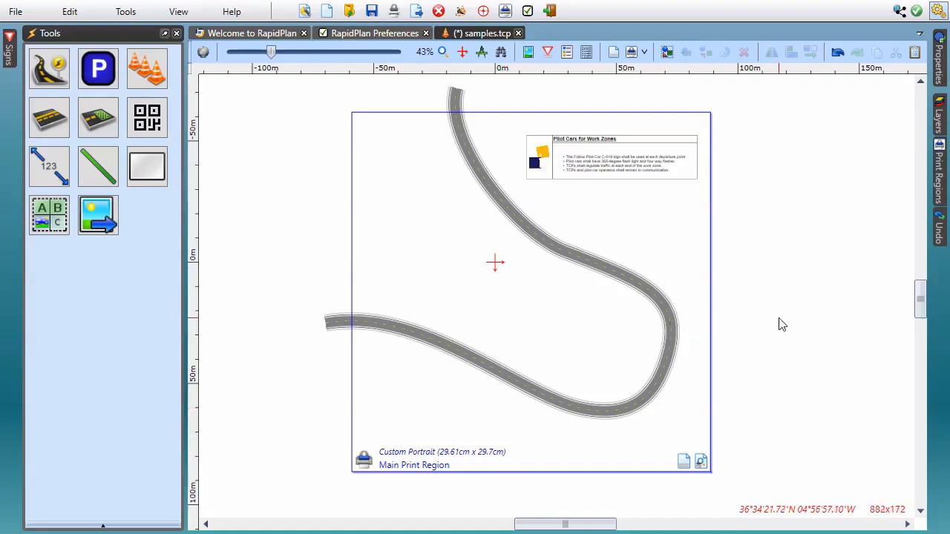
pyautogui.moveTo(165, 487)
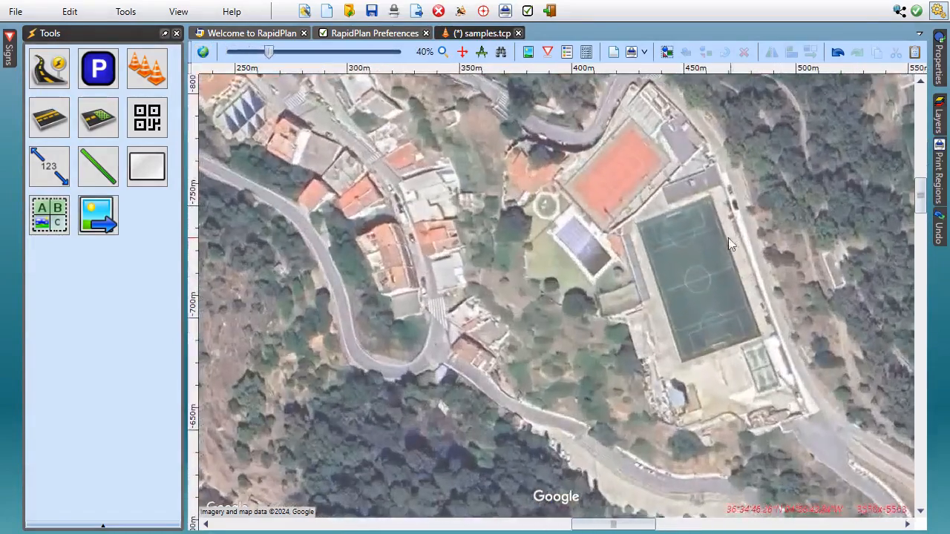
# Drag the aerial photo over the hillside town and pan to check its surroundings.
pyautogui.moveTo(731, 245); pyautogui.dragTo(607, 331)
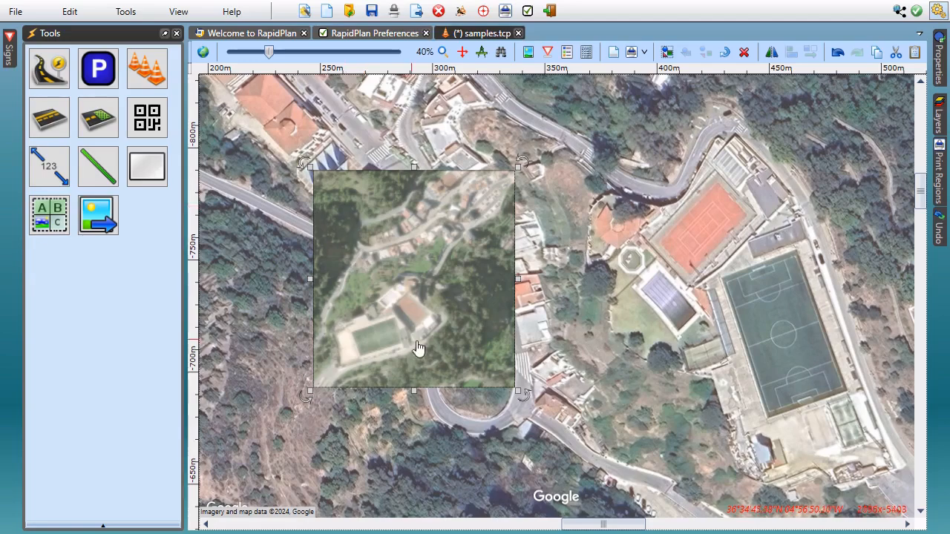
pyautogui.moveTo(479, 172)
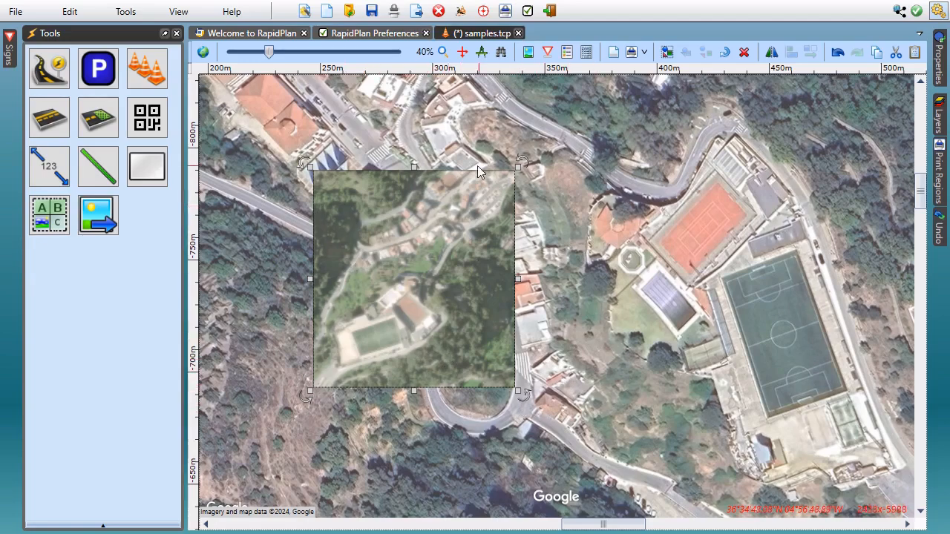
pyautogui.moveTo(589, 335)
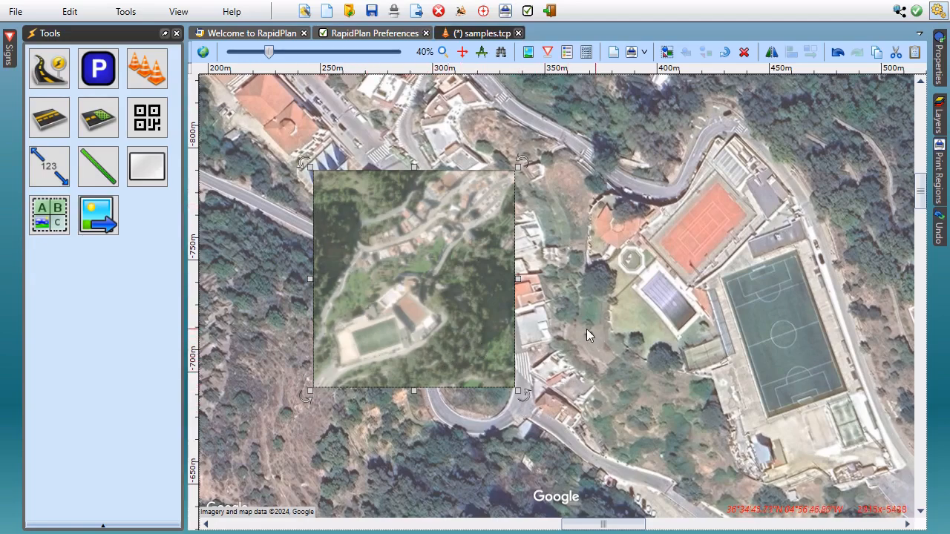
pyautogui.moveTo(547, 369)
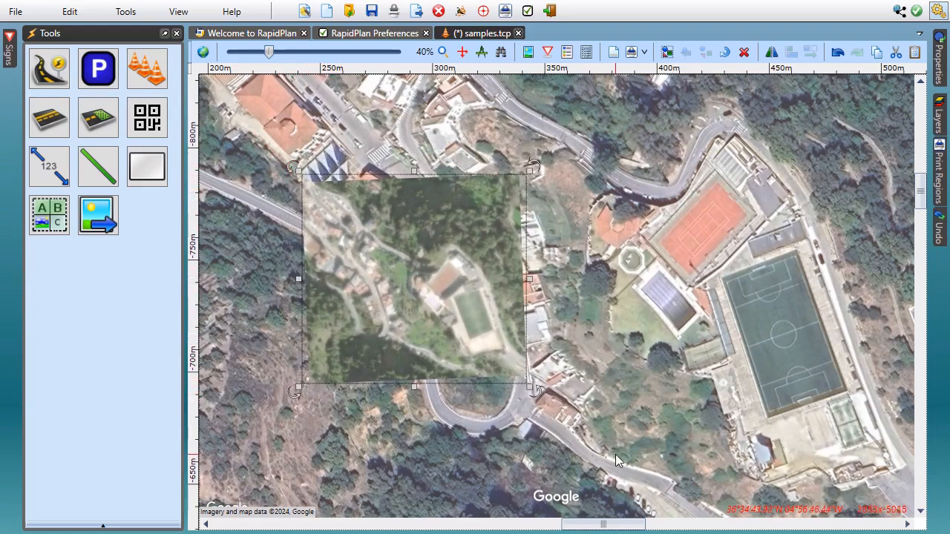
pyautogui.moveTo(620, 460); pyautogui.dragTo(455, 283)
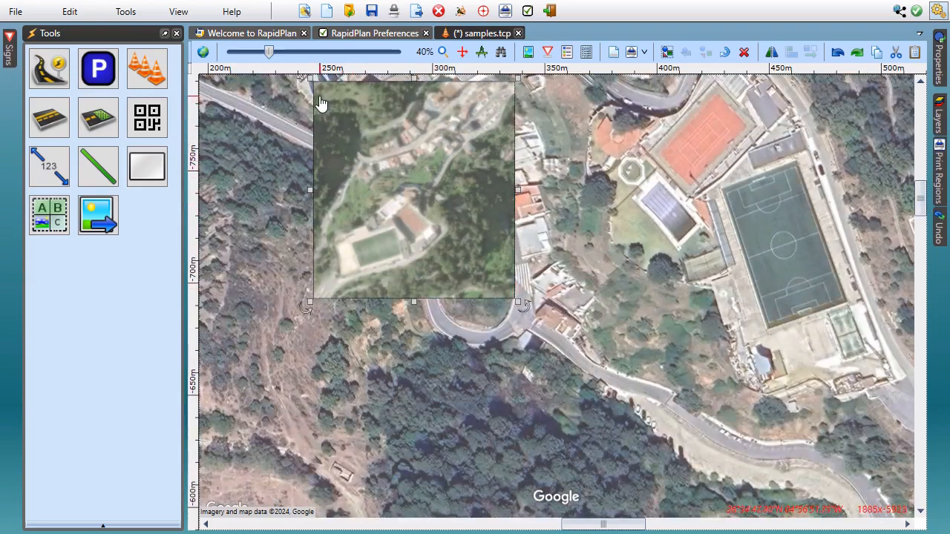
# Fit the aerial photo to the map, setting the second target at the football pitch corner.
pyautogui.rightClick(321, 103)
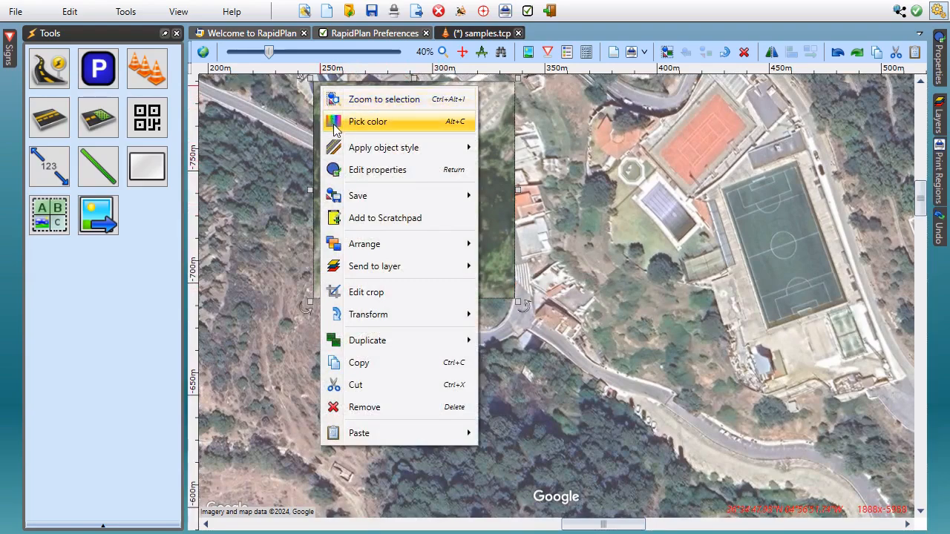
pyautogui.moveTo(368, 314)
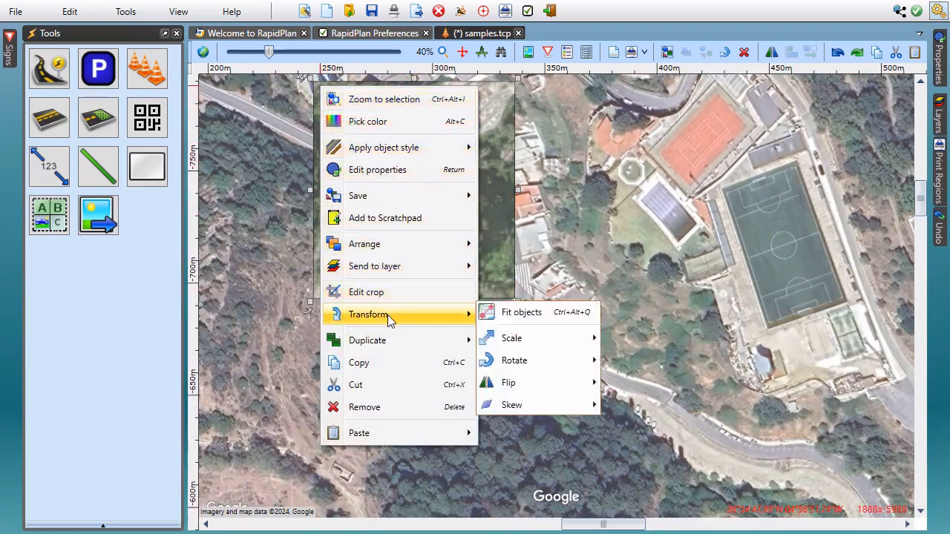
pyautogui.moveTo(522, 311)
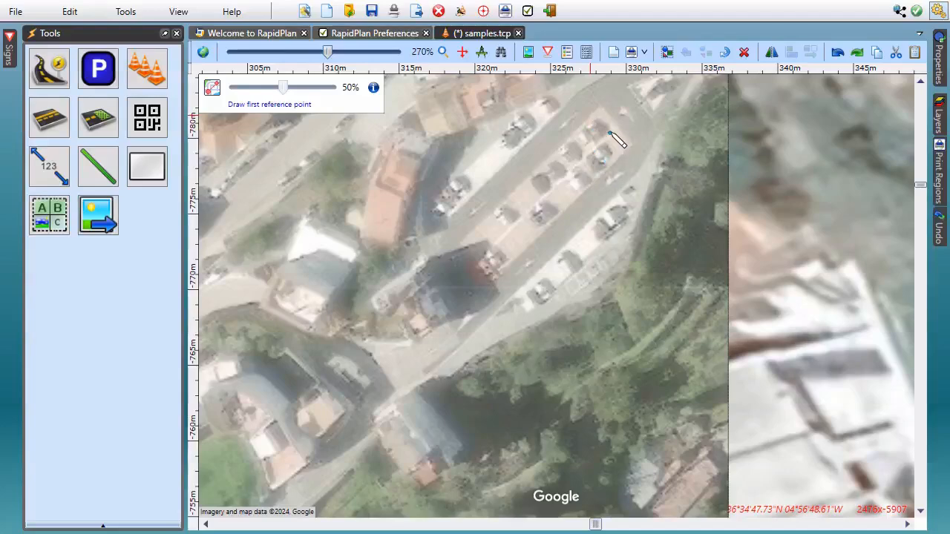
pyautogui.moveTo(605, 113)
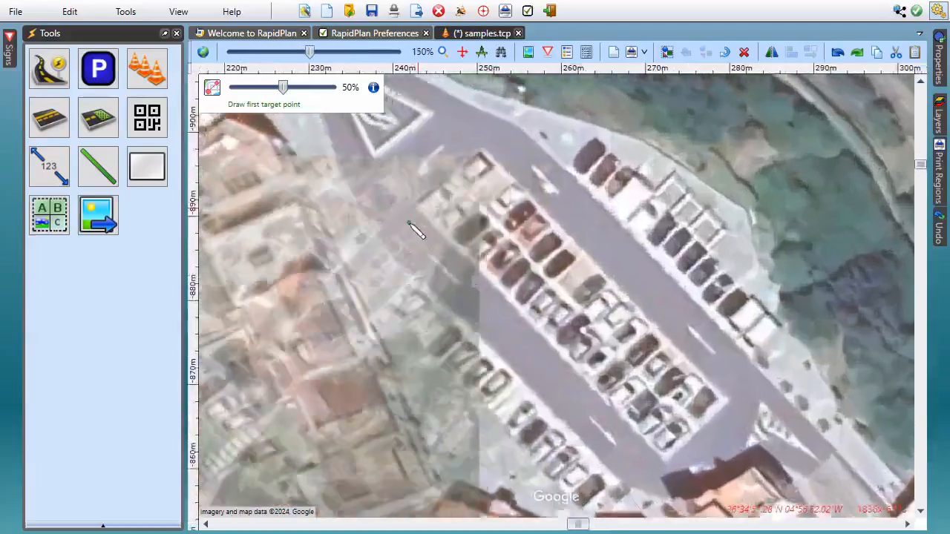
pyautogui.scroll(3)
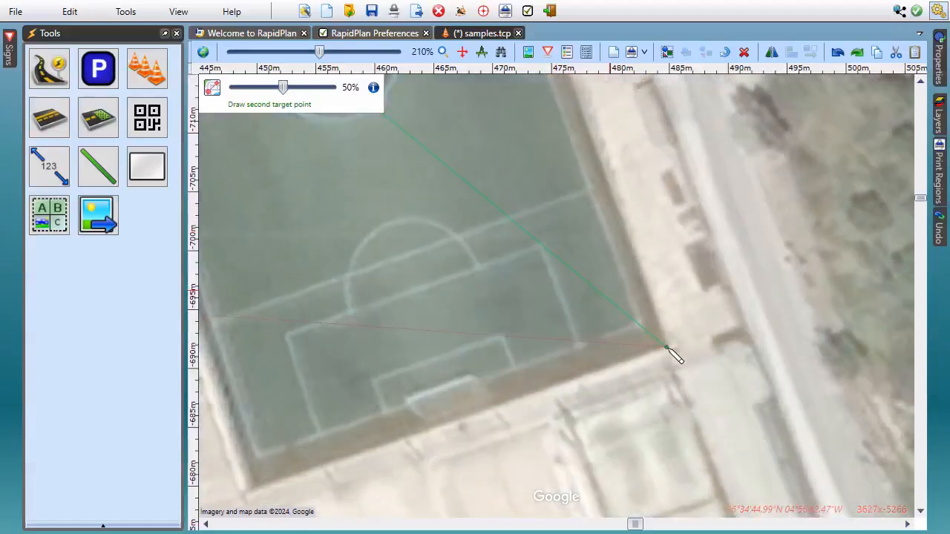
pyautogui.click(667, 347)
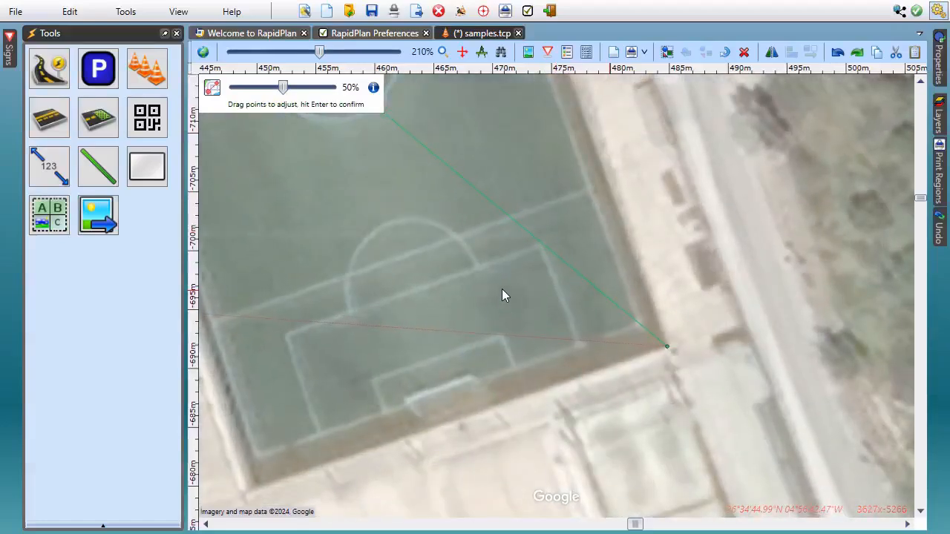
pyautogui.moveTo(440, 218)
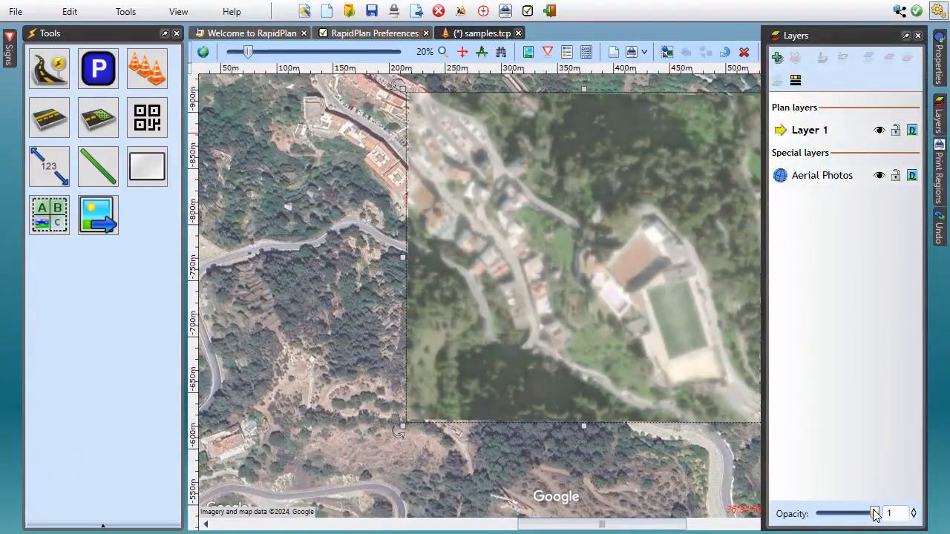
# Lower the Aerial Photos layer opacity from 1 to 0.75.
pyautogui.moveTo(874, 513); pyautogui.dragTo(859, 513)
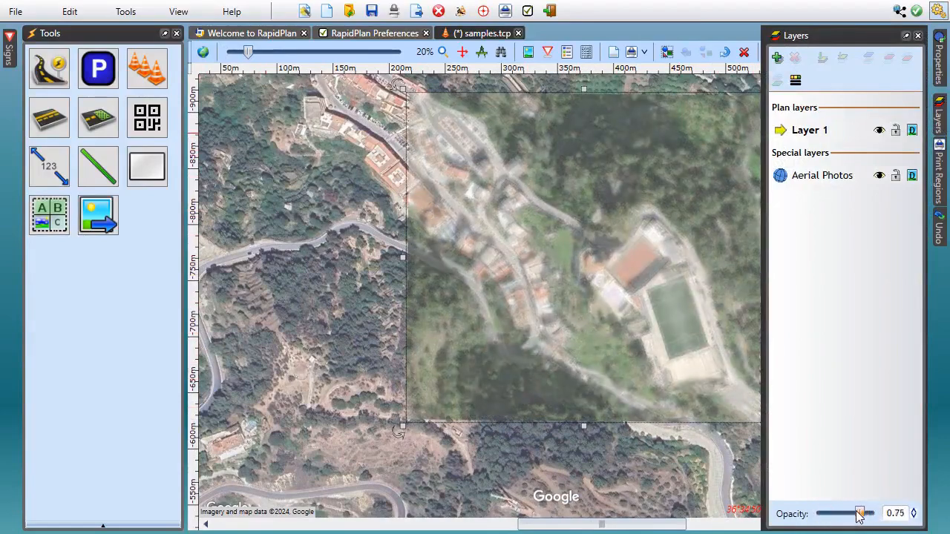
pyautogui.moveTo(859, 513); pyautogui.dragTo(839, 513)
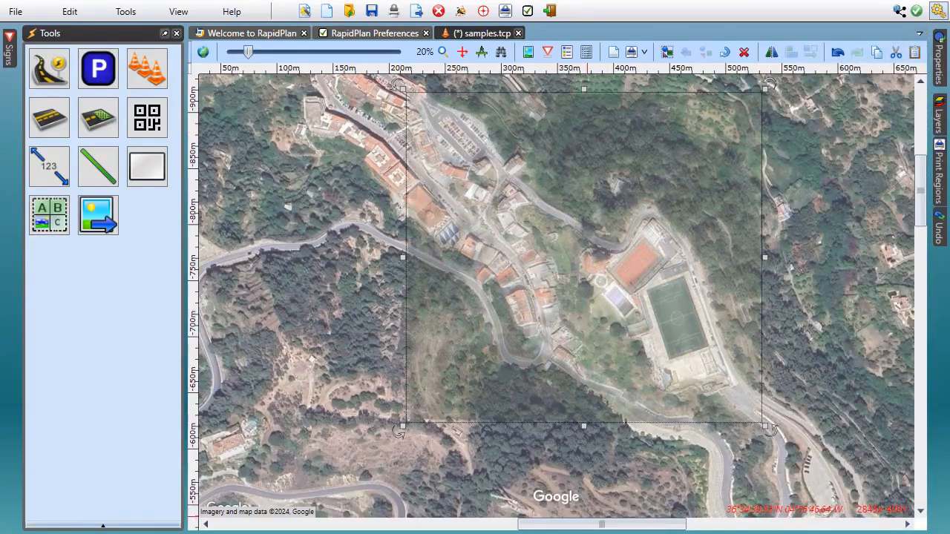
pyautogui.moveTo(527, 177)
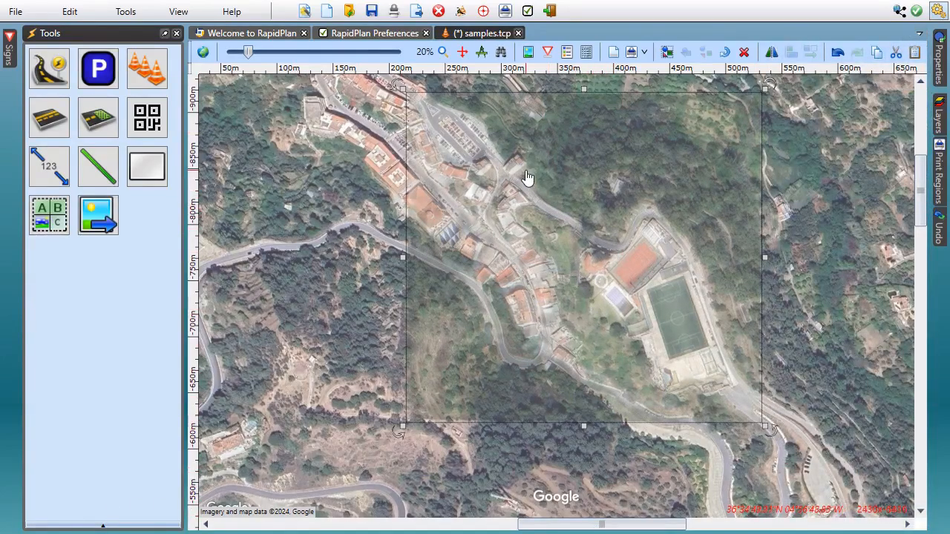
pyautogui.moveTo(438, 182)
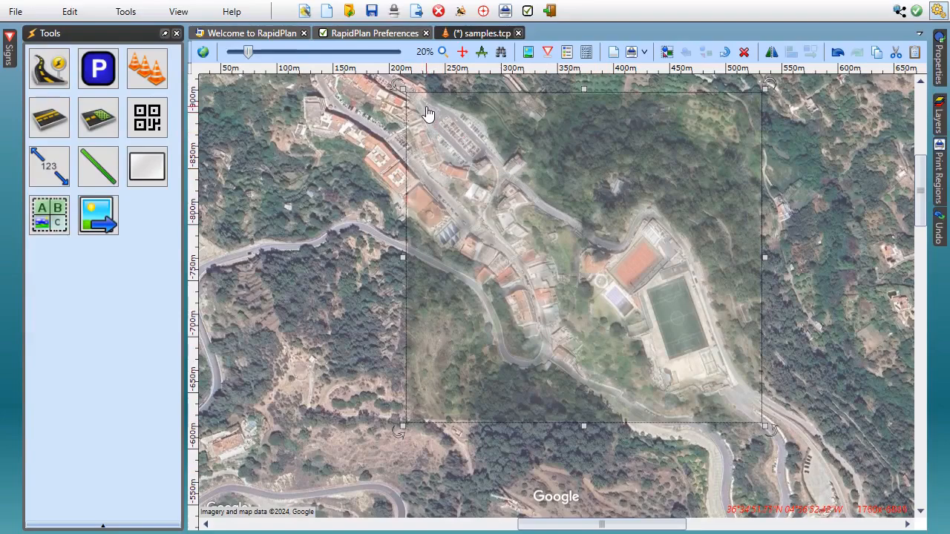
# Save the fitted photo as a georeferenced image zip (PNG plus world file) and close 7-Zip.
pyautogui.rightClick(429, 113)
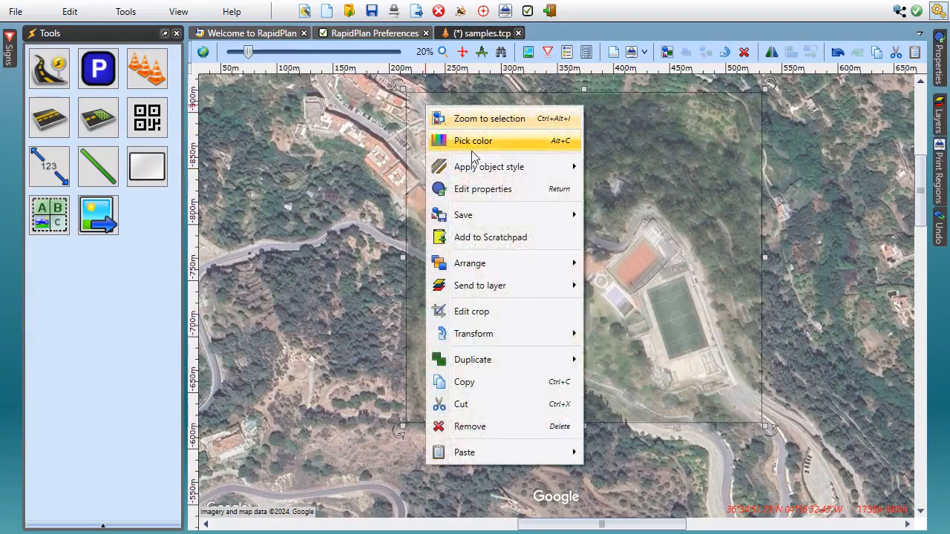
pyautogui.moveTo(462, 214)
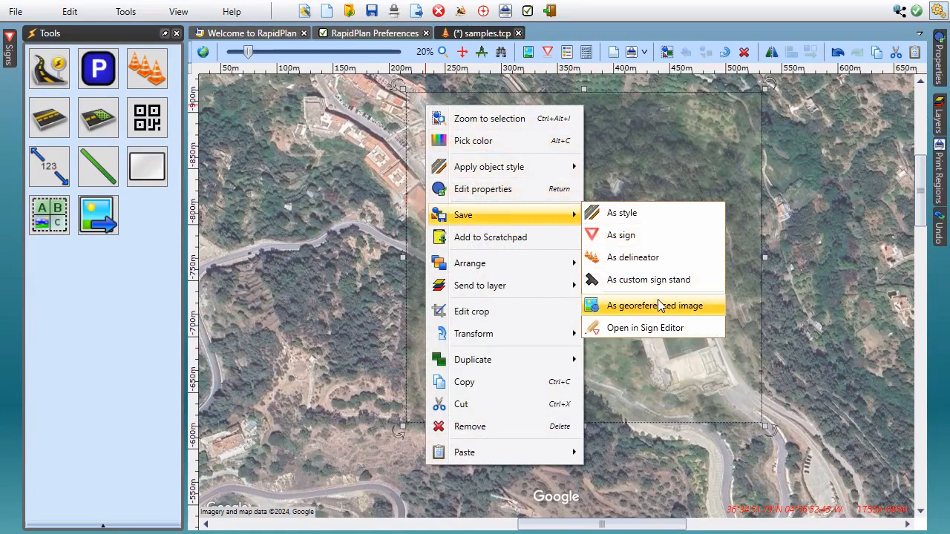
pyautogui.click(654, 305)
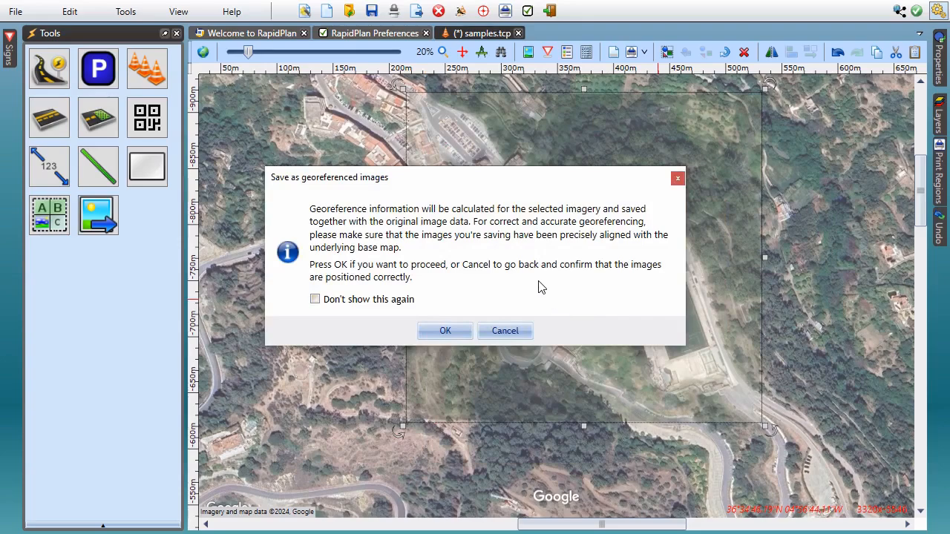
pyautogui.moveTo(457, 322)
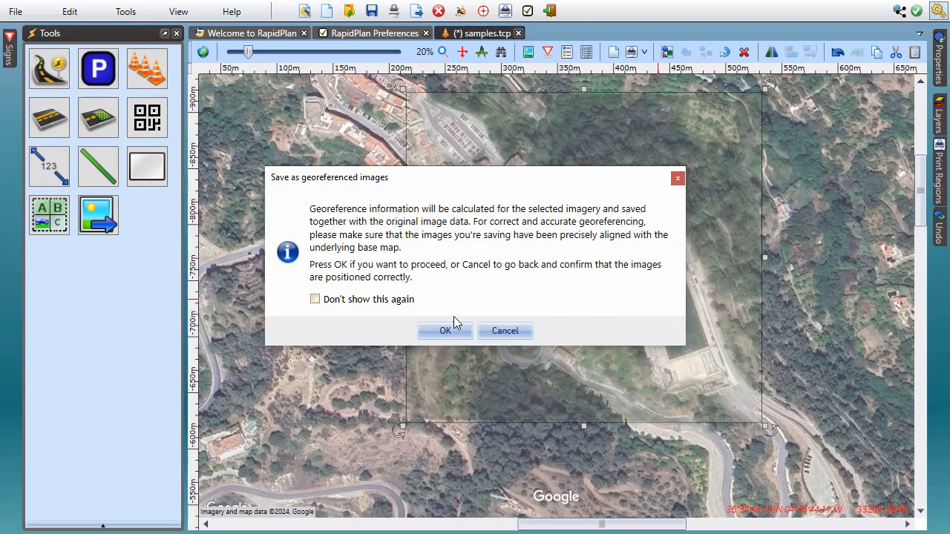
pyautogui.click(445, 331)
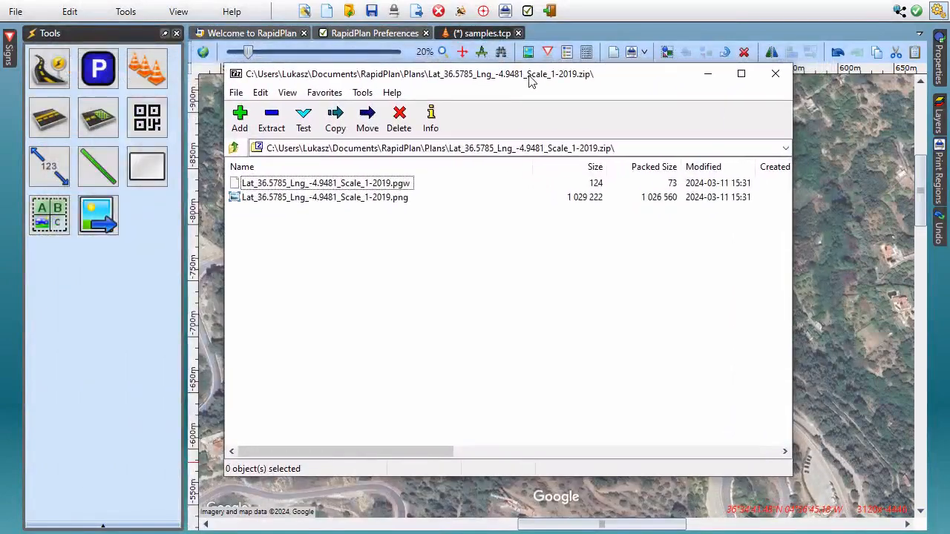
pyautogui.moveTo(498, 333)
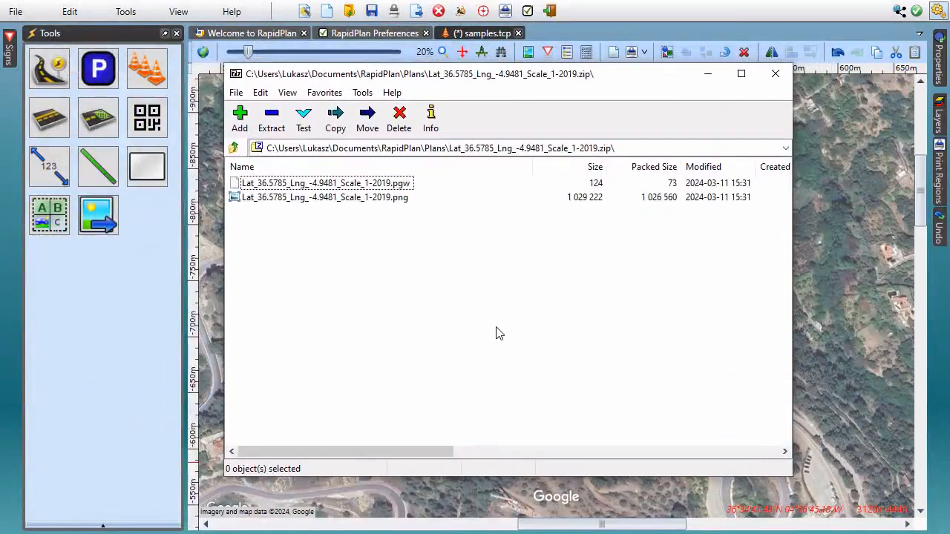
pyautogui.moveTo(501, 325)
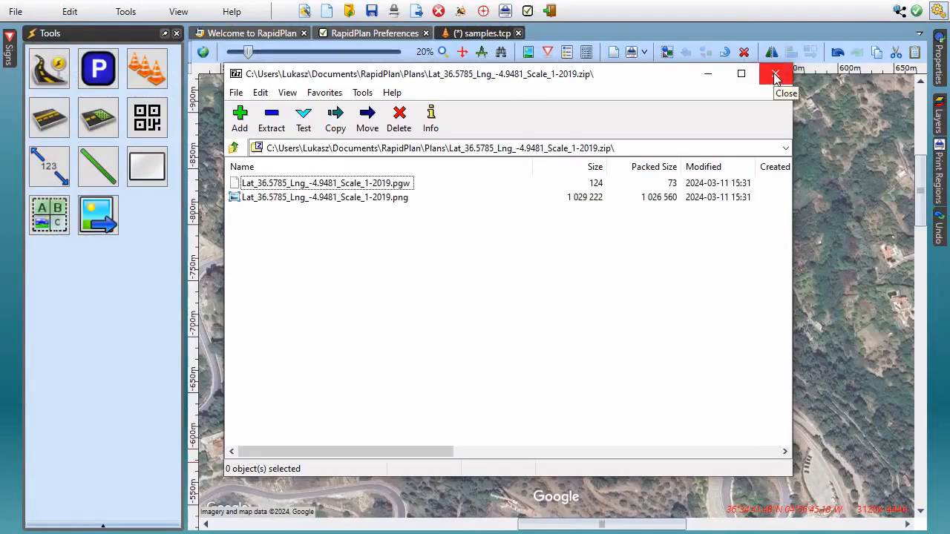
pyautogui.click(776, 74)
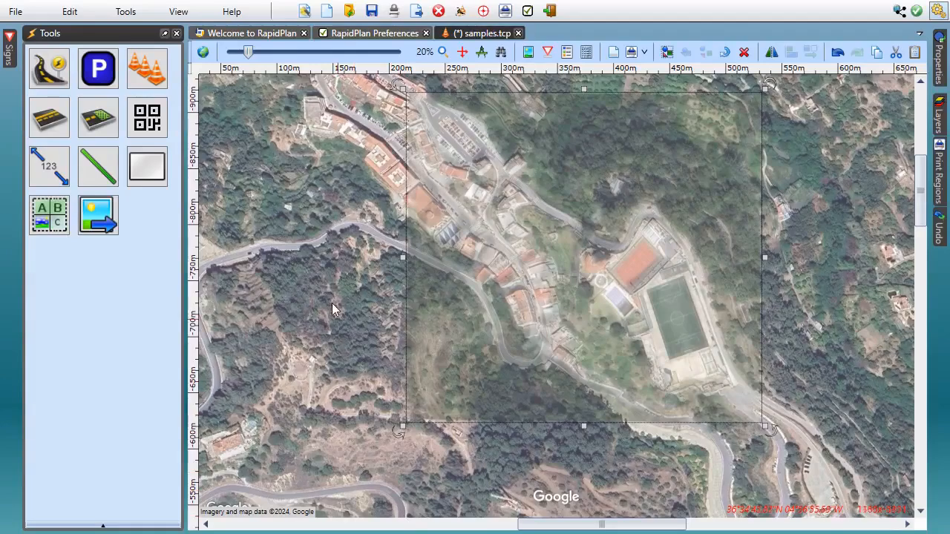
pyautogui.moveTo(256, 170)
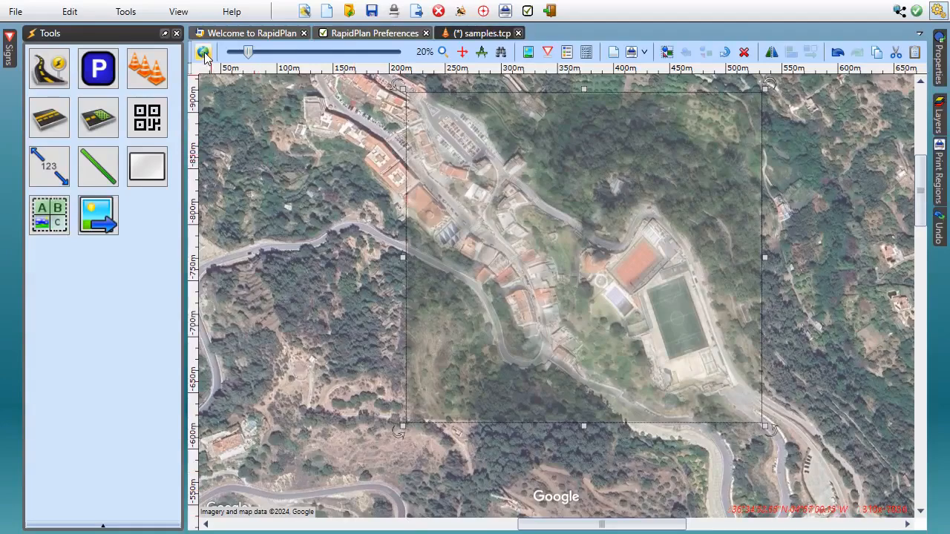
# Hide the base map, zoom to the road plan, and expand the Text tool group.
pyautogui.click(204, 52)
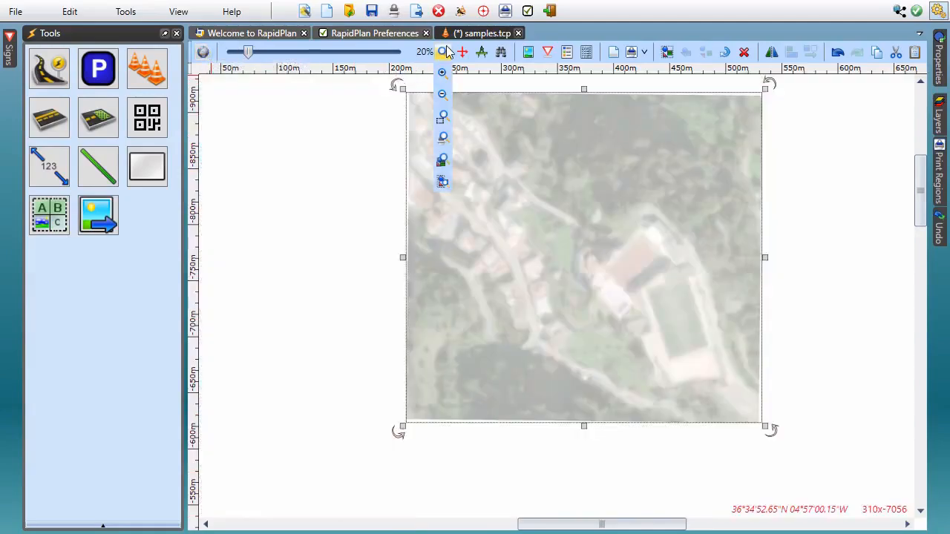
pyautogui.moveTo(443, 181)
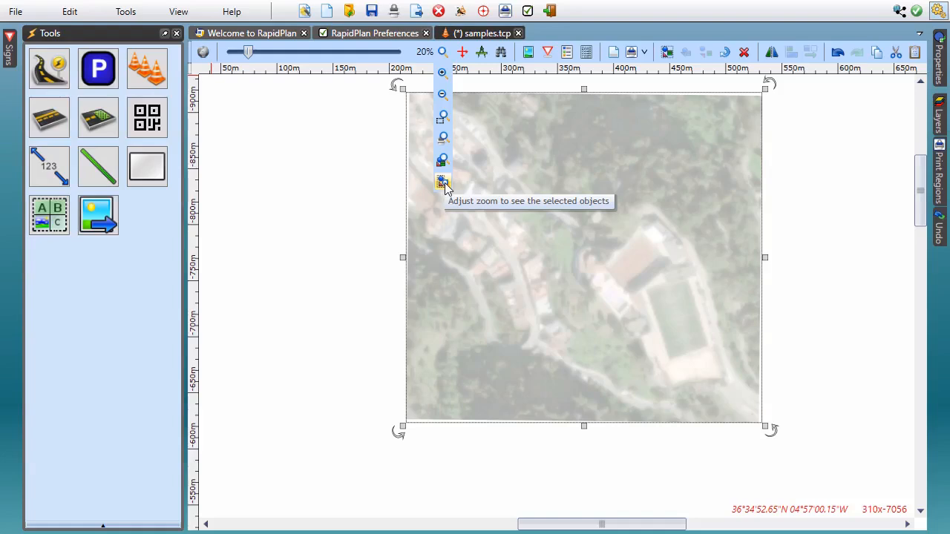
pyautogui.click(444, 182)
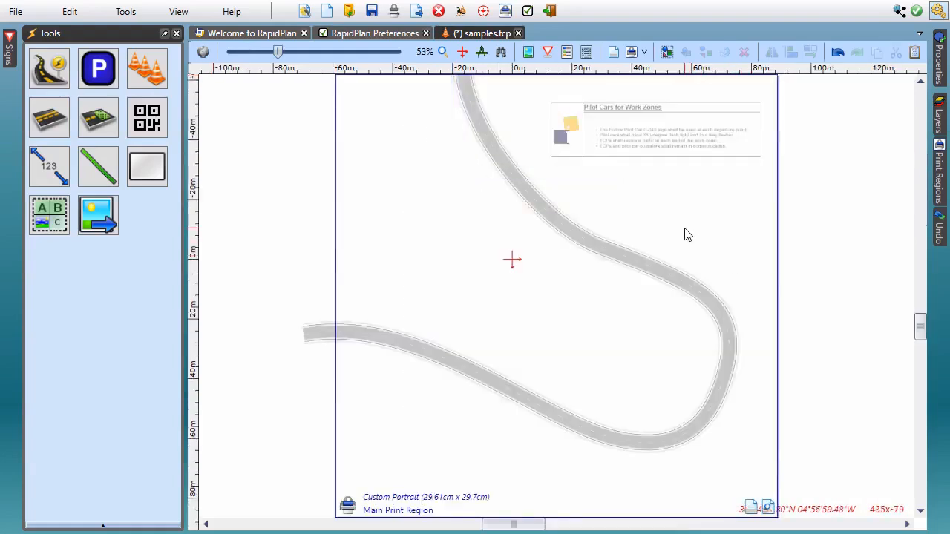
pyautogui.moveTo(671, 216)
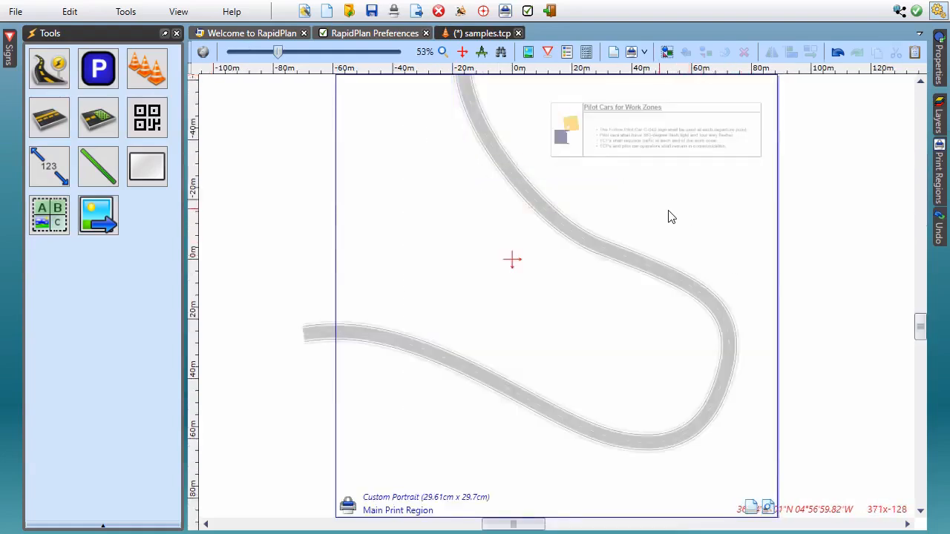
pyautogui.click(938, 119)
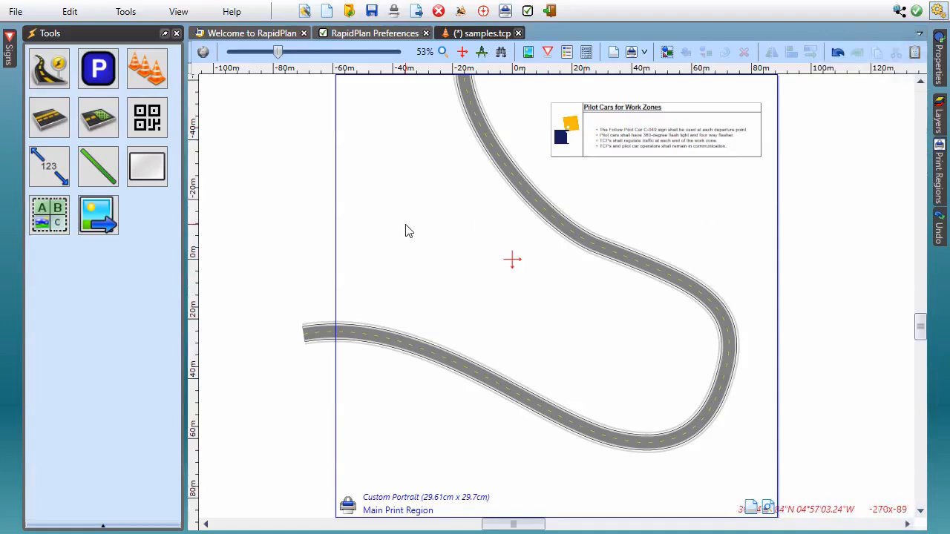
pyautogui.moveTo(395, 215)
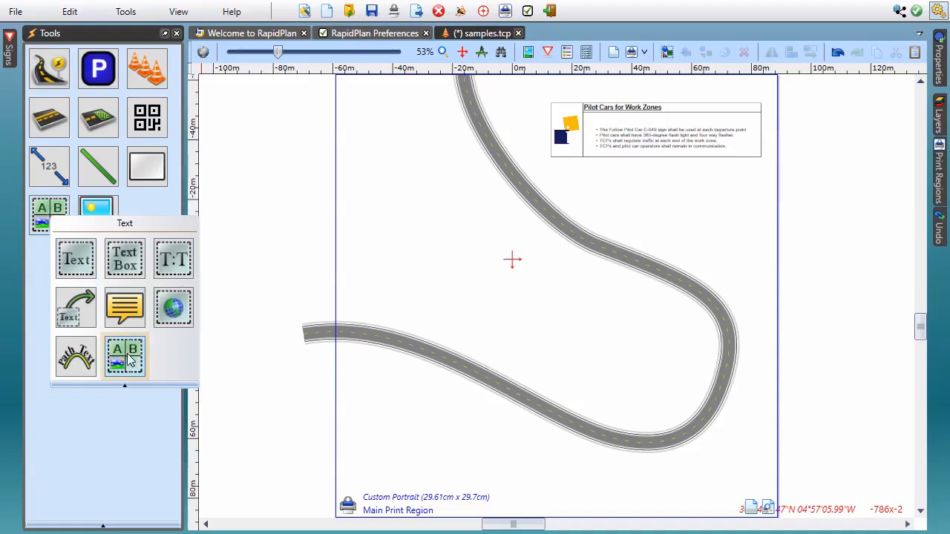
pyautogui.moveTo(125, 356)
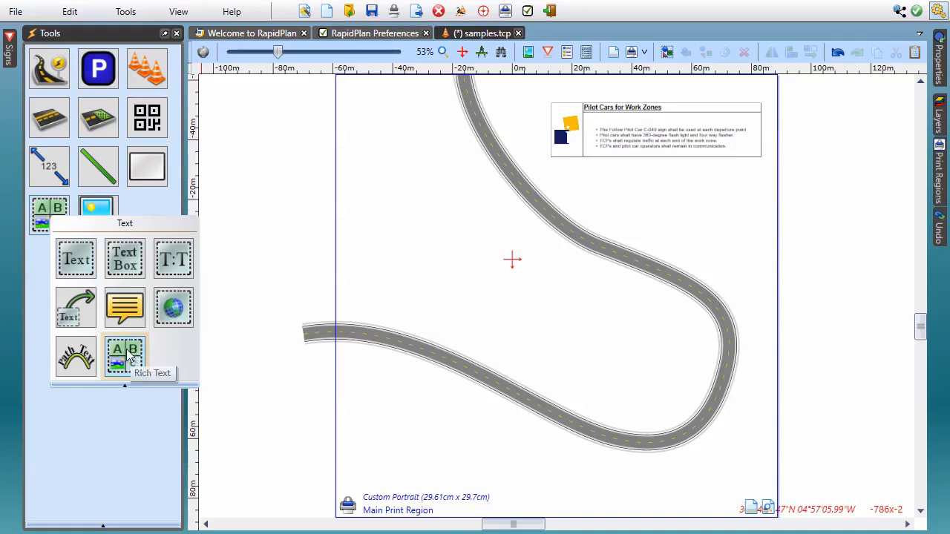
# Place a rich text object and reveal the paragraph and extra formatting toolbars.
pyautogui.click(125, 356)
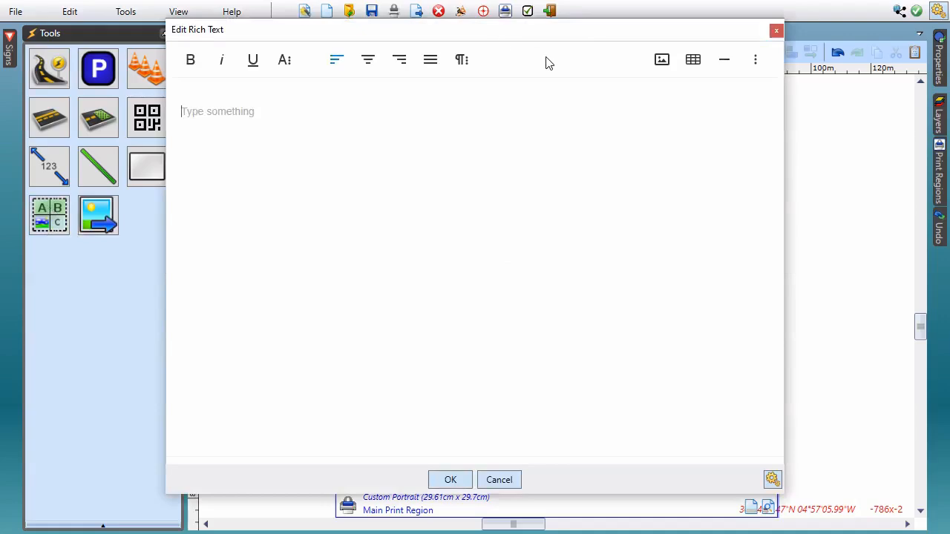
pyautogui.moveTo(409, 191)
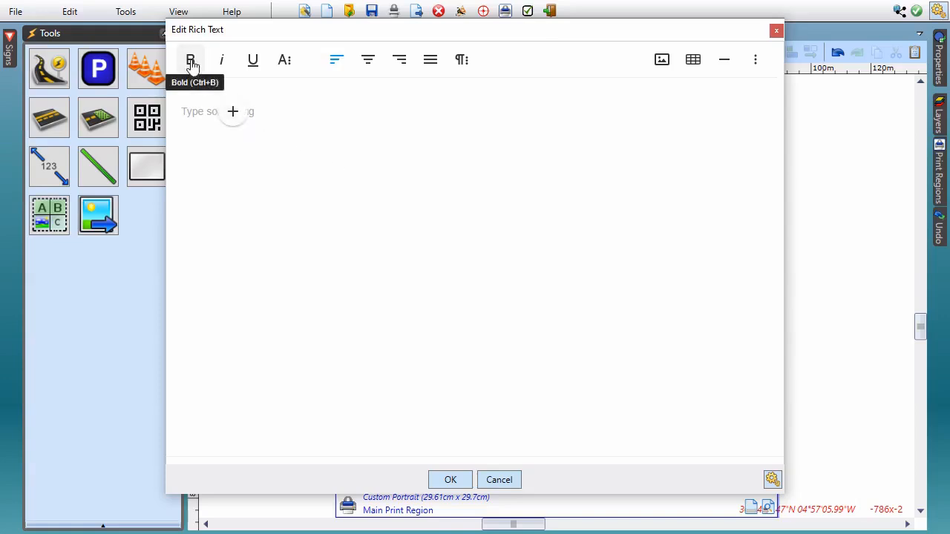
pyautogui.moveTo(284, 60)
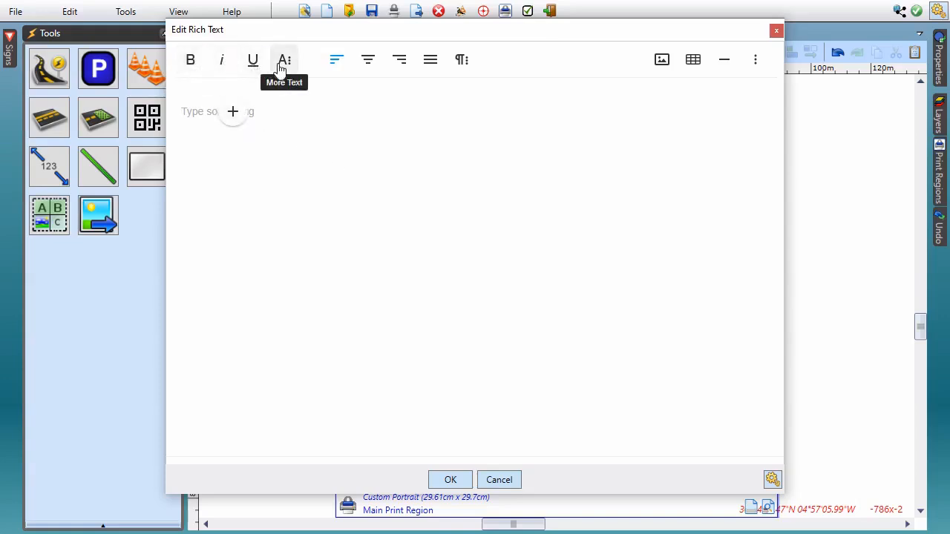
pyautogui.moveTo(400, 59)
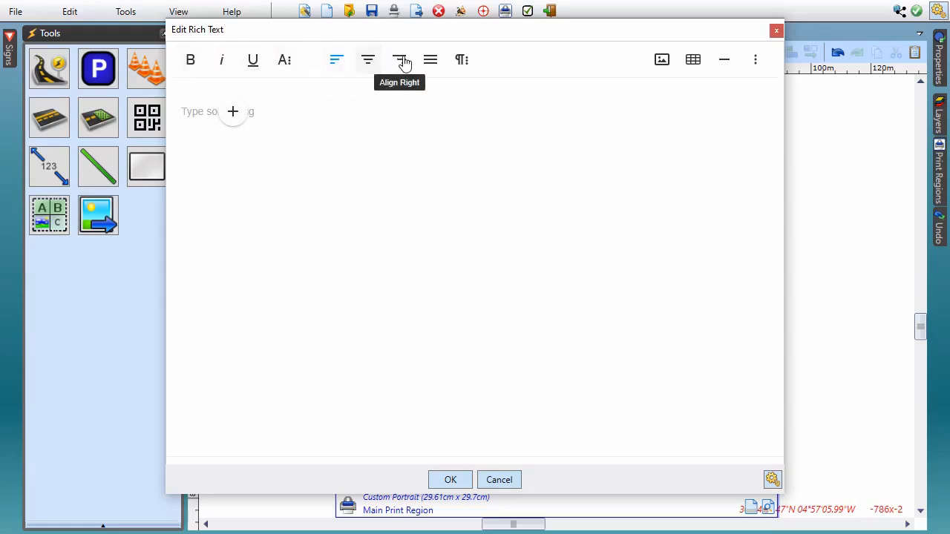
pyautogui.click(461, 59)
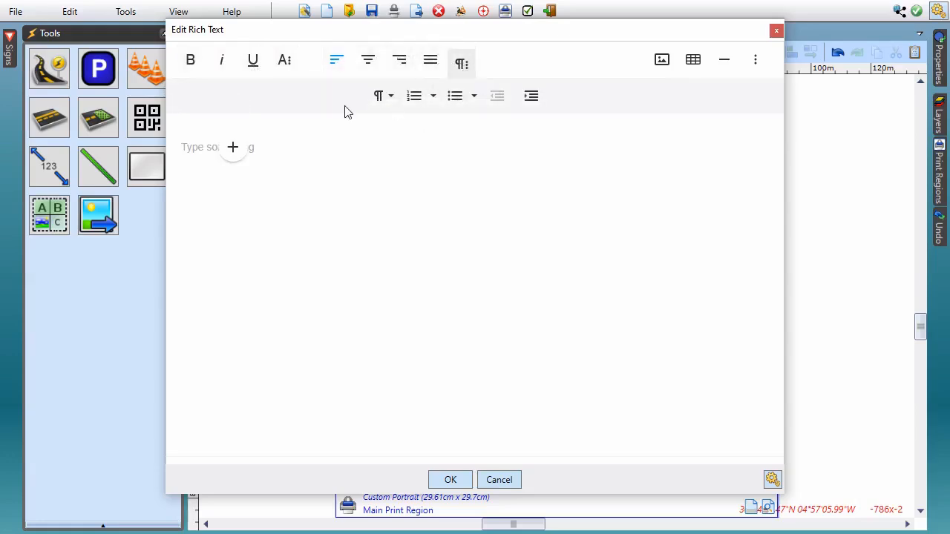
pyautogui.click(285, 60)
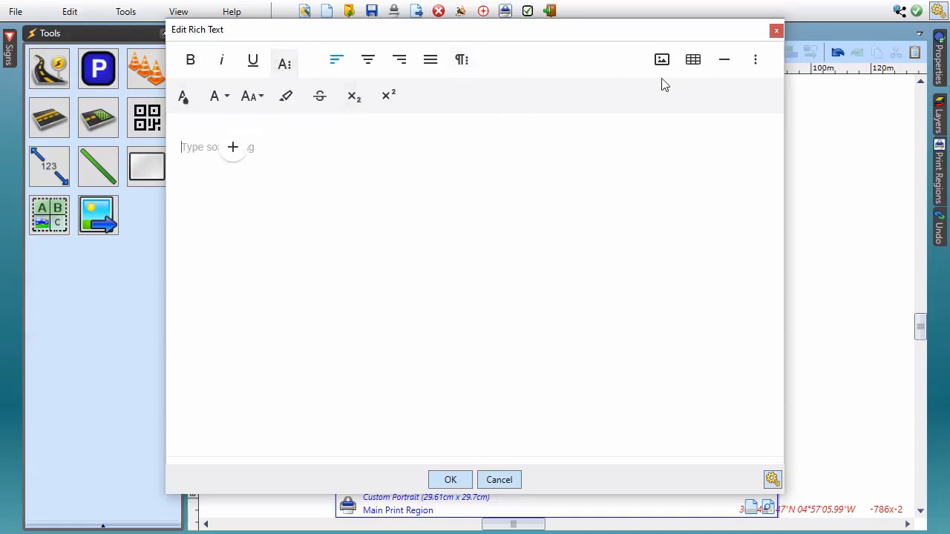
pyautogui.moveTo(693, 59)
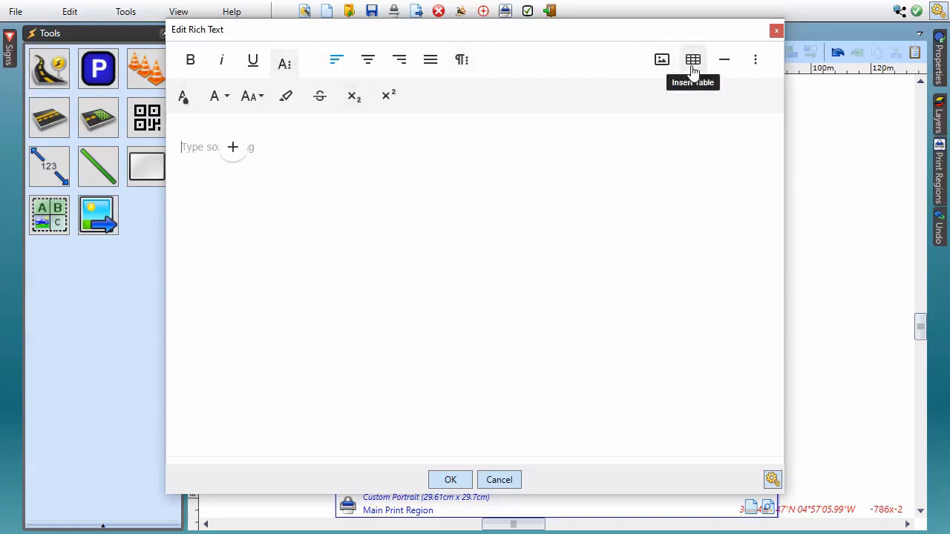
pyautogui.moveTo(695, 191)
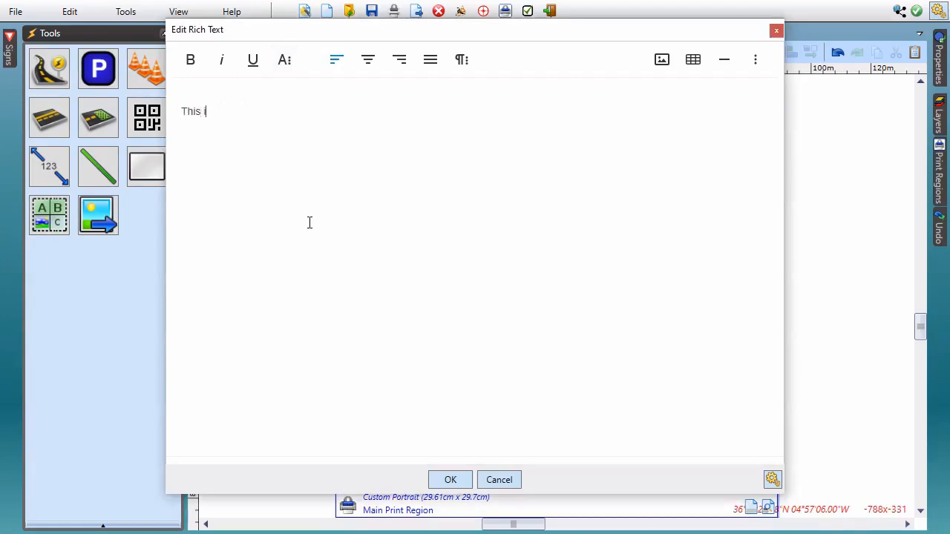
# Enter 'This is a simple Rich Text object...' with bold final words and confirm.
pyautogui.write('is a simple')
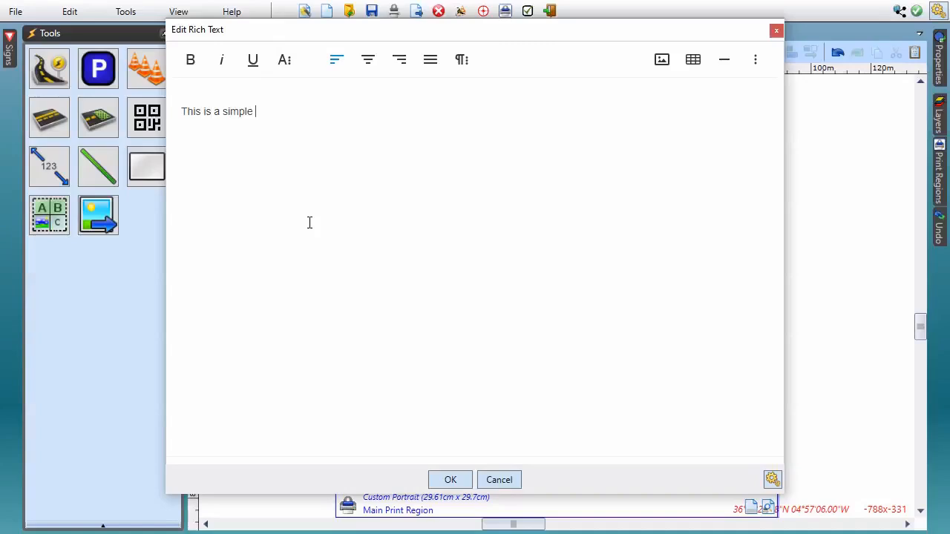
pyautogui.write('Ric')
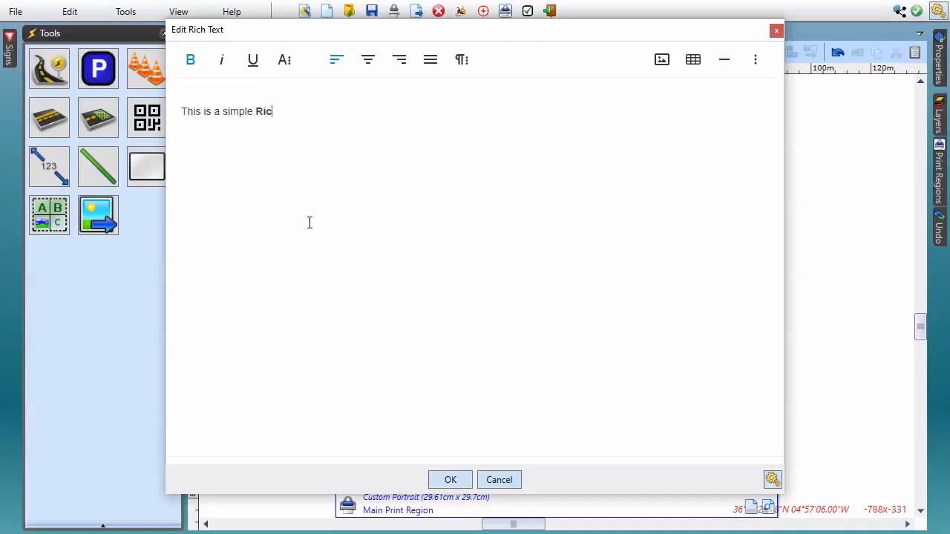
pyautogui.write('h Text')
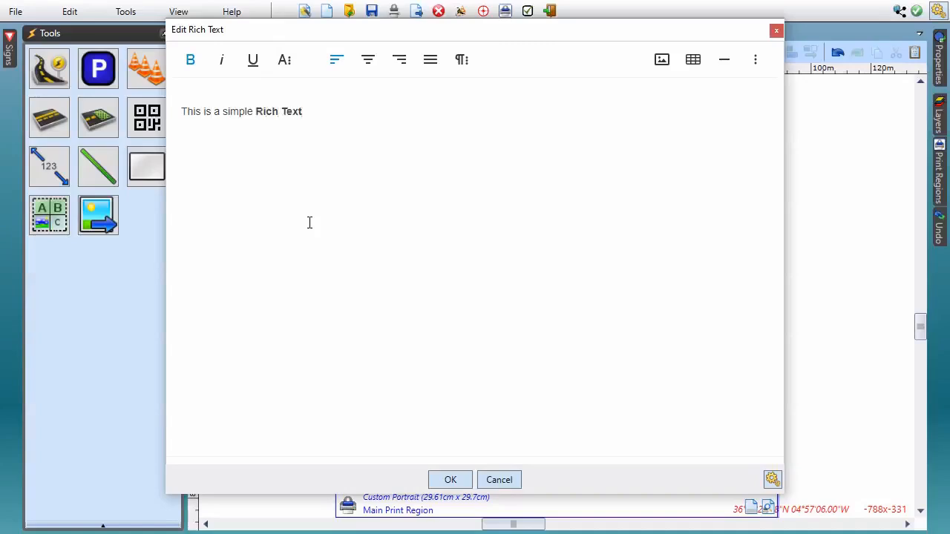
pyautogui.write('object')
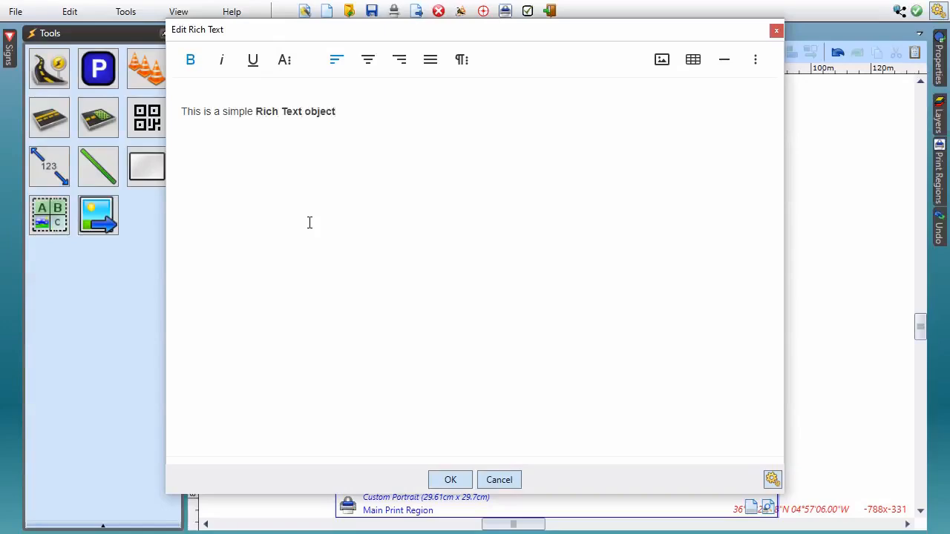
pyautogui.write('...')
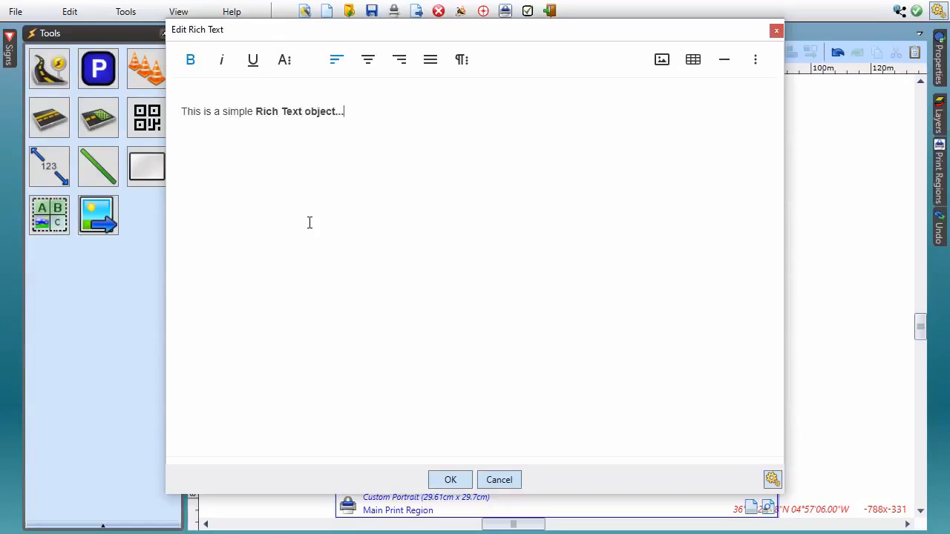
pyautogui.click(449, 480)
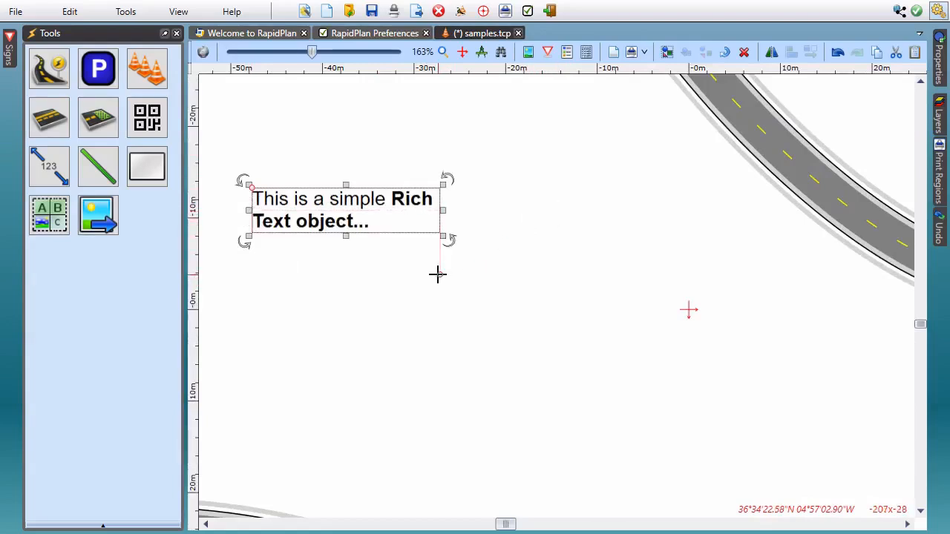
pyautogui.moveTo(415, 293)
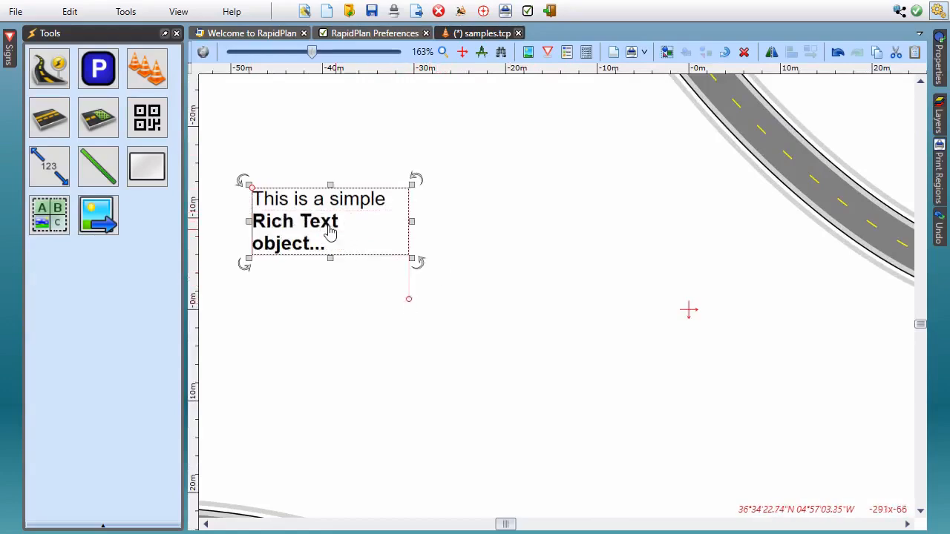
pyautogui.moveTo(372, 350)
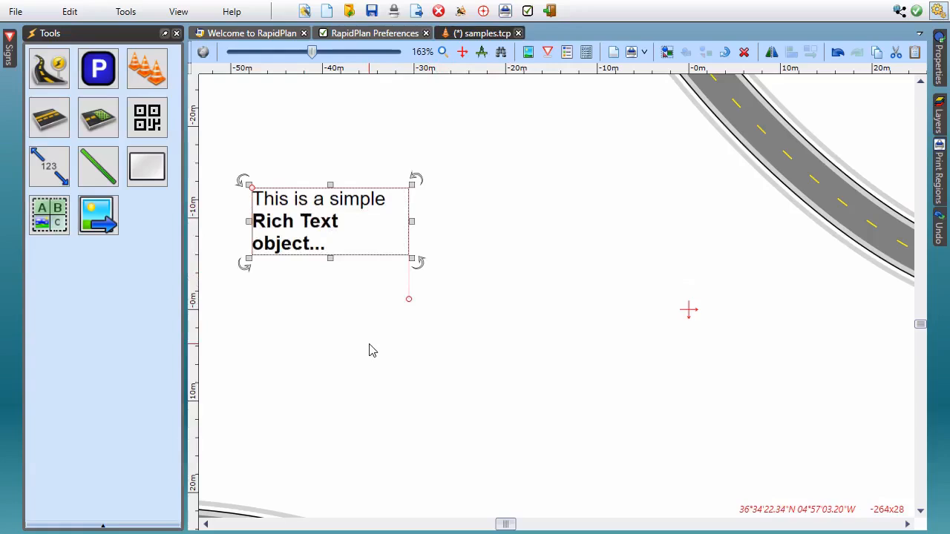
pyautogui.moveTo(937, 111)
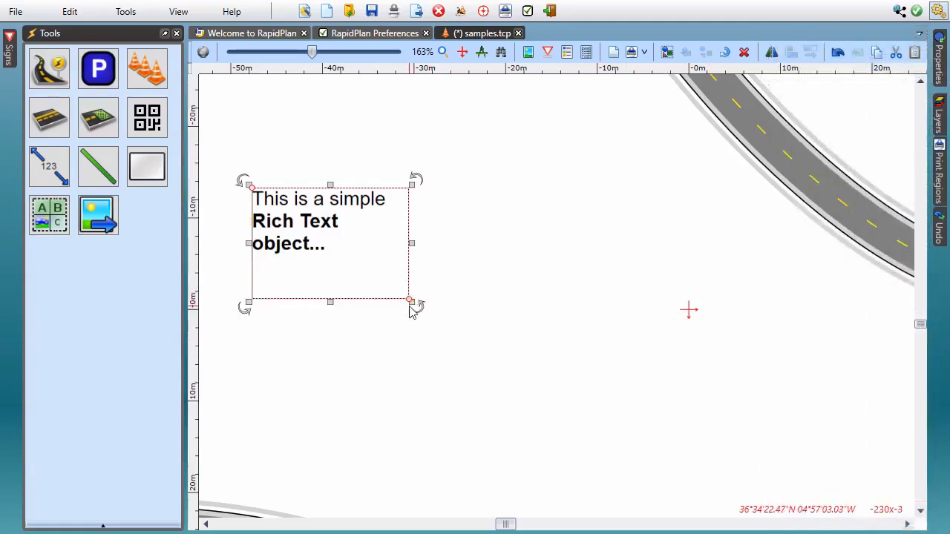
# Stretch the rich text box's handles outward until the sentence sits on one line.
pyautogui.moveTo(410, 300); pyautogui.dragTo(496, 259)
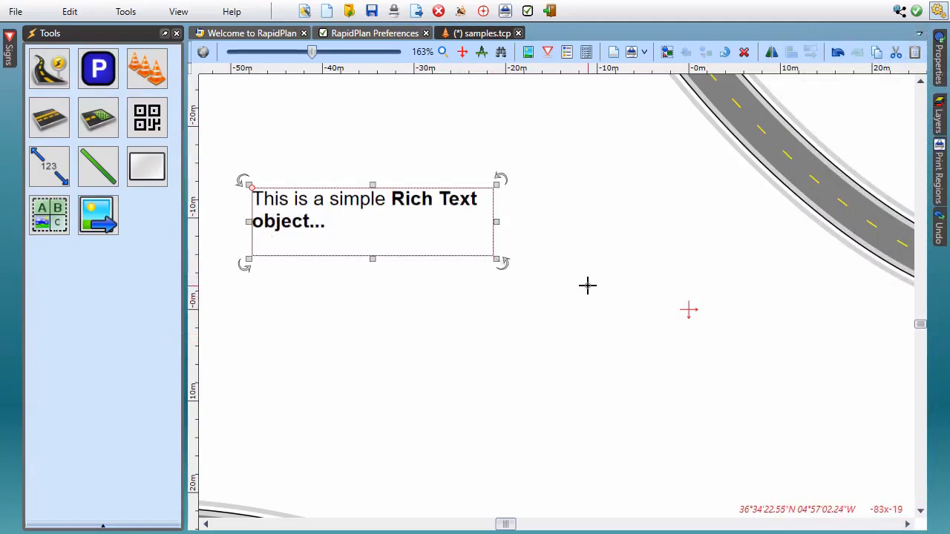
pyautogui.moveTo(496, 262); pyautogui.dragTo(590, 288)
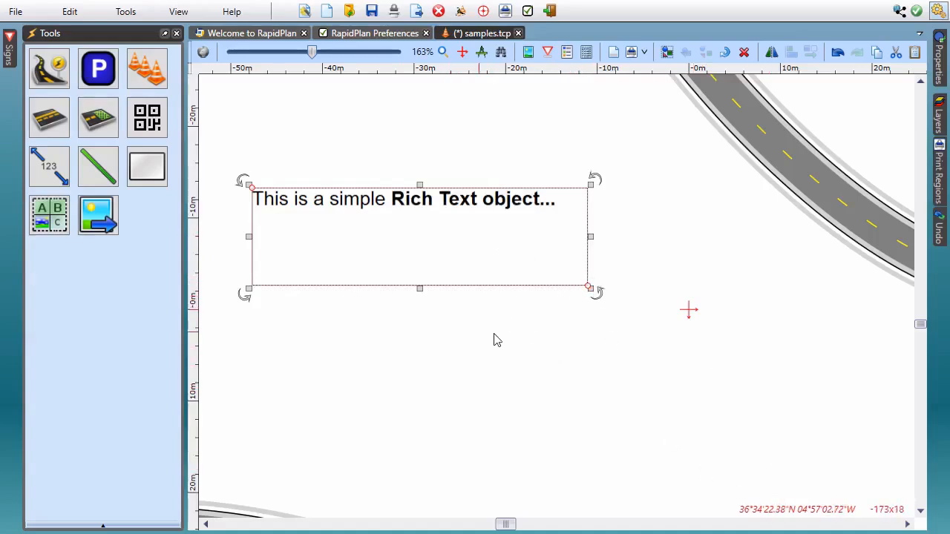
pyautogui.moveTo(651, 297)
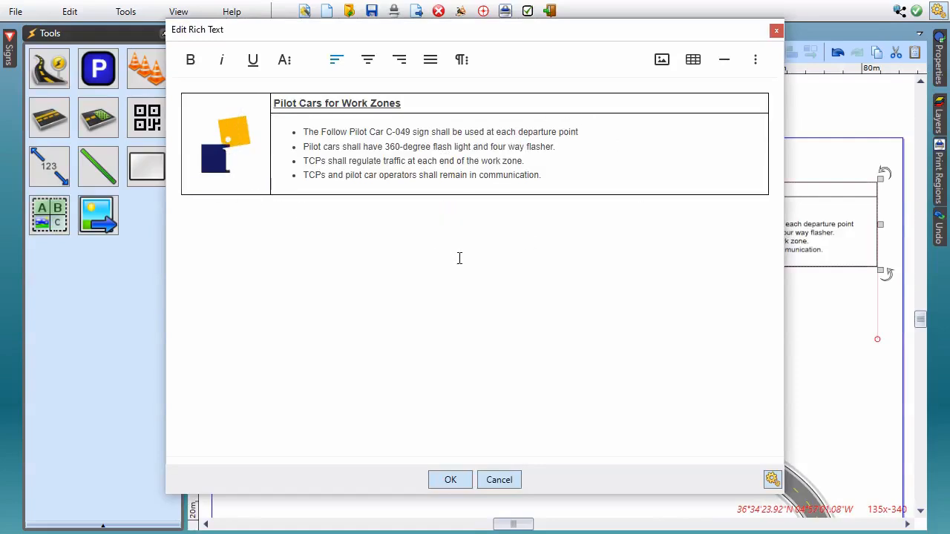
pyautogui.moveTo(288, 206)
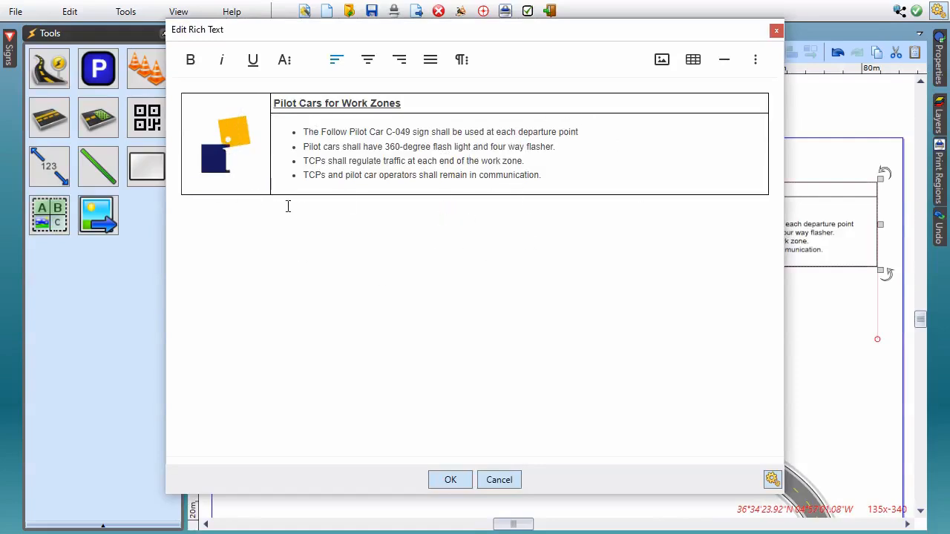
# Open the Pilot Cars for Work Zones note and split its header cell into two.
pyautogui.click(228, 141)
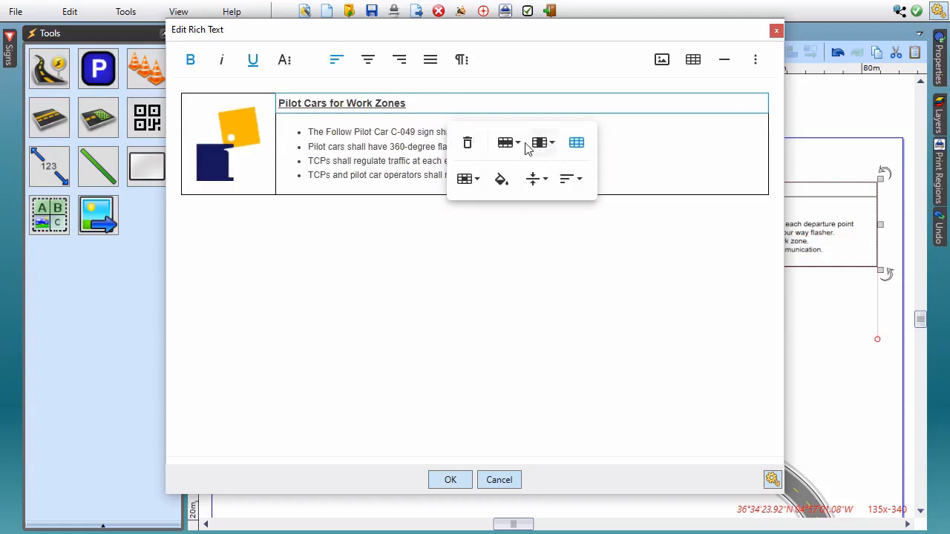
pyautogui.moveTo(501, 178)
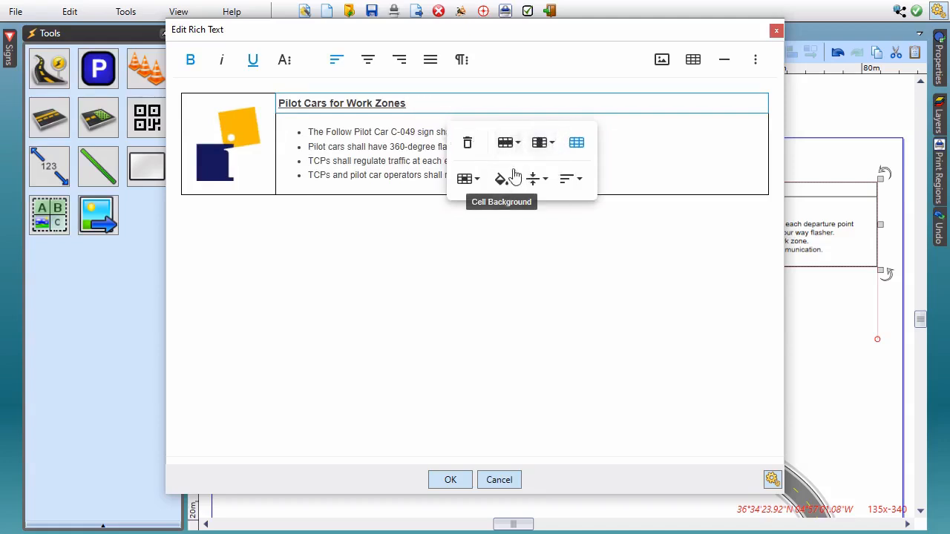
pyautogui.moveTo(475, 163)
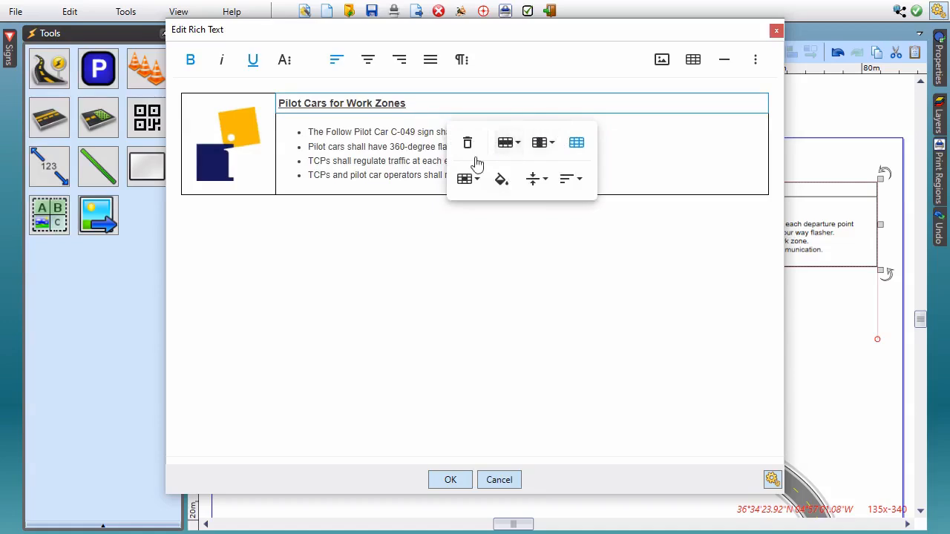
pyautogui.click(465, 178)
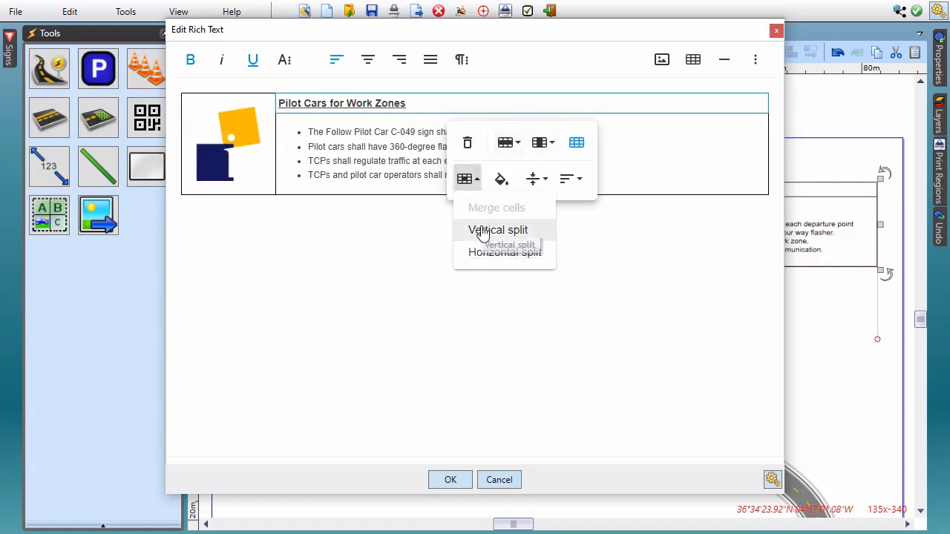
pyautogui.click(498, 230)
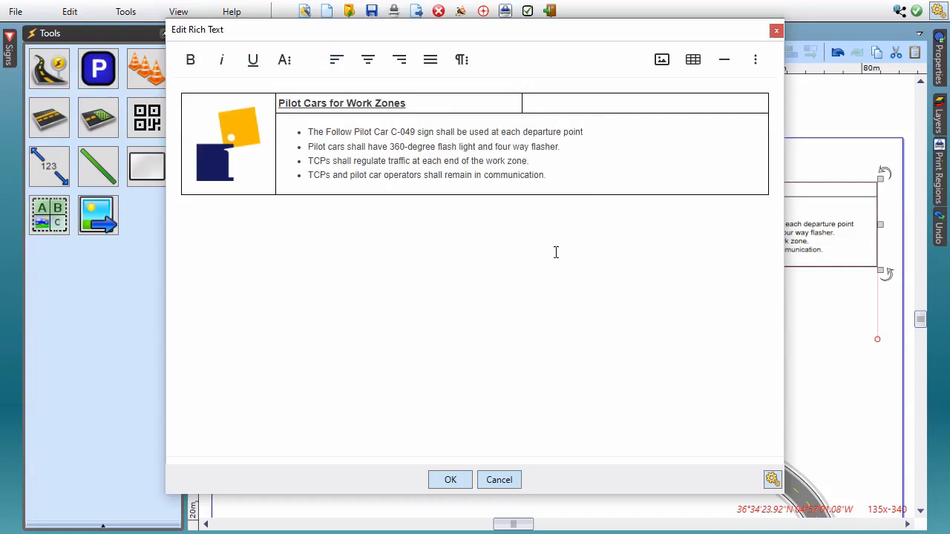
pyautogui.moveTo(394, 276)
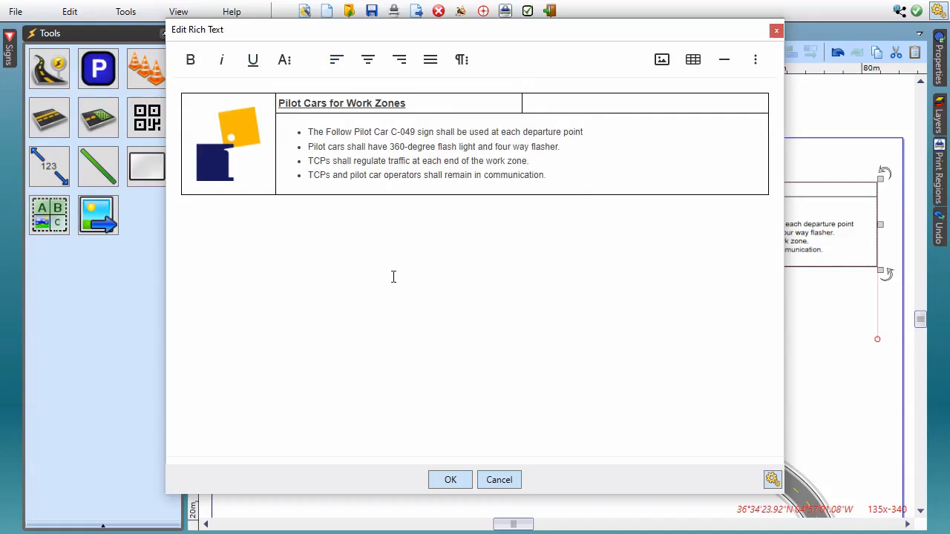
pyautogui.moveTo(440, 285)
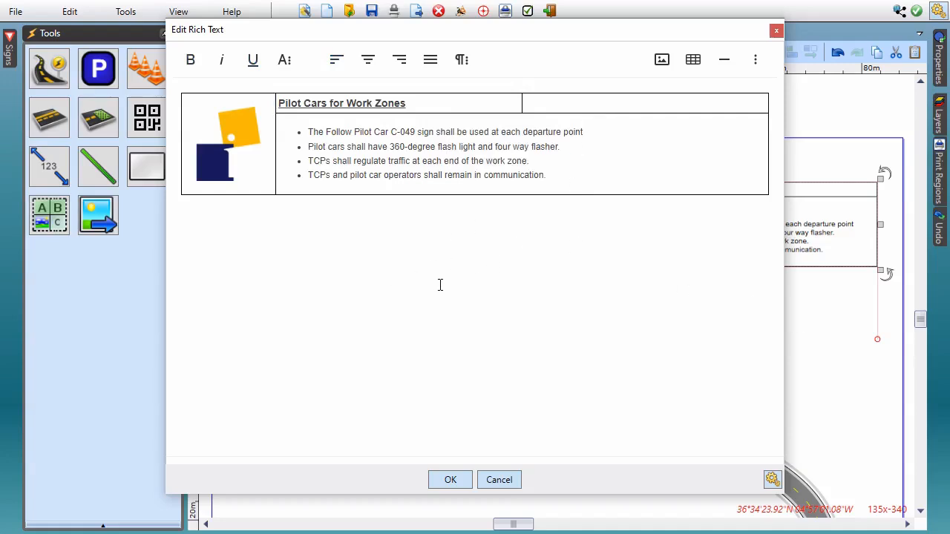
pyautogui.moveTo(500, 371)
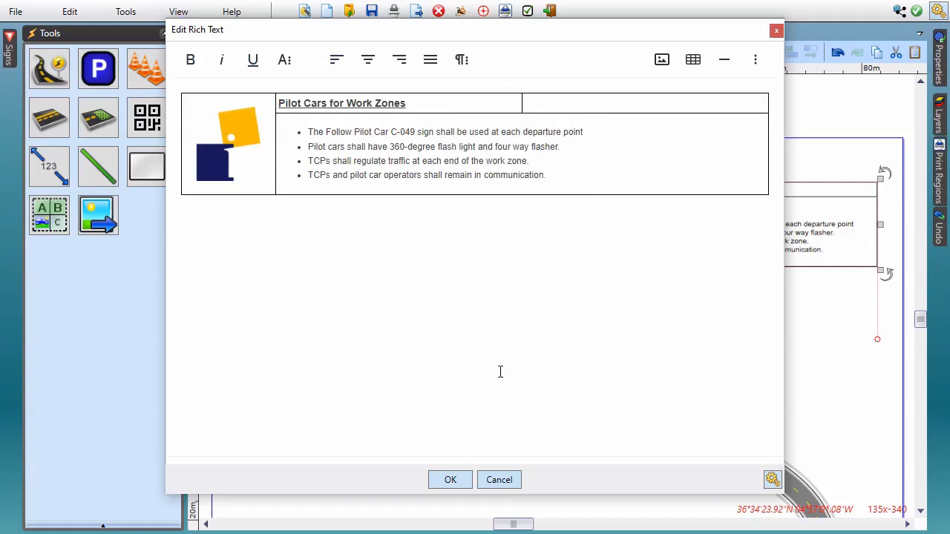
pyautogui.moveTo(669, 397)
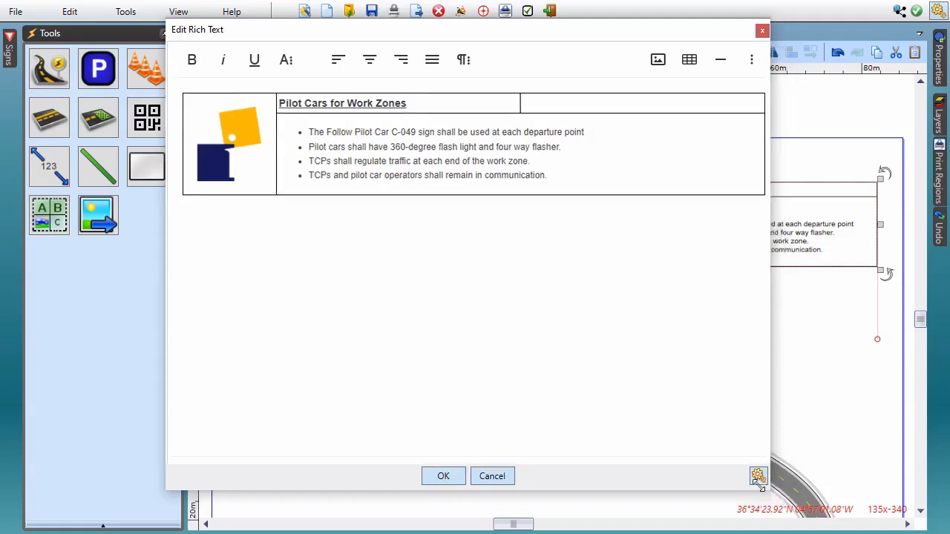
# Resize the rich text editor, accept the Pilot Cars edits, and widen its box.
pyautogui.moveTo(768, 466); pyautogui.dragTo(584, 432)
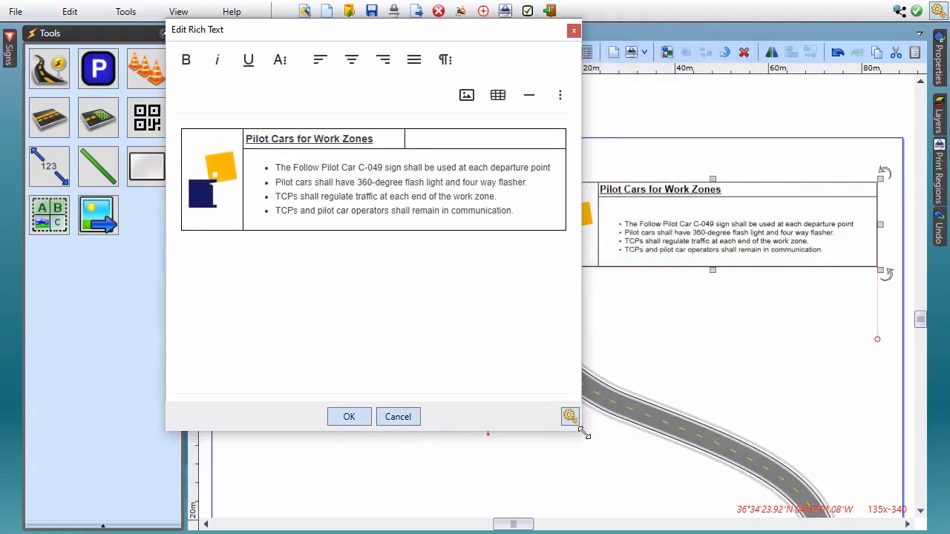
pyautogui.moveTo(585, 432); pyautogui.dragTo(636, 438)
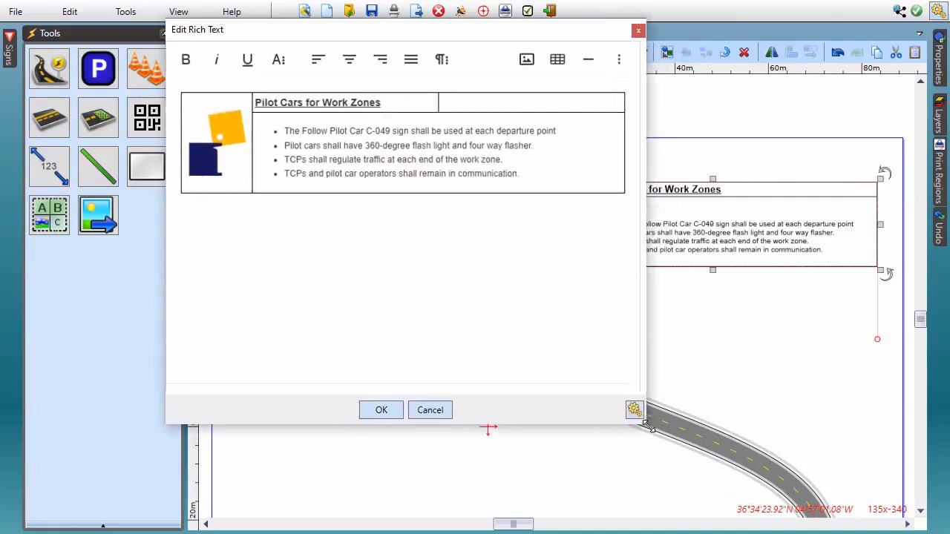
pyautogui.click(381, 410)
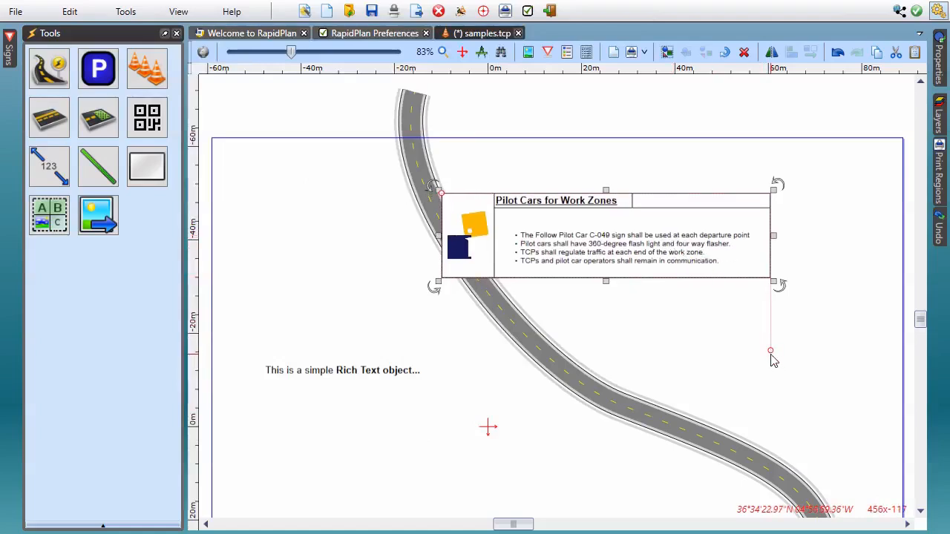
pyautogui.moveTo(771, 350); pyautogui.dragTo(692, 360)
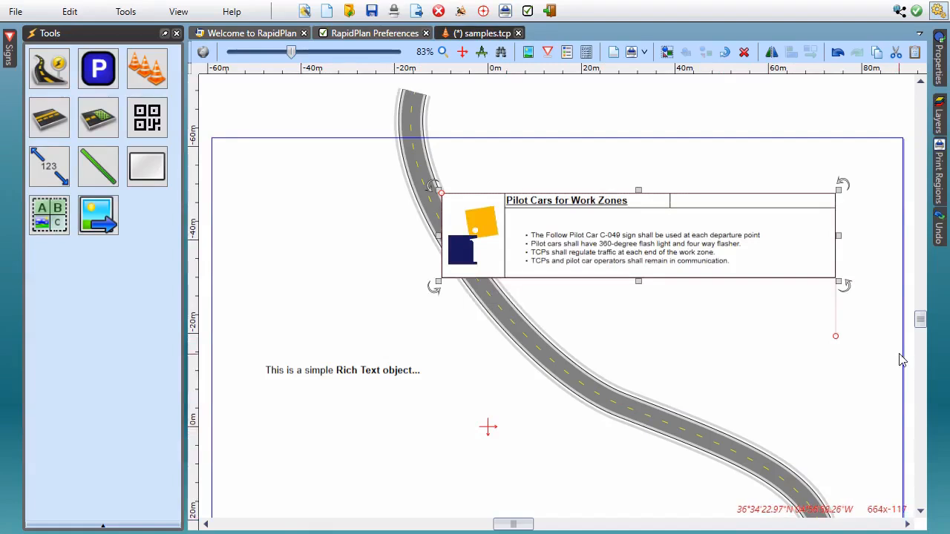
pyautogui.moveTo(882, 347)
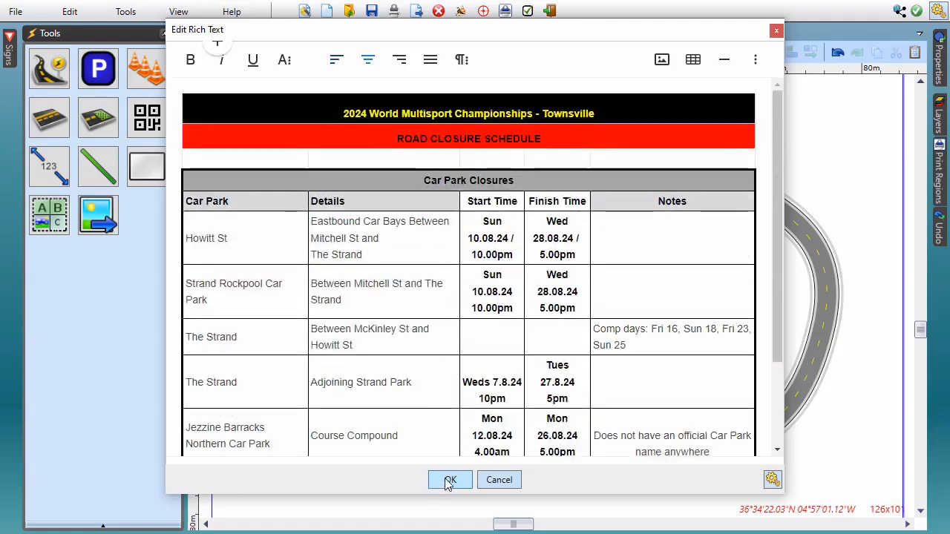
# Accept the pasted 2024 World Multisport Championships road closure schedule onto the plan.
pyautogui.click(450, 479)
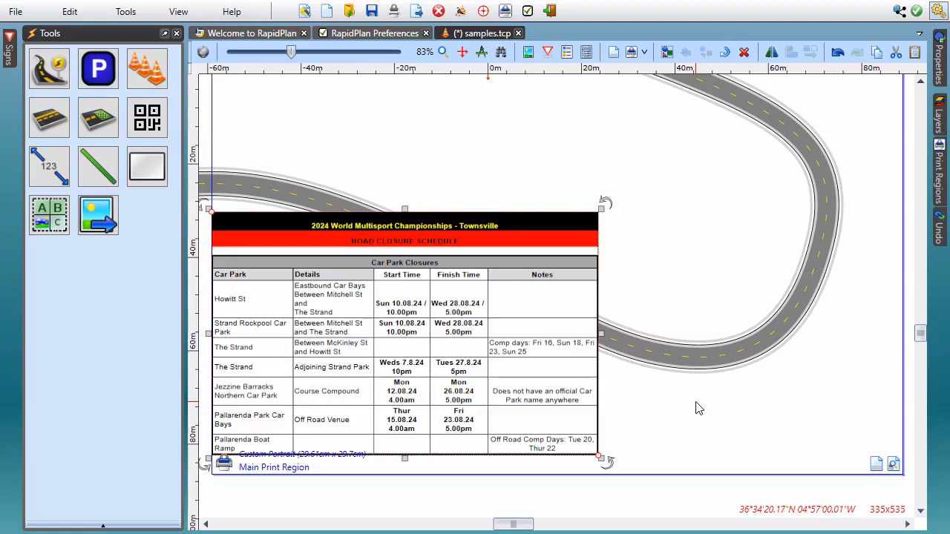
pyautogui.moveTo(676, 293)
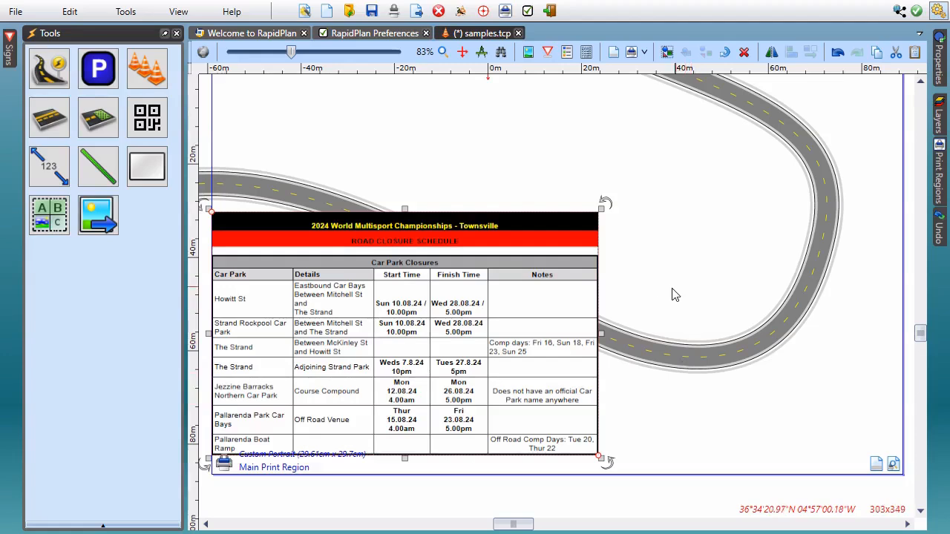
pyautogui.moveTo(672, 372)
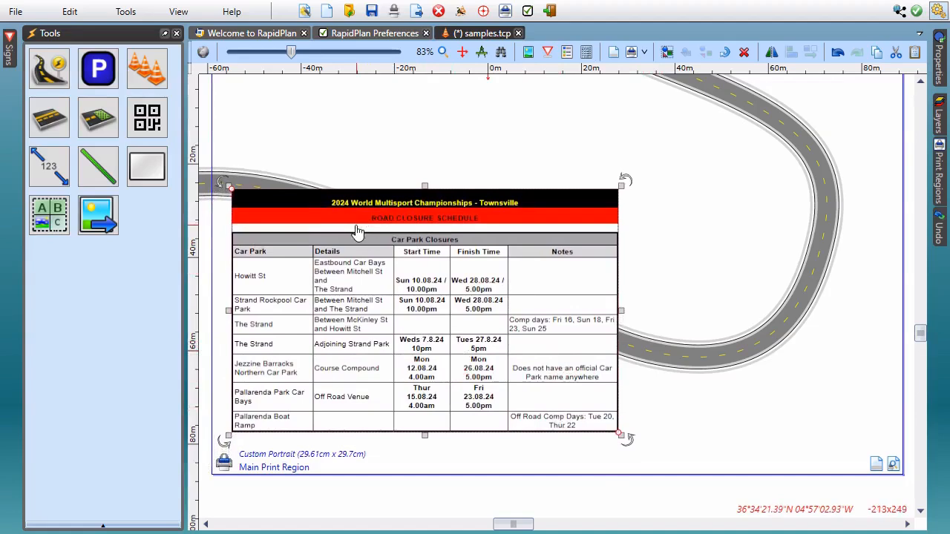
pyautogui.moveTo(609, 227)
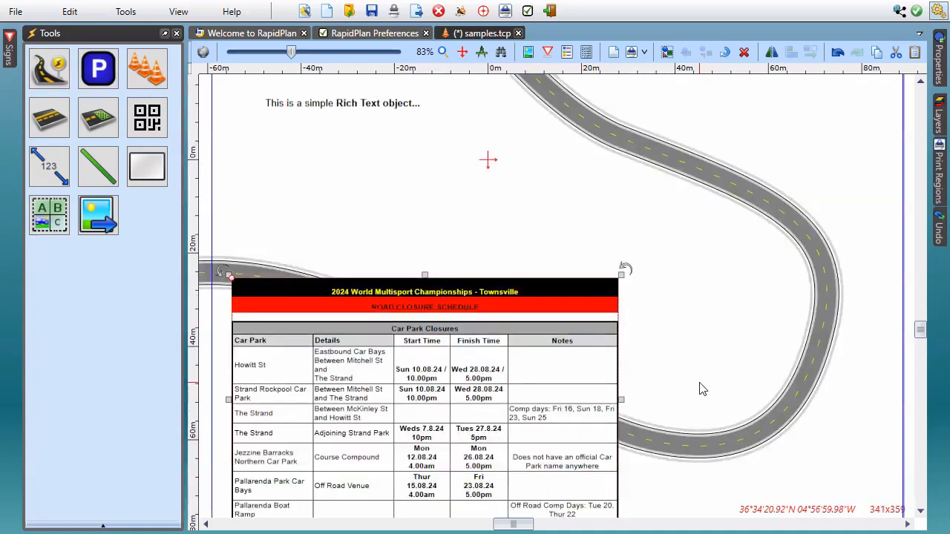
# Zoom out to 33% to see the schedule table and both rich text notes.
pyautogui.scroll(-3)
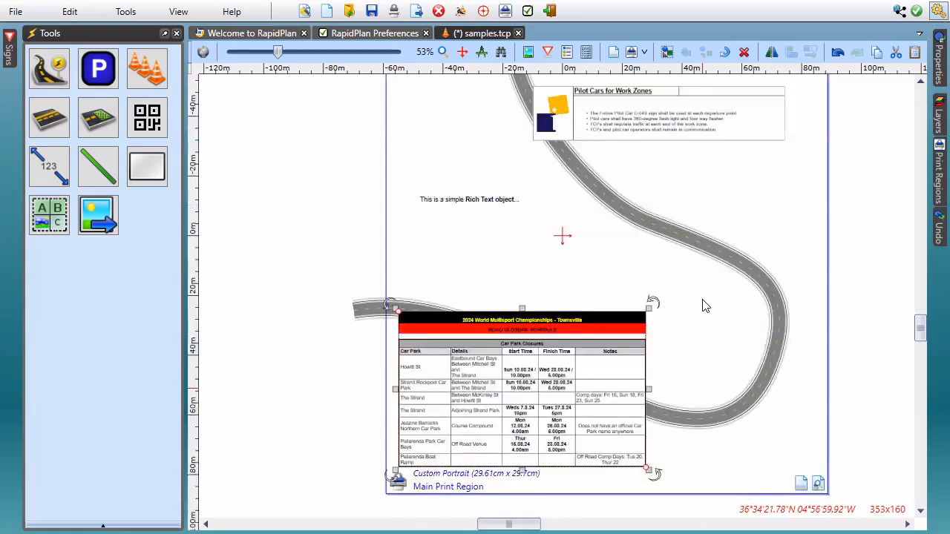
pyautogui.moveTo(690, 275)
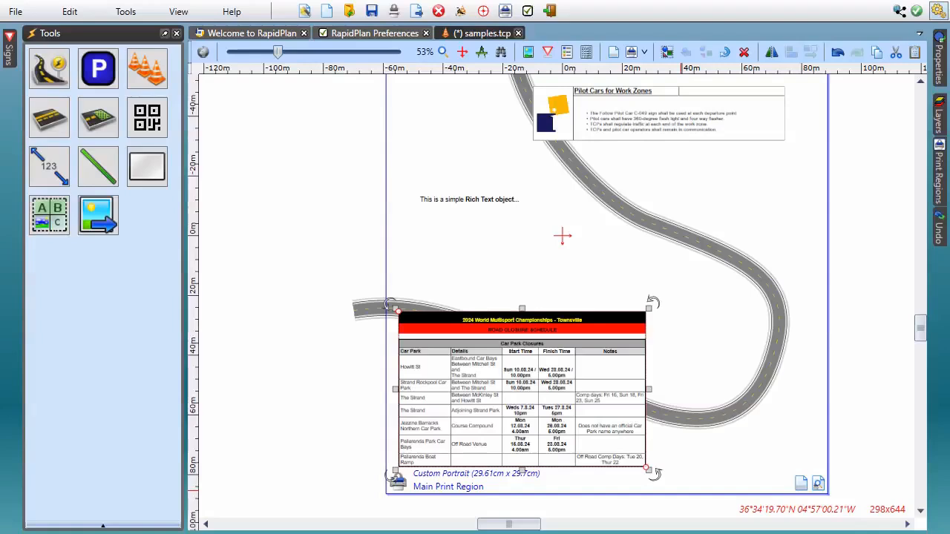
pyautogui.moveTo(746, 285)
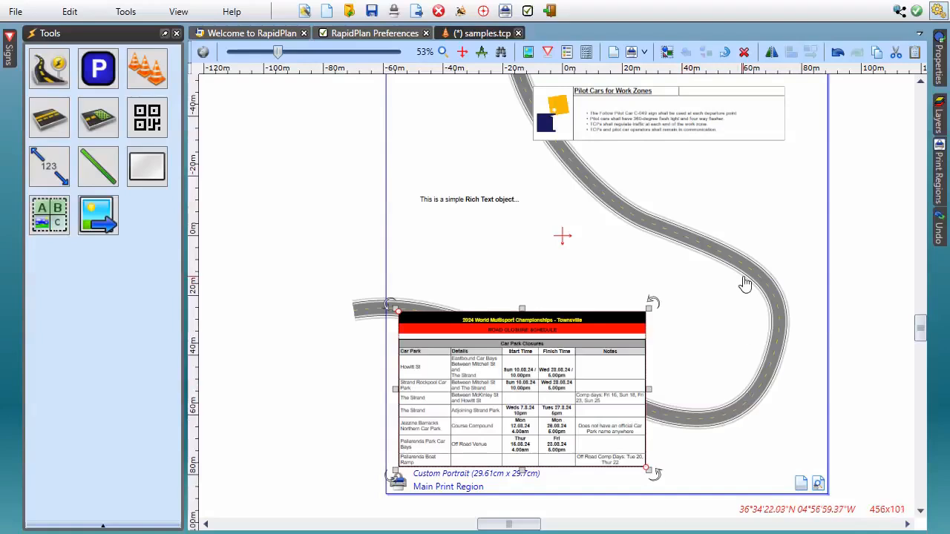
pyautogui.moveTo(558, 170)
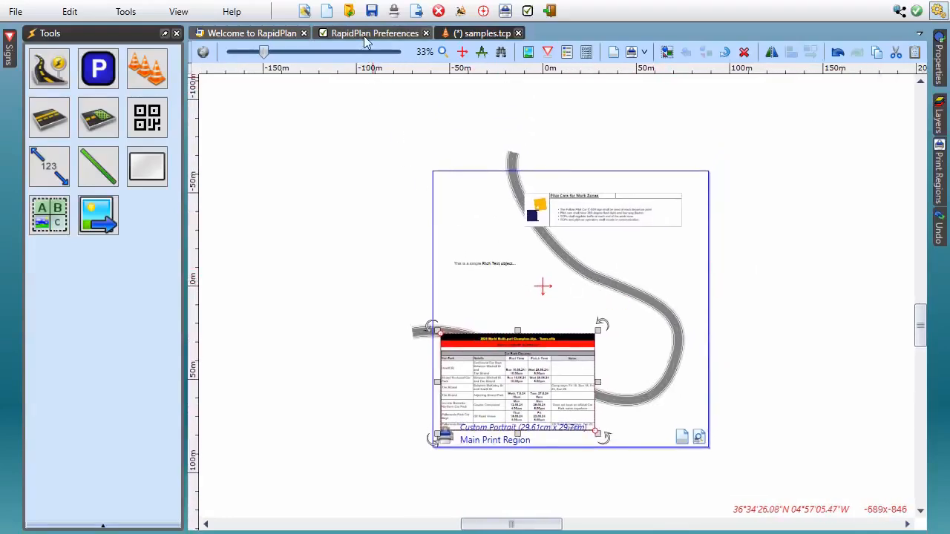
# In Preferences Appearance, set Night light to 0.66, trying Invert colors then switching it off.
pyautogui.click(374, 33)
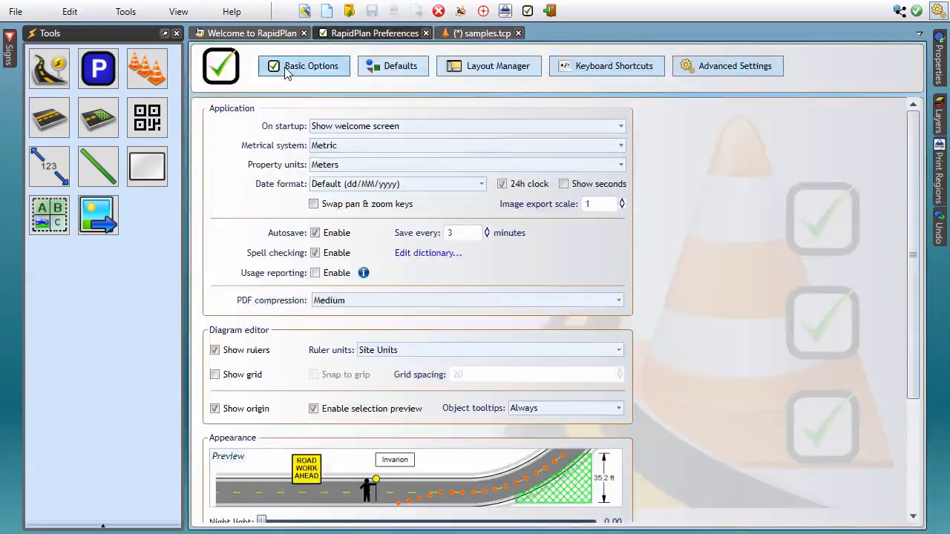
pyautogui.scroll(-3)
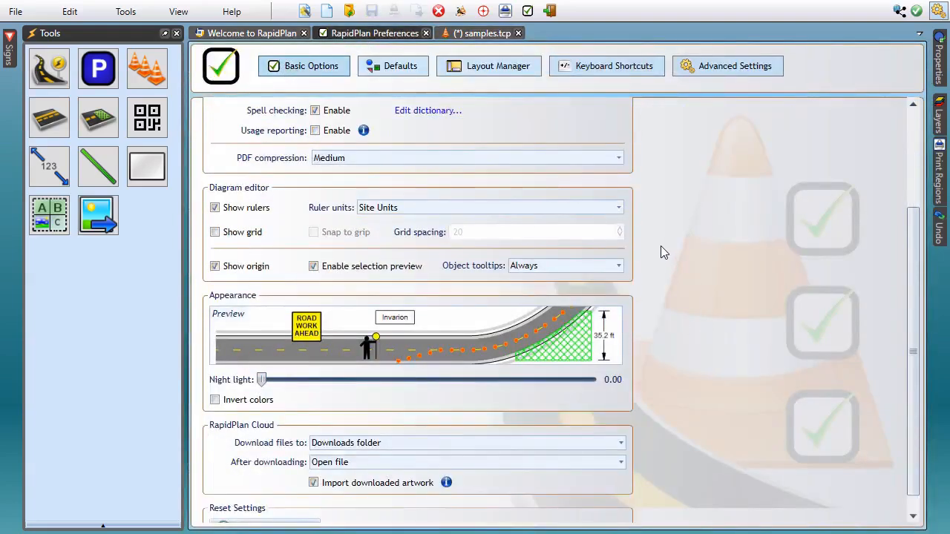
pyautogui.scroll(-3)
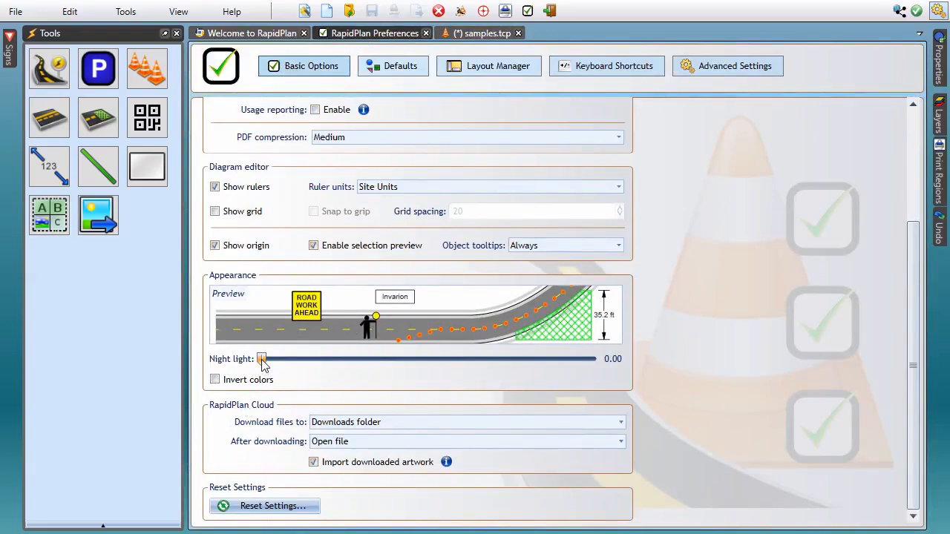
pyautogui.moveTo(262, 359); pyautogui.dragTo(419, 358)
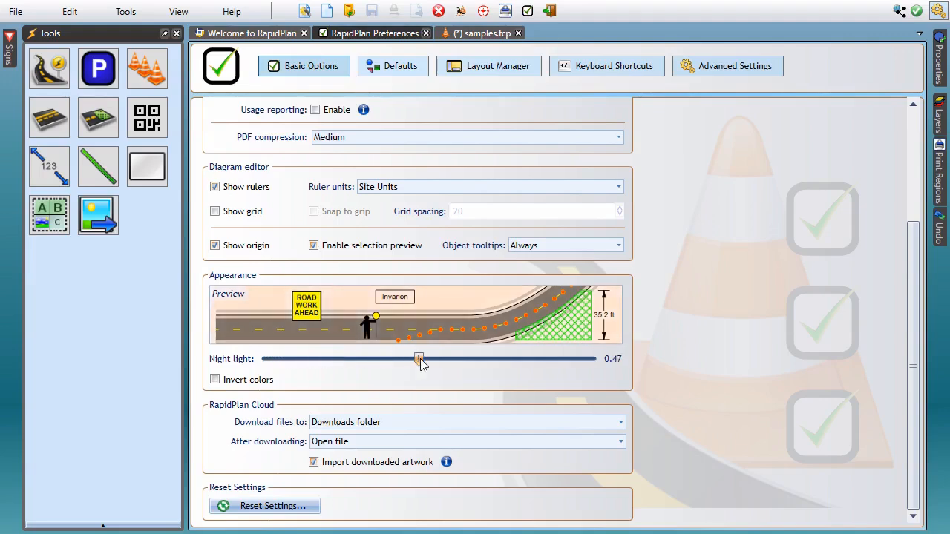
pyautogui.moveTo(419, 359); pyautogui.dragTo(469, 359)
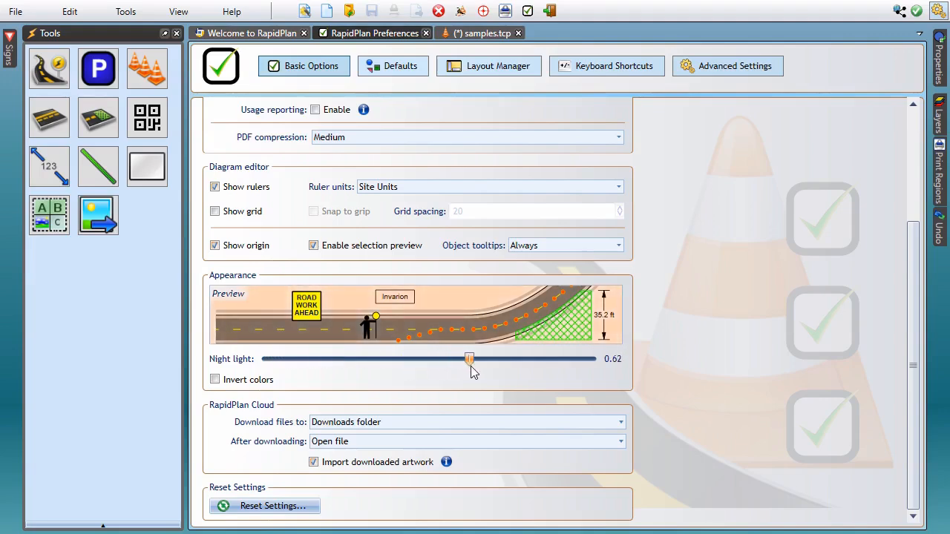
pyautogui.moveTo(469, 358); pyautogui.dragTo(482, 359)
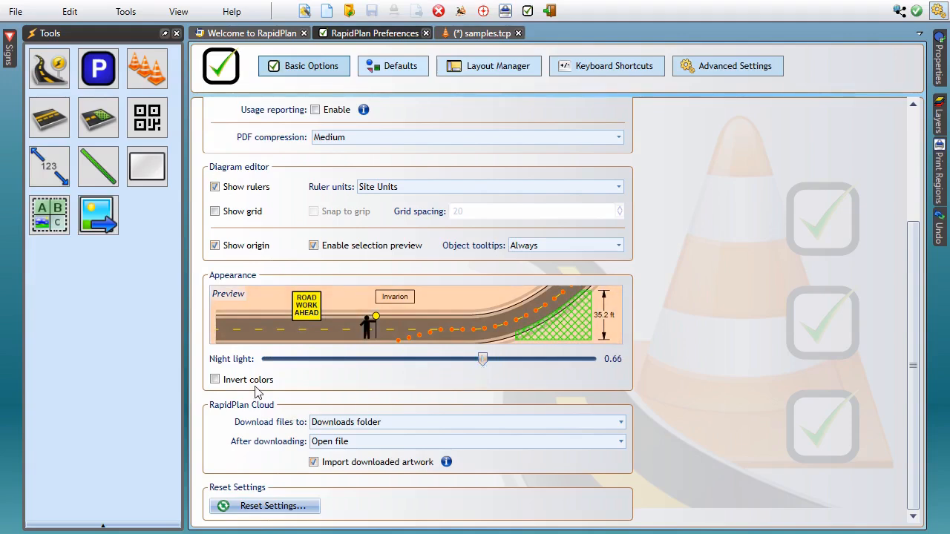
pyautogui.click(214, 379)
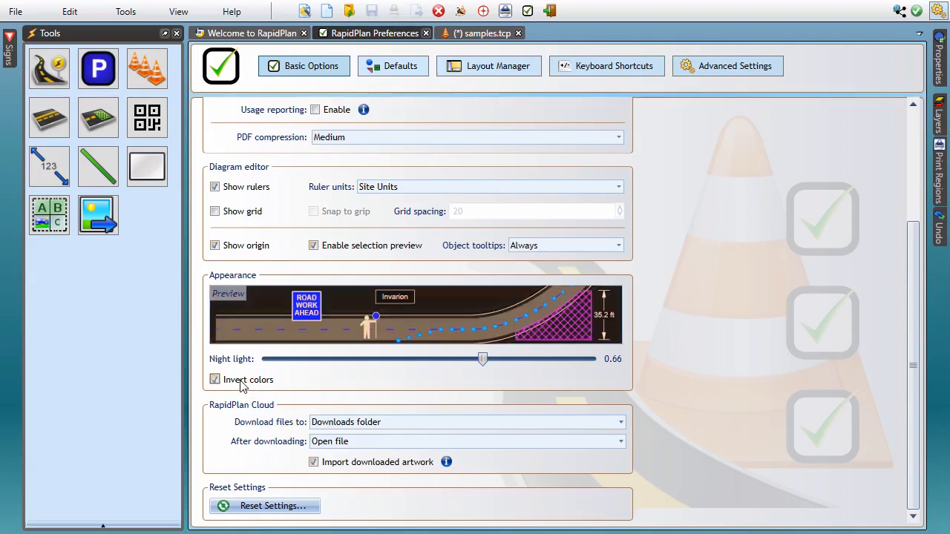
pyautogui.click(214, 379)
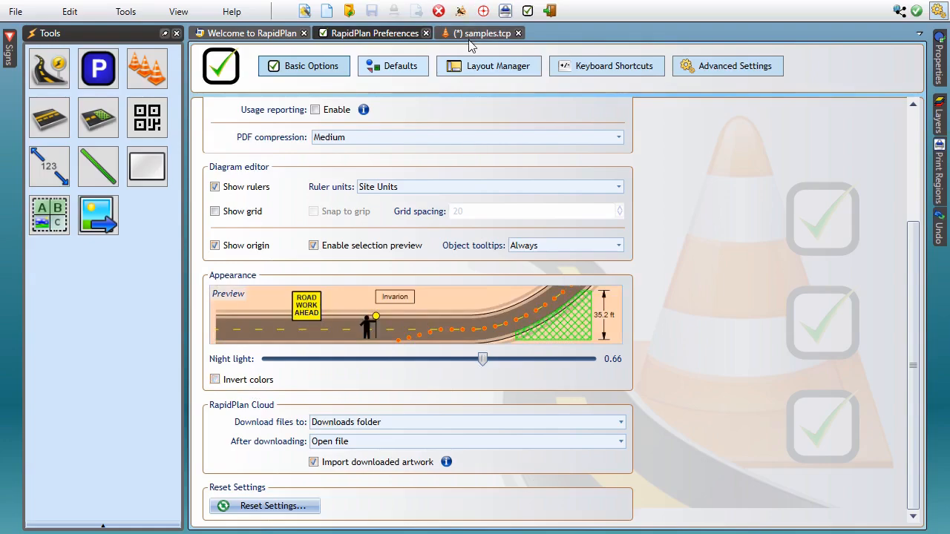
# View the samples.tcp plan under the night-light tint, then return to the Welcome to RapidPlan page.
pyautogui.click(483, 33)
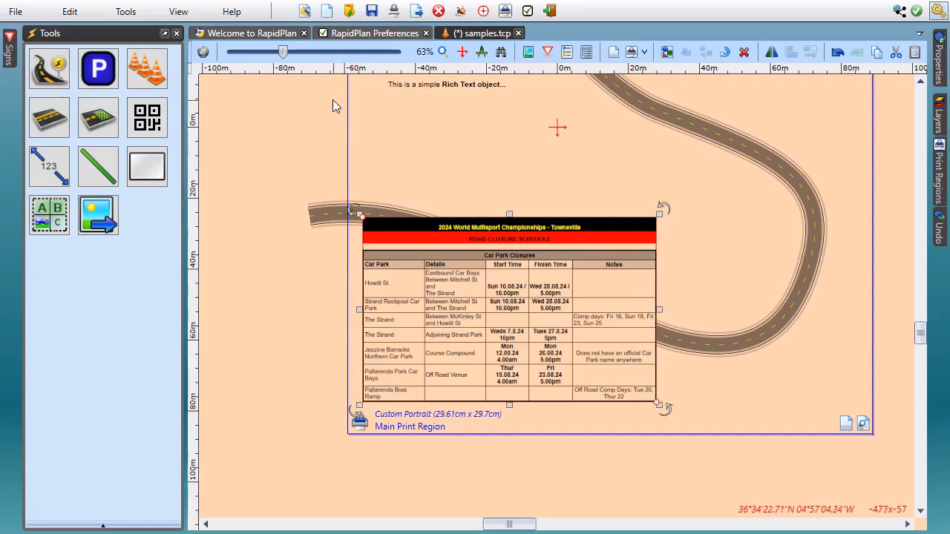
pyautogui.click(251, 32)
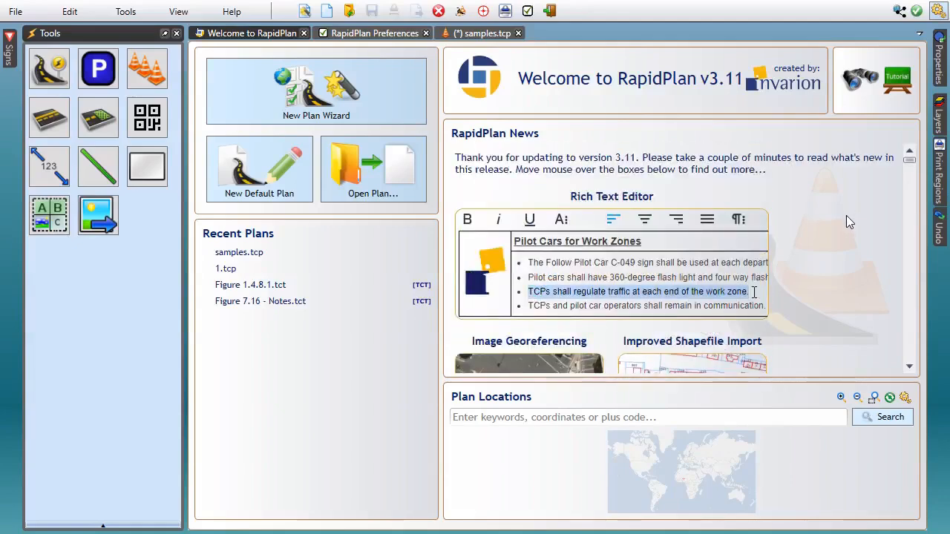
pyautogui.moveTo(836, 220)
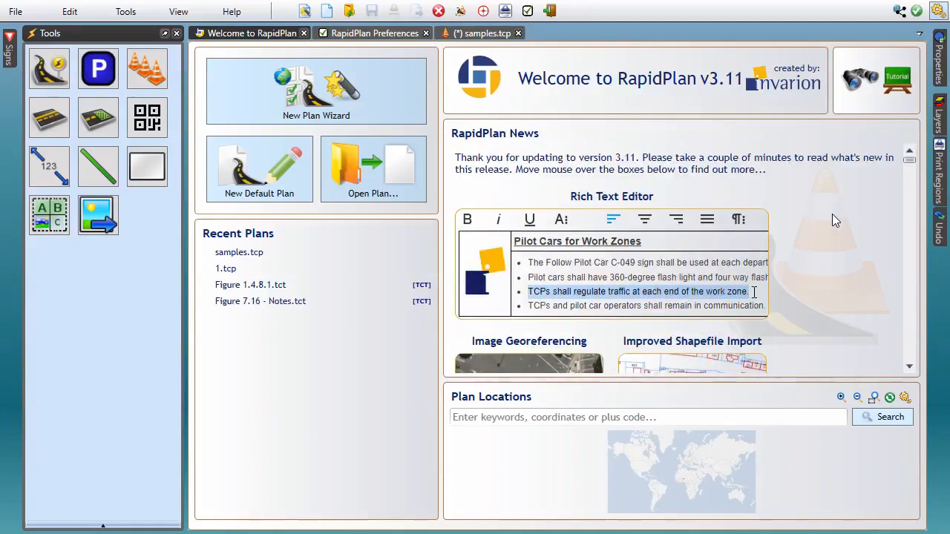